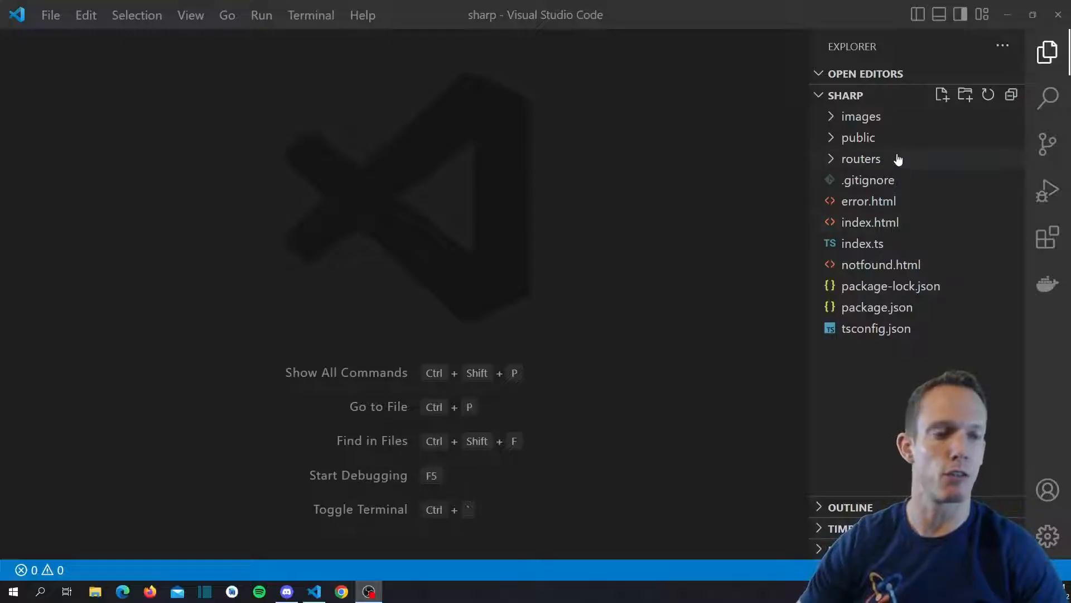
{"action": "mouse_move", "coordinate": [859, 137]}
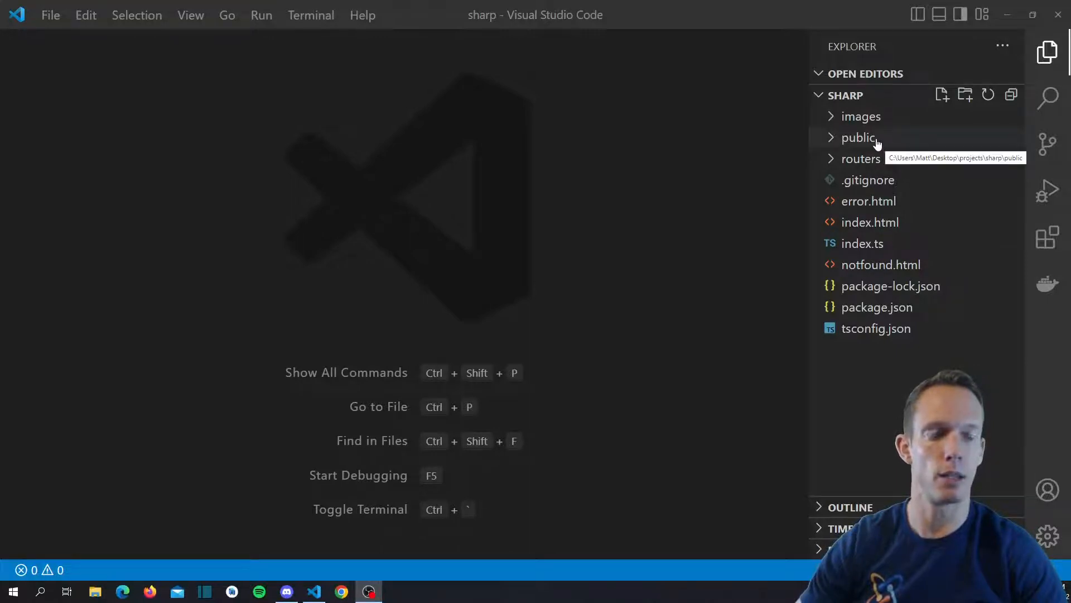
{"action": "mouse_move", "coordinate": [896, 163]}
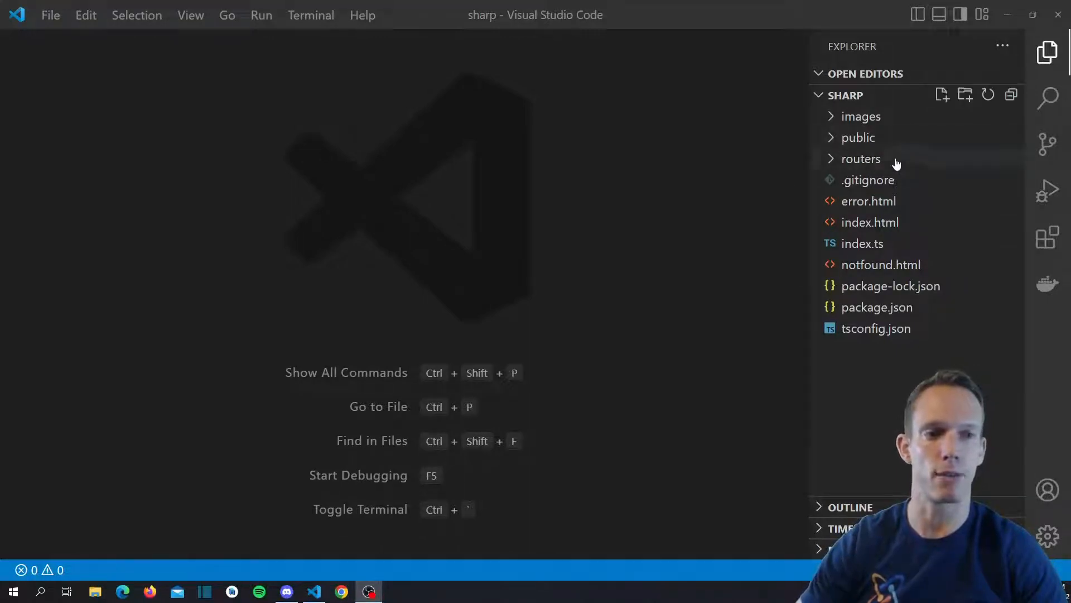
Open styles.css from the public/css folder in the Explorer.
{"action": "left_click", "coordinate": [858, 137]}
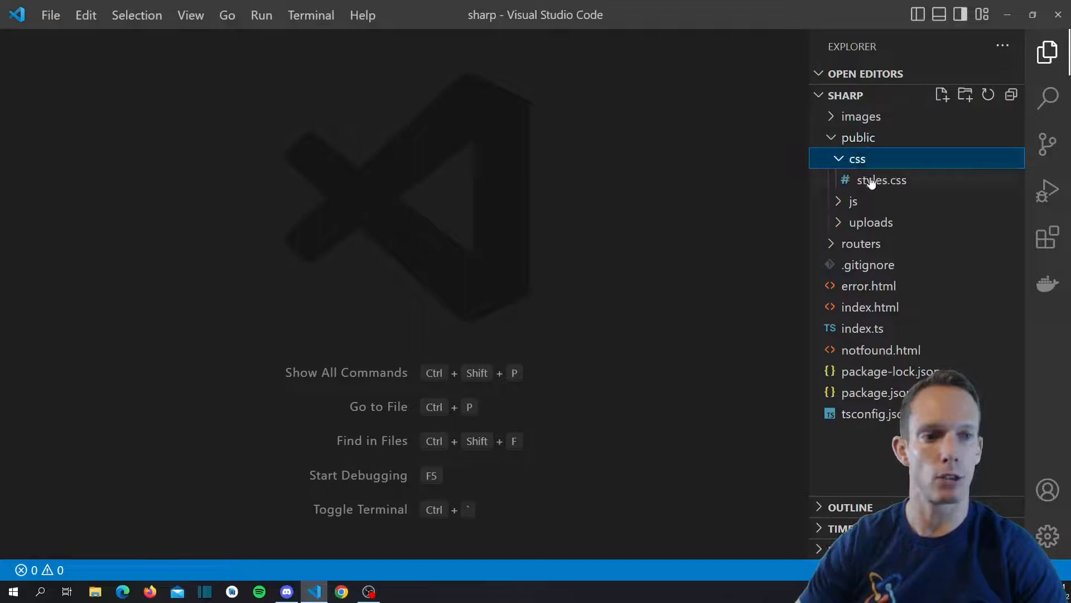
{"action": "left_click", "coordinate": [882, 180]}
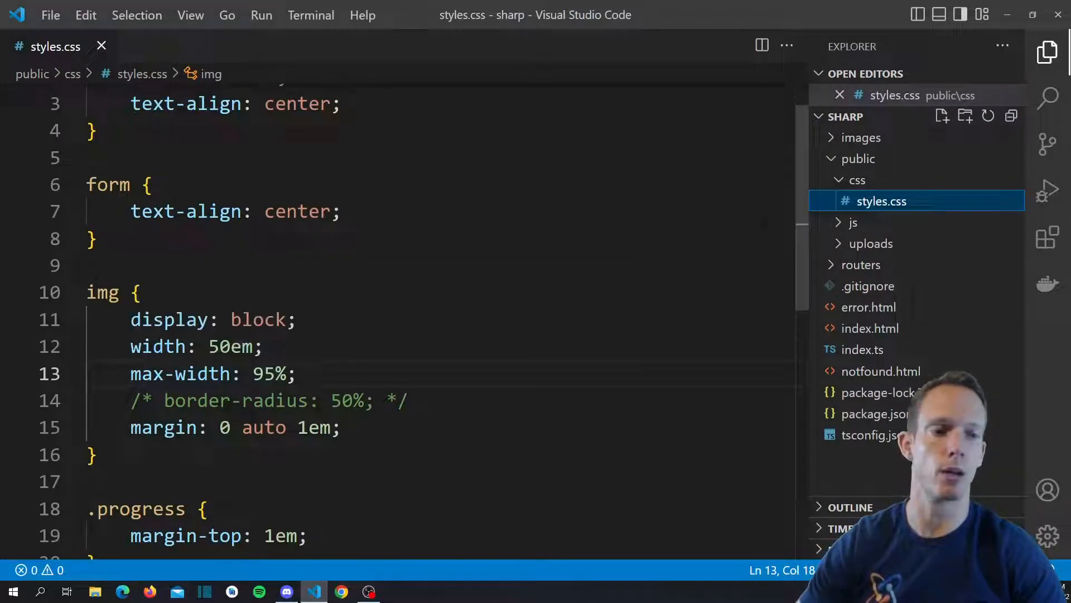
In index.html change the <title> text from 'File Upload' to 'Watermark'.
{"action": "left_click", "coordinate": [870, 328]}
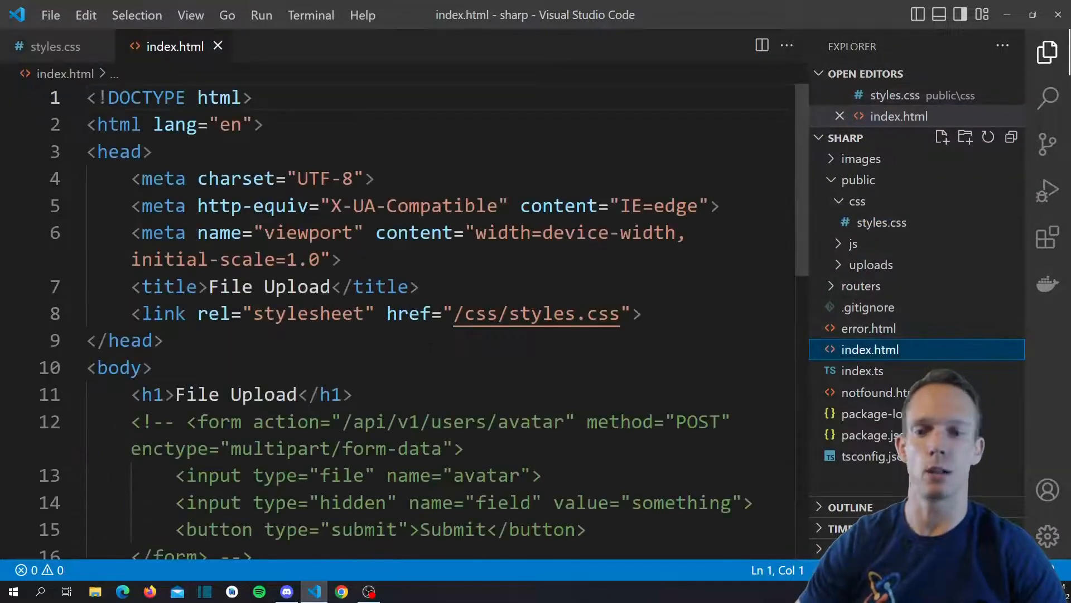
{"action": "scroll", "scroll_direction": "down", "scroll_amount": 3}
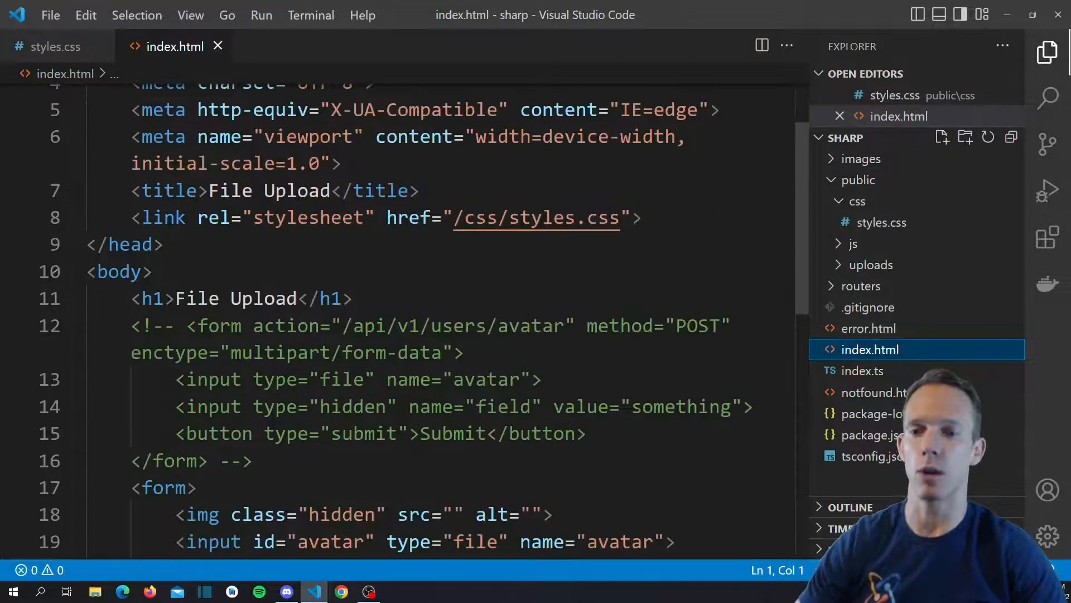
{"action": "scroll", "scroll_direction": "down", "scroll_amount": 3}
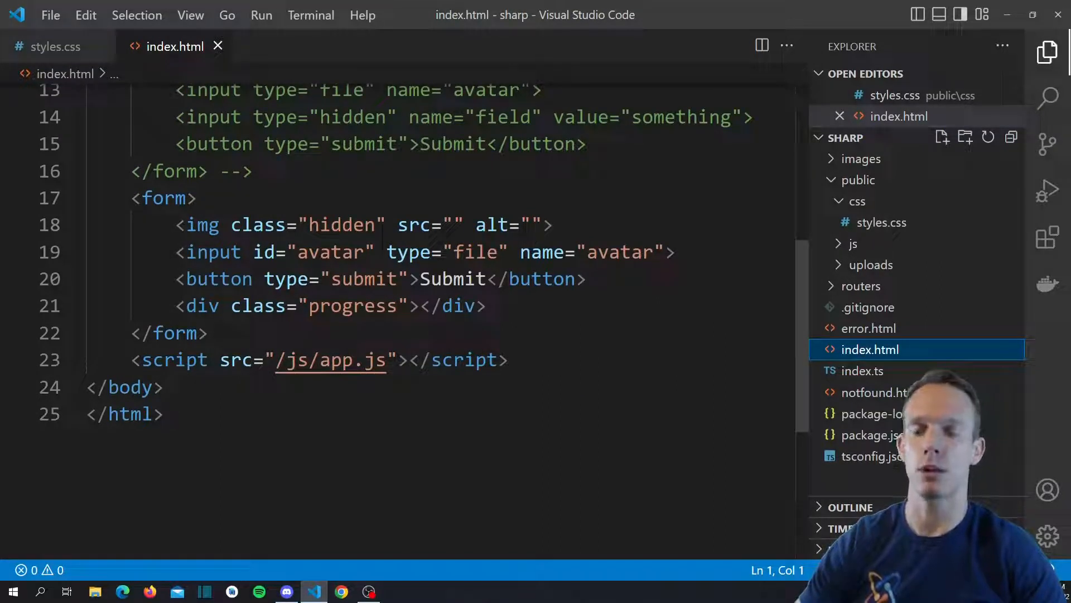
{"action": "scroll", "scroll_direction": "up", "scroll_amount": 3}
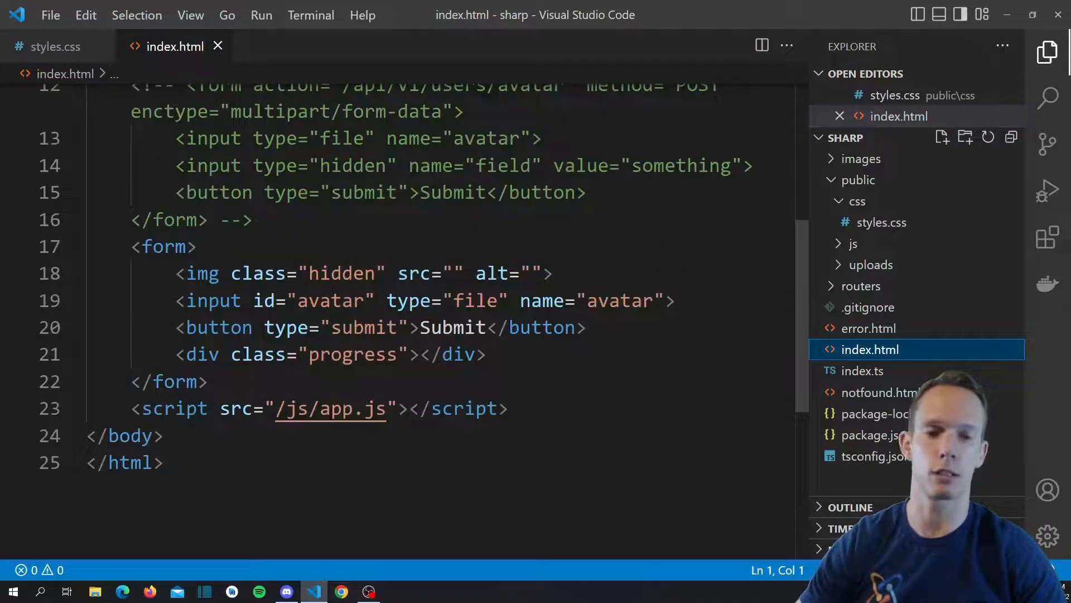
{"action": "scroll", "scroll_direction": "up", "scroll_amount": 3}
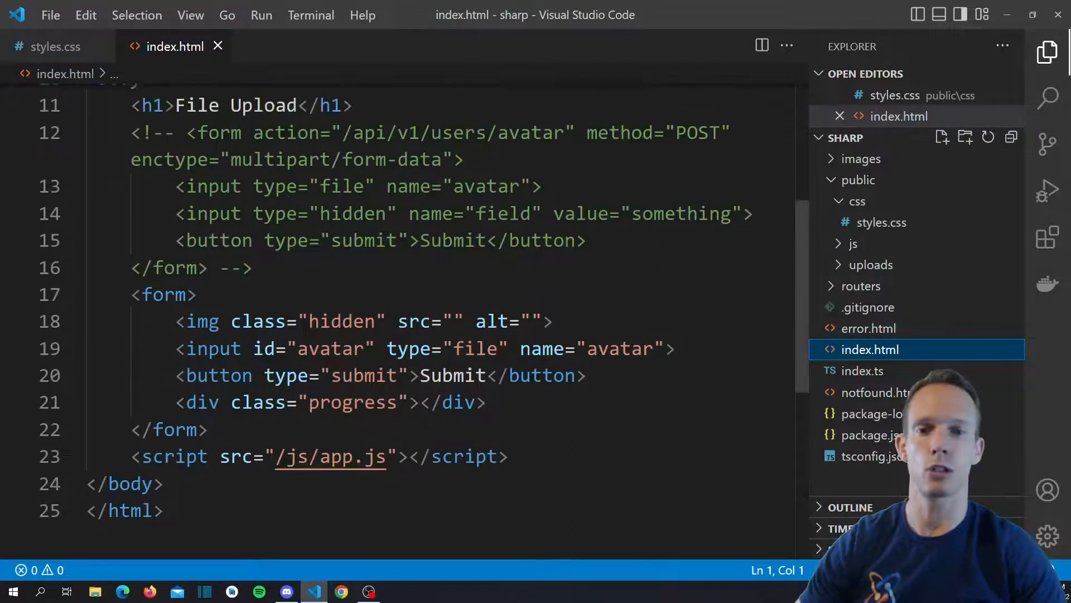
{"action": "scroll", "scroll_direction": "up", "scroll_amount": 3}
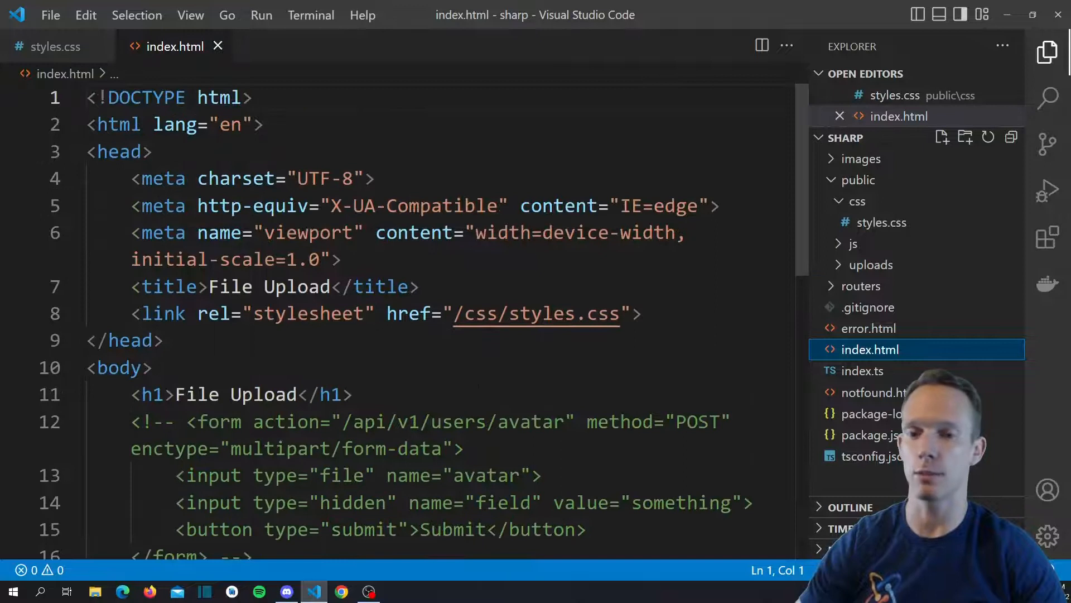
{"action": "scroll", "scroll_direction": "down", "scroll_amount": 3}
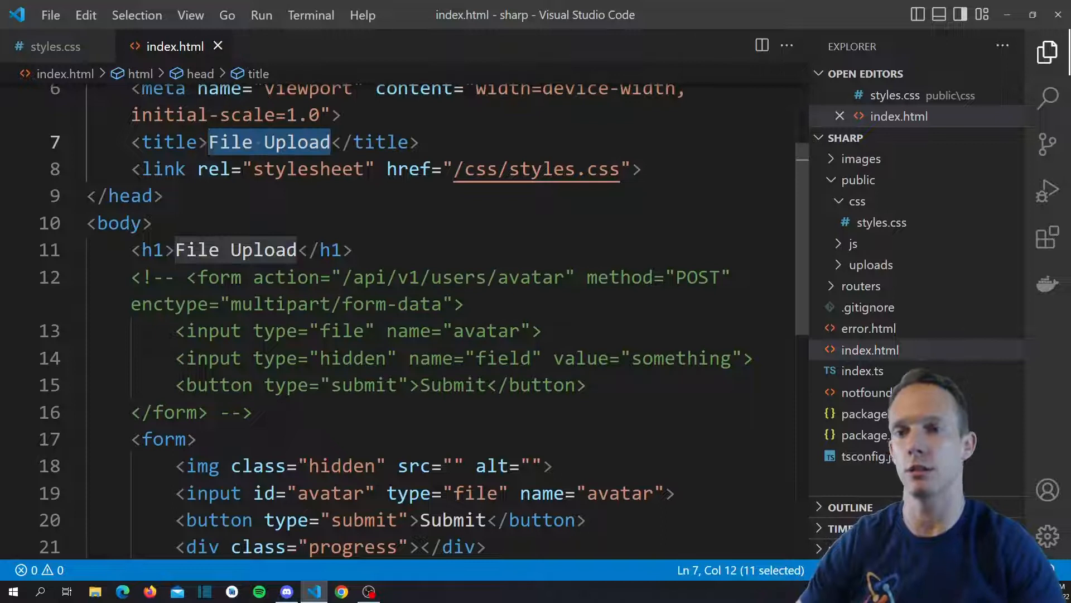
{"action": "type", "text": "Watermark"}
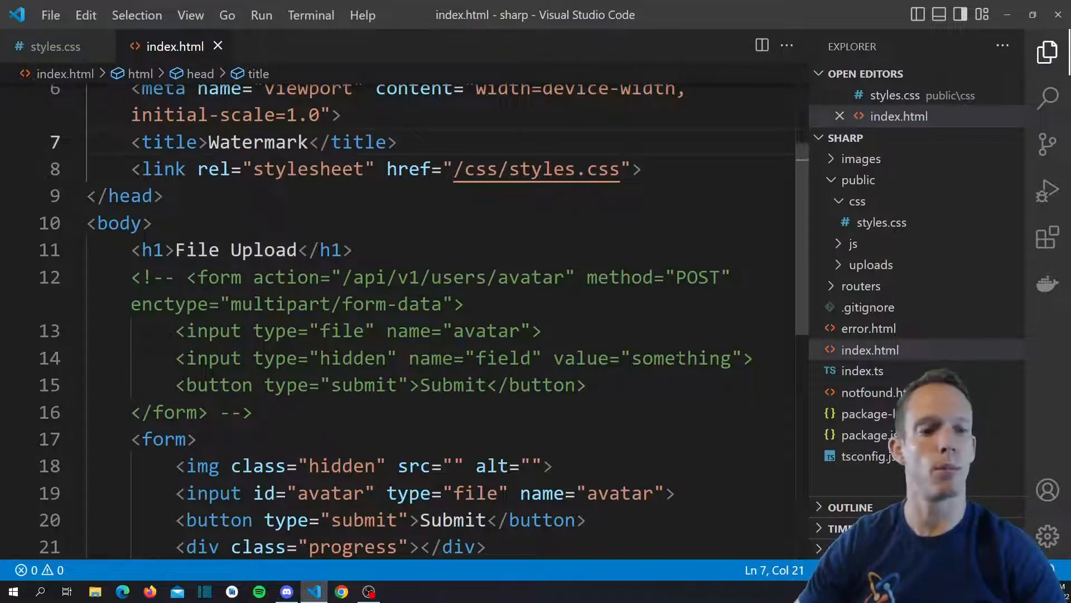
In public/js/app.ts change payload.append('avatar', file) to use field name 'file' and save.
{"action": "left_click", "coordinate": [857, 201]}
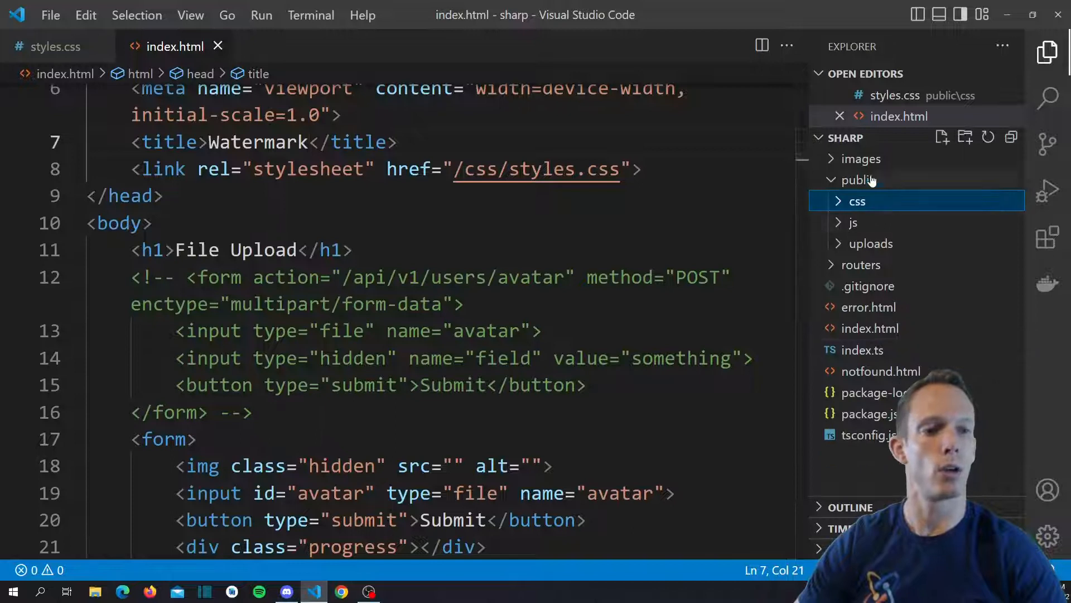
{"action": "left_click", "coordinate": [853, 222]}
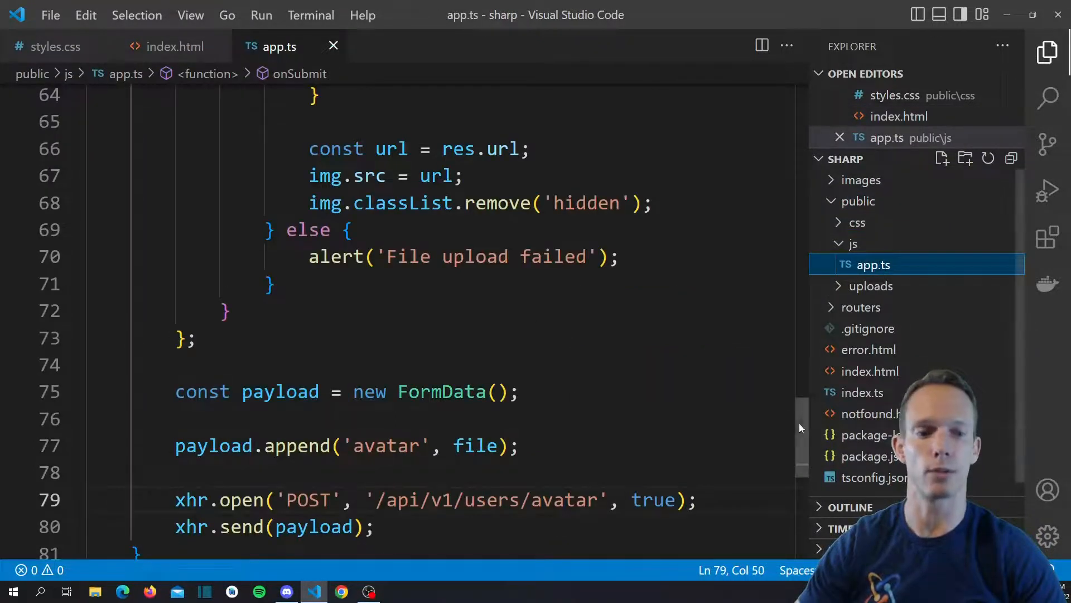
{"action": "scroll", "scroll_direction": "up", "scroll_amount": 3}
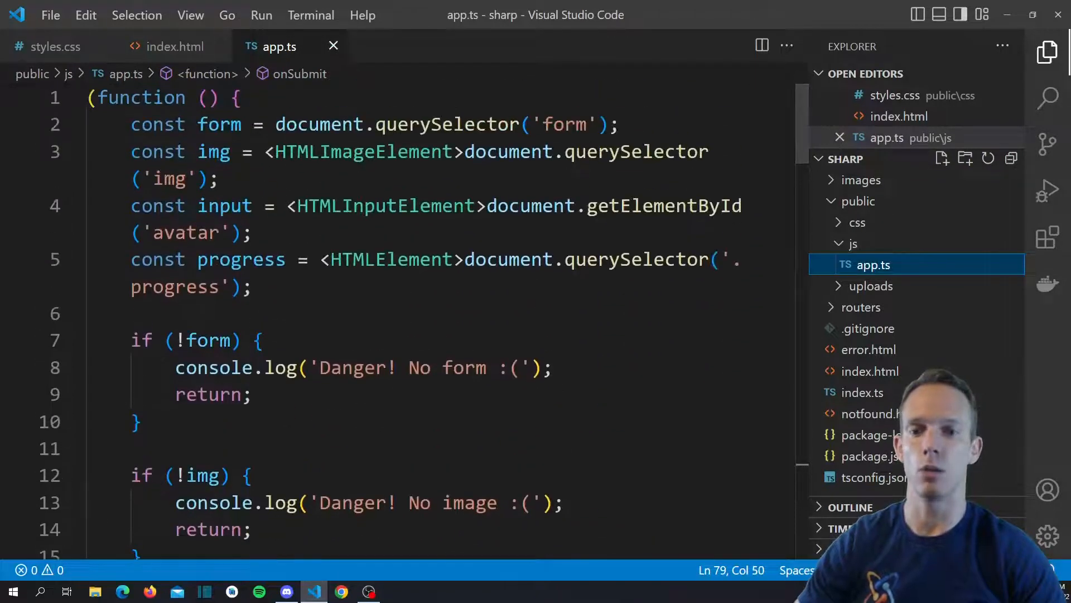
{"action": "scroll", "scroll_direction": "down", "scroll_amount": 3}
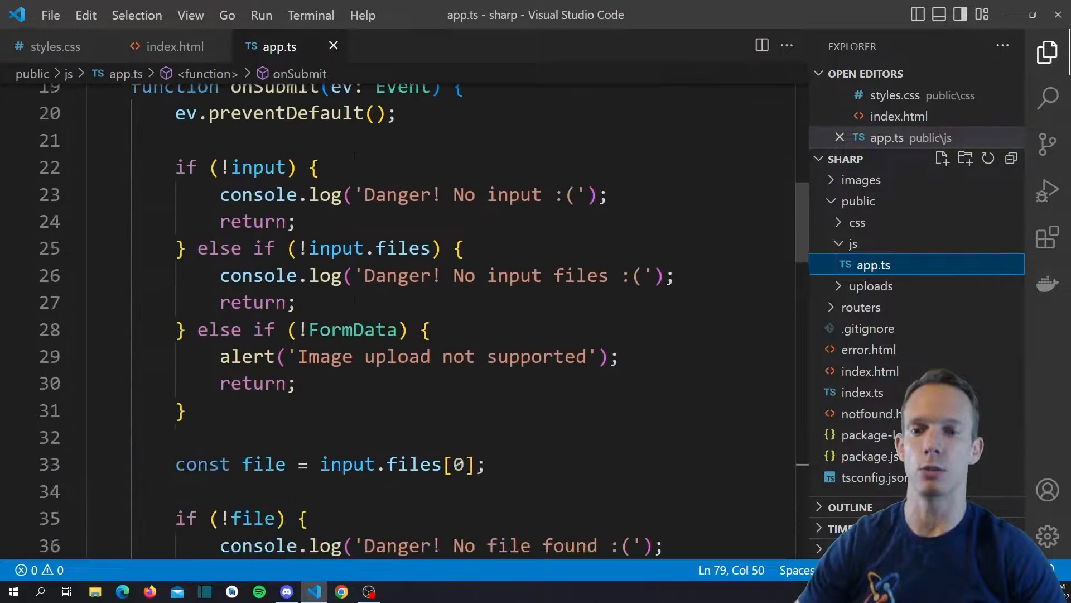
{"action": "scroll", "scroll_direction": "down", "scroll_amount": 3}
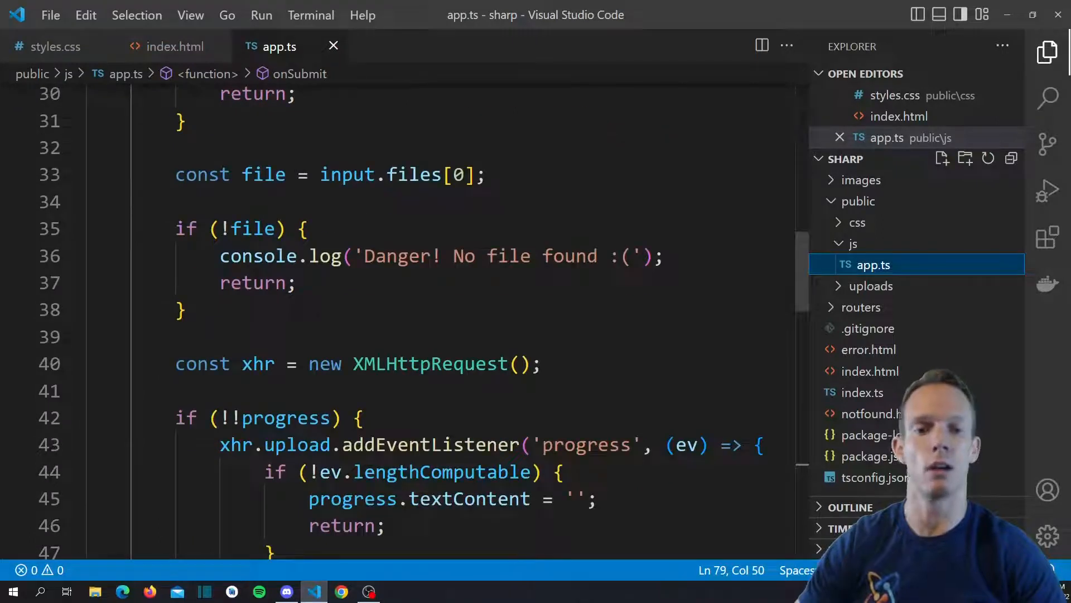
{"action": "scroll", "scroll_direction": "down", "scroll_amount": 3}
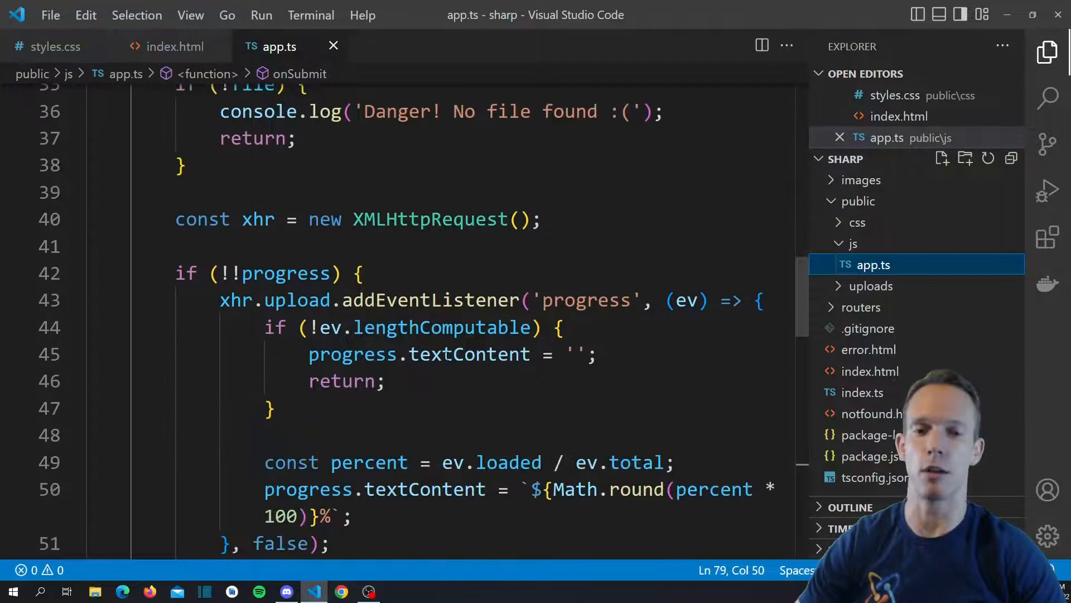
{"action": "scroll", "scroll_direction": "down", "scroll_amount": 3}
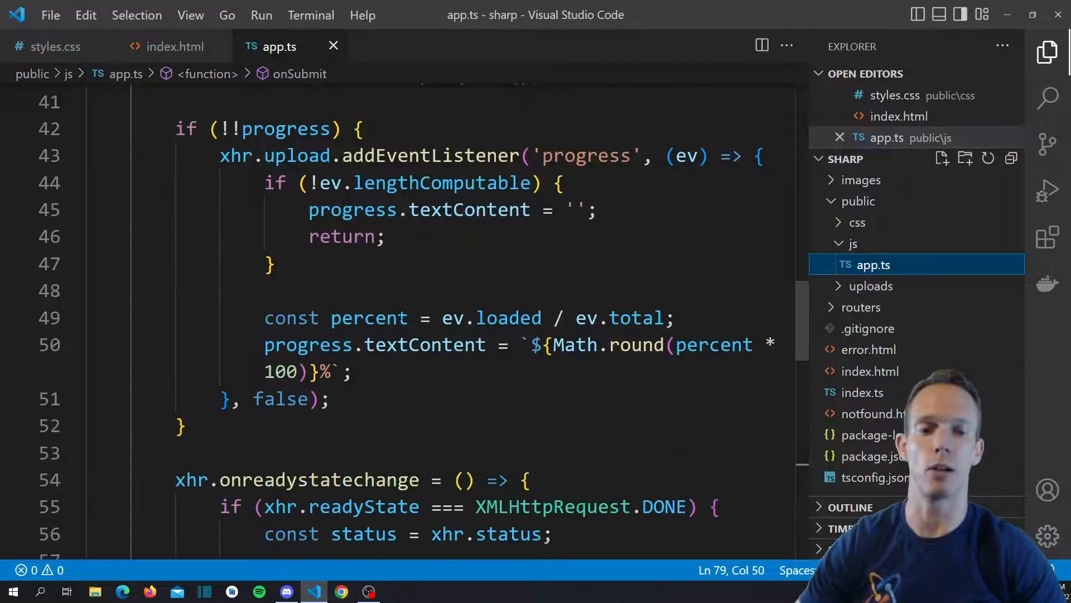
{"action": "scroll", "scroll_direction": "down", "scroll_amount": 3}
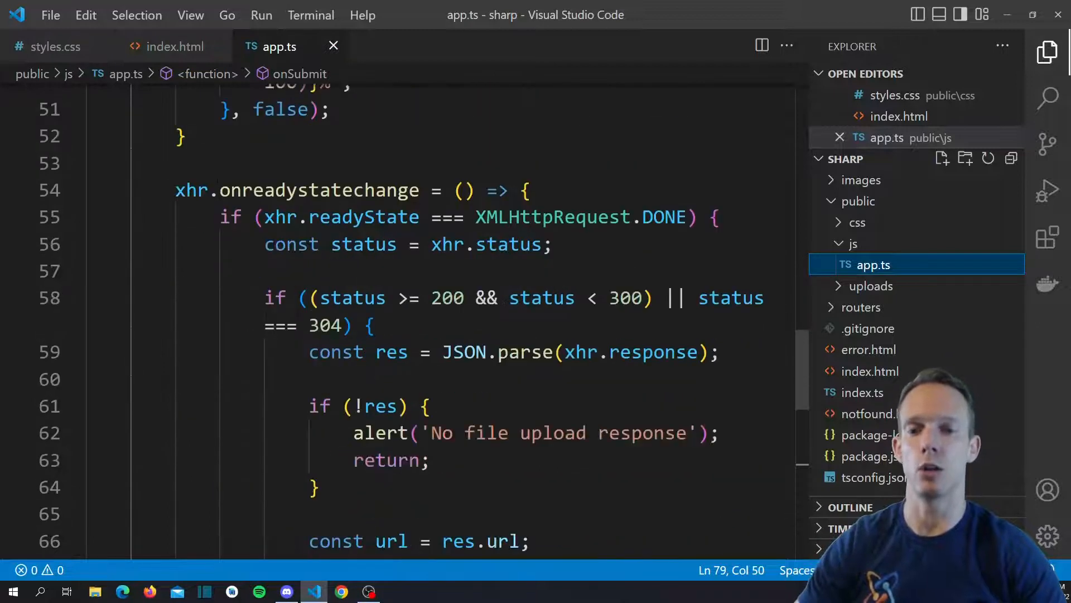
{"action": "scroll", "scroll_direction": "down", "scroll_amount": 3}
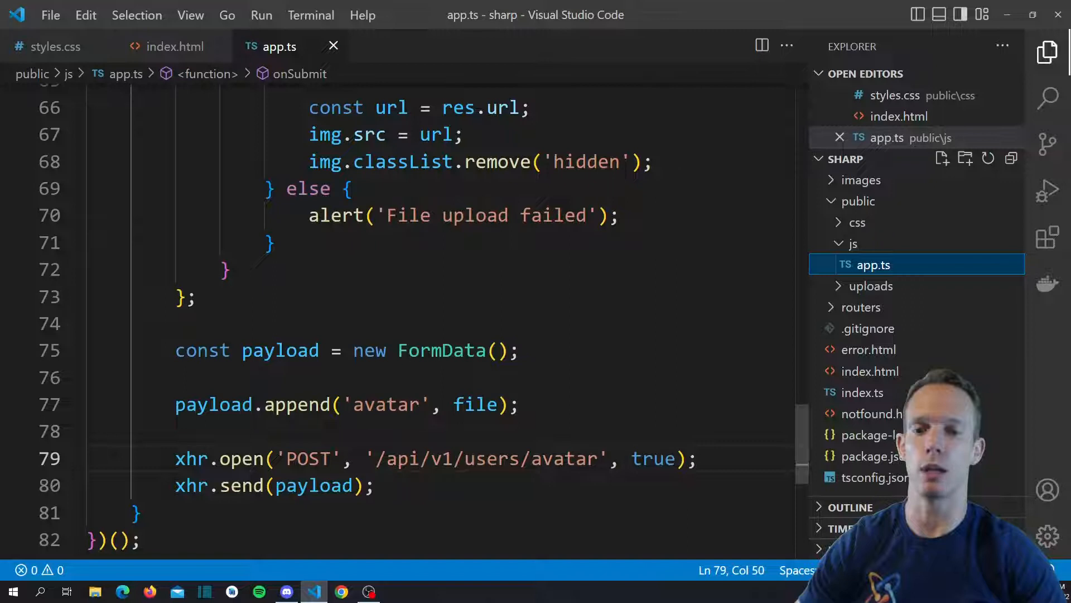
{"action": "left_click", "coordinate": [374, 404]}
{"action": "type", "text": "file"}
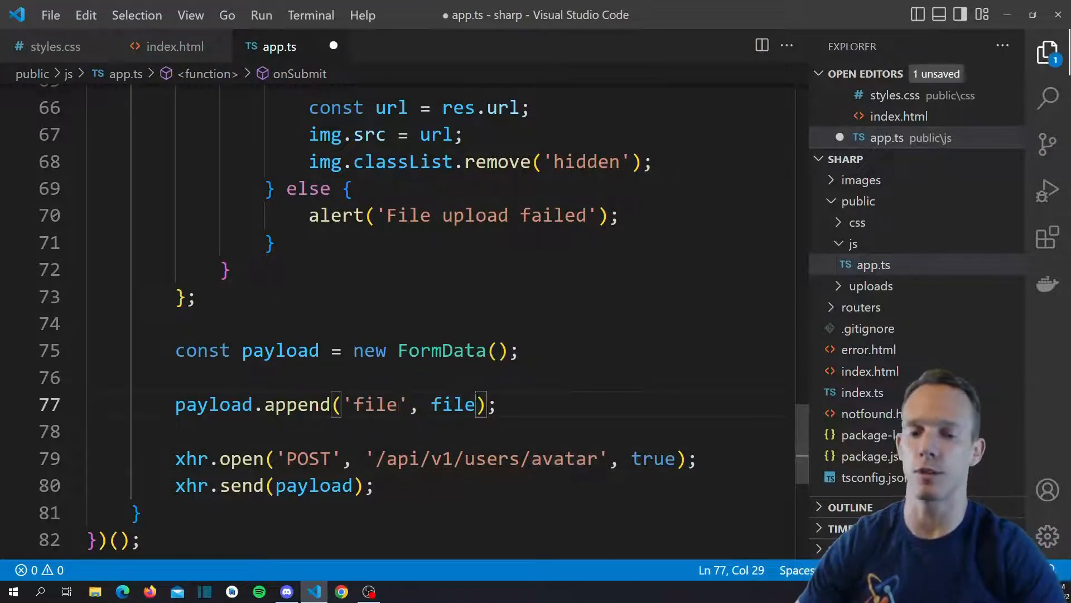
{"action": "key", "text": "ctrl+s"}
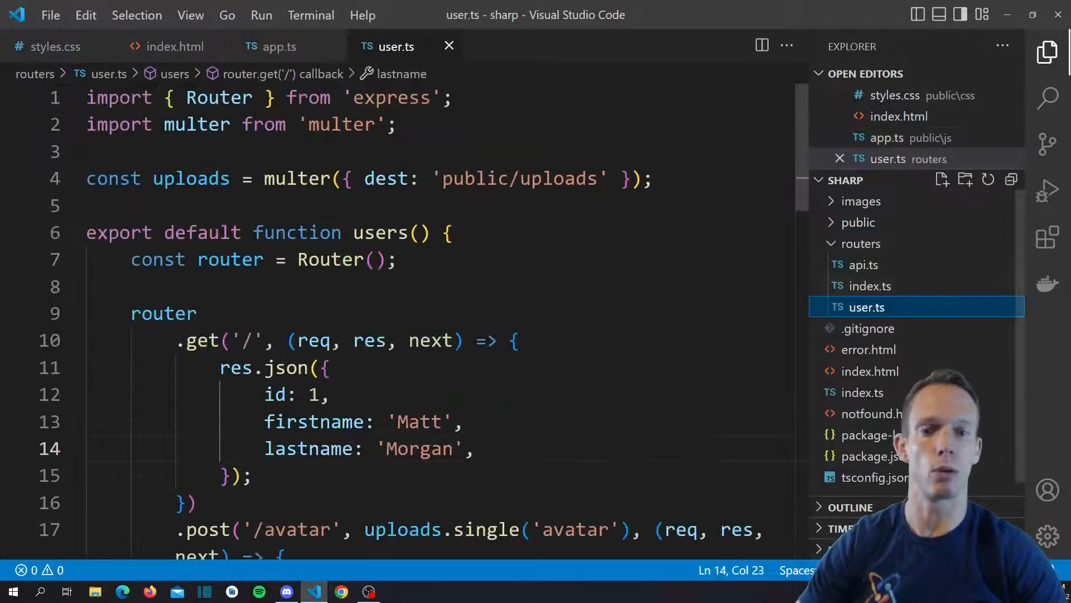
Rename the router's POST path to '/watermark' in user.ts and save.
{"action": "scroll", "scroll_direction": "down", "scroll_amount": 3}
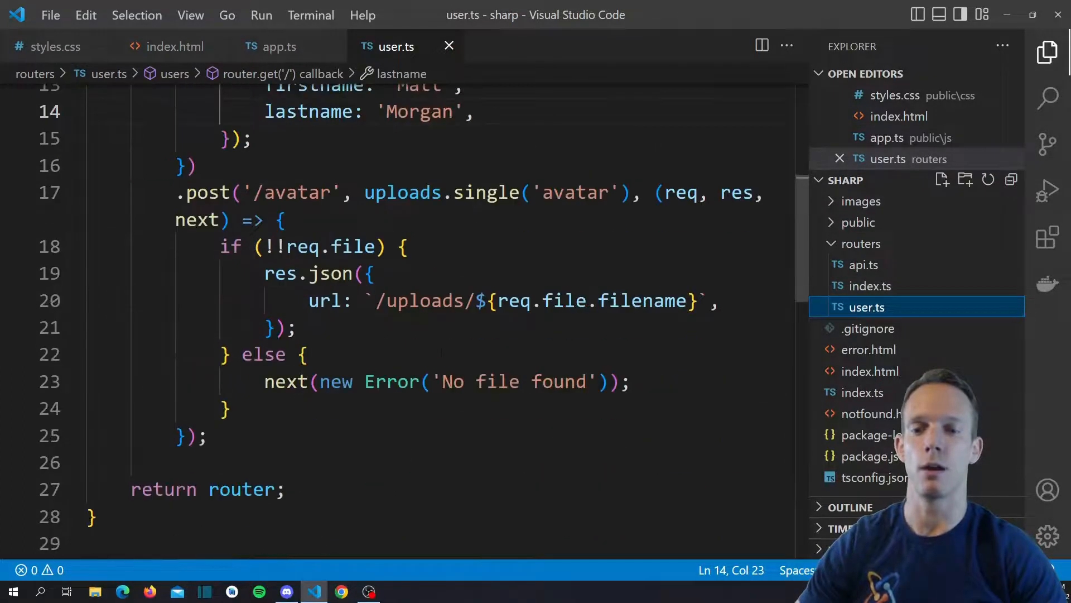
{"action": "scroll", "scroll_direction": "up", "scroll_amount": 3}
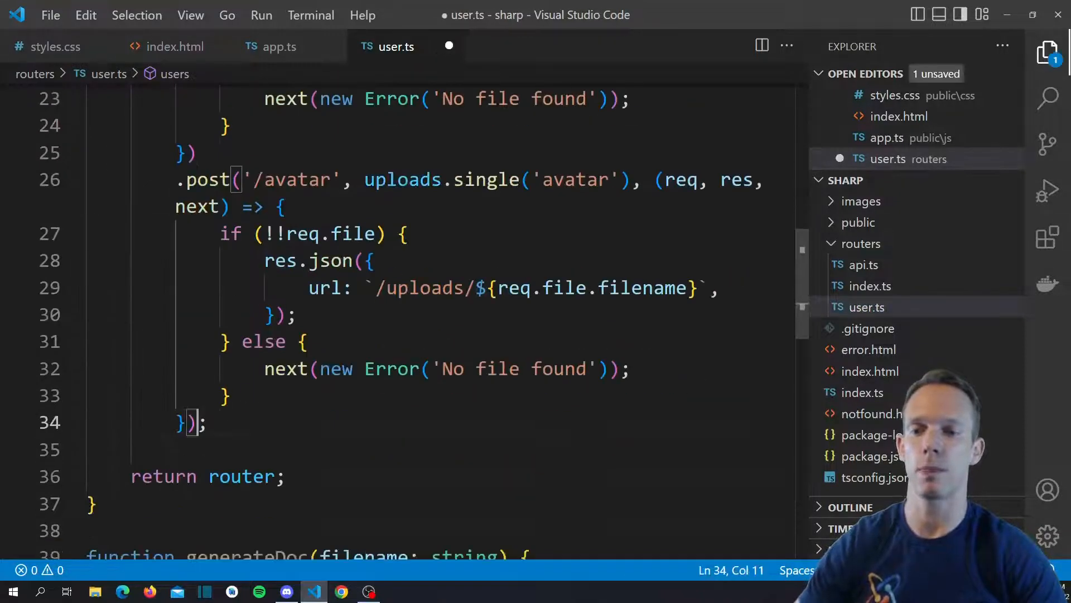
{"action": "type", "text": "water"}
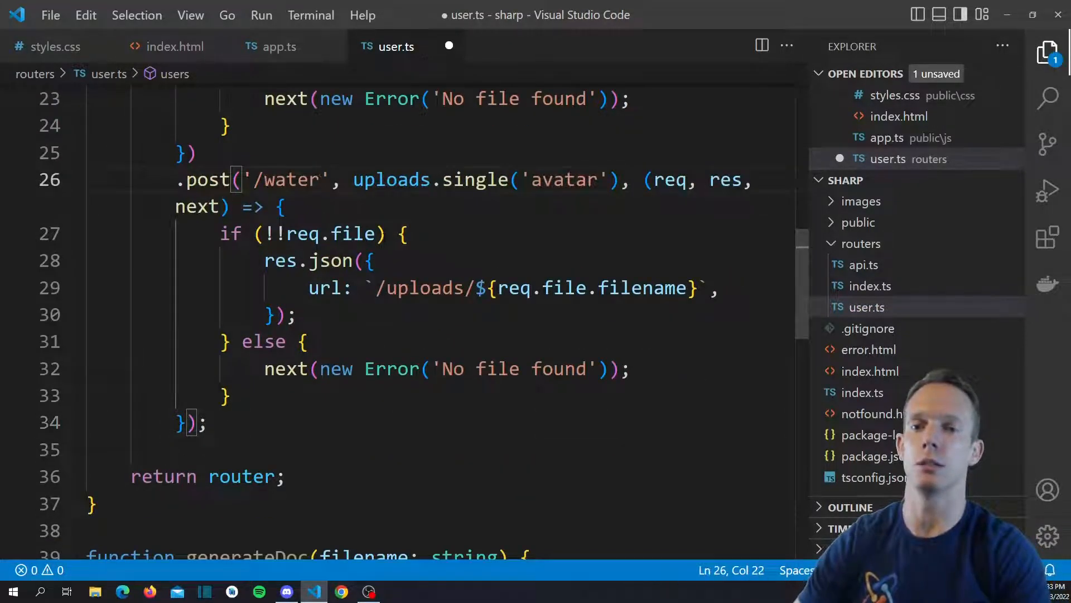
{"action": "type", "text": "mark"}
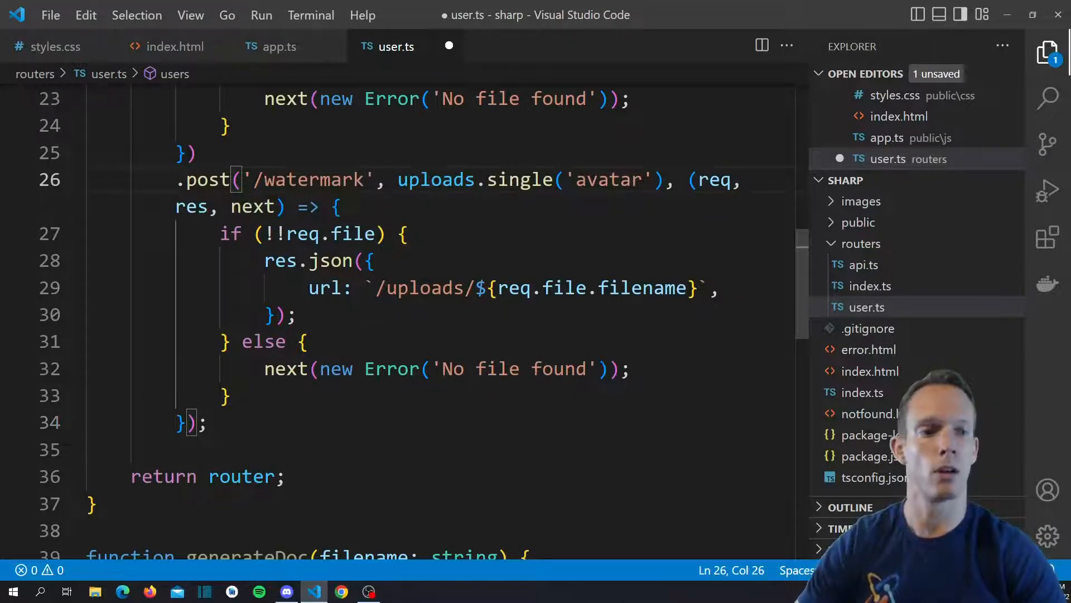
{"action": "key", "text": "ctrl+s"}
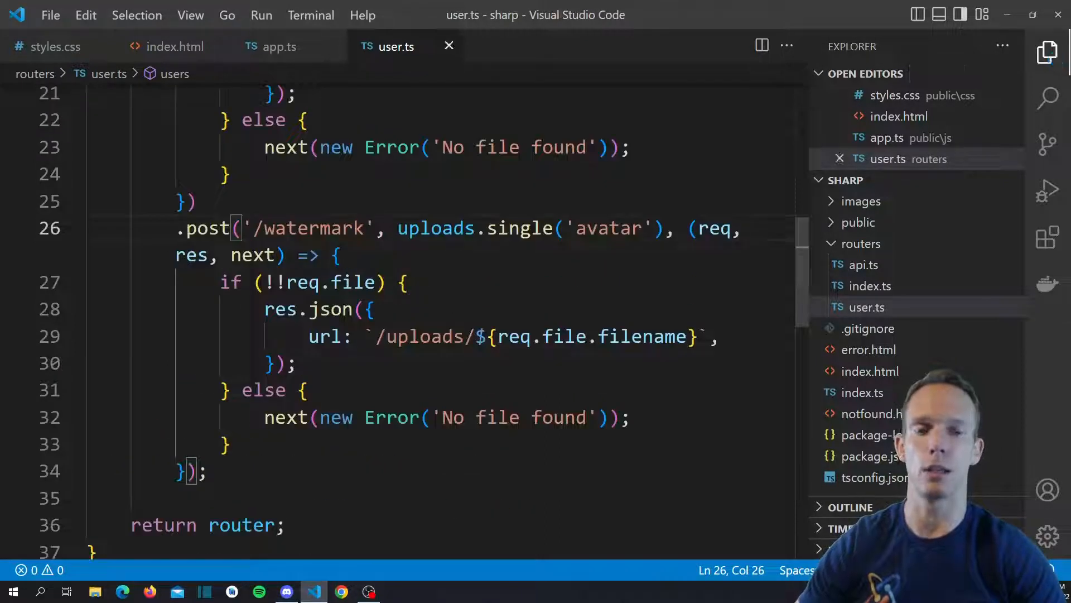
Change the upload middleware field to 'file', add a blank line inside the file check, and save.
{"action": "double_click", "coordinate": [608, 228]}
{"action": "type", "text": "file"}
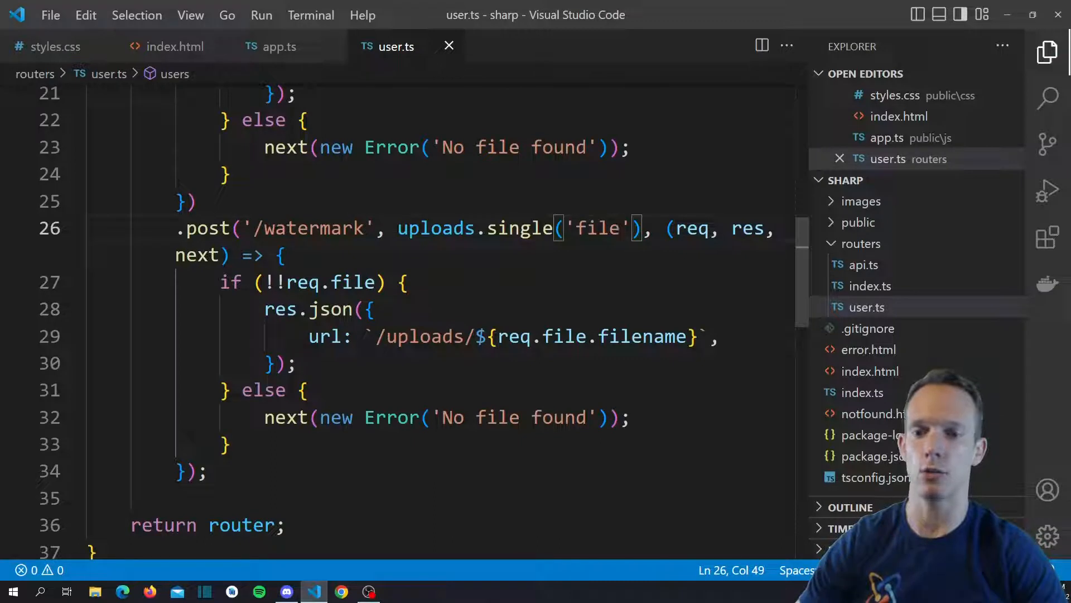
{"action": "left_click", "coordinate": [402, 282]}
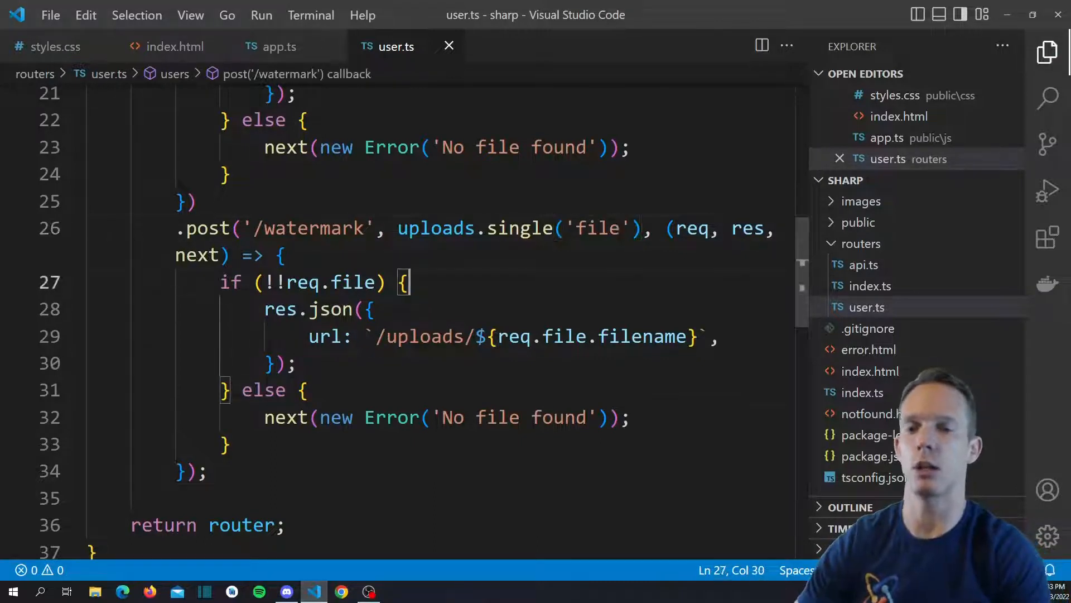
{"action": "key", "text": "Enter"}
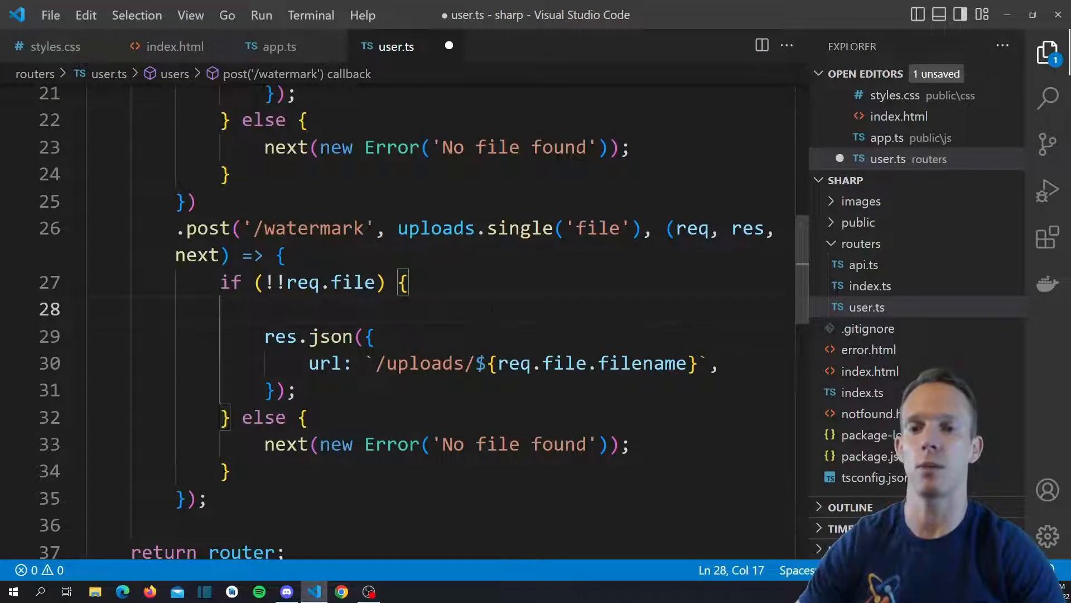
{"action": "key", "text": "ctrl+s"}
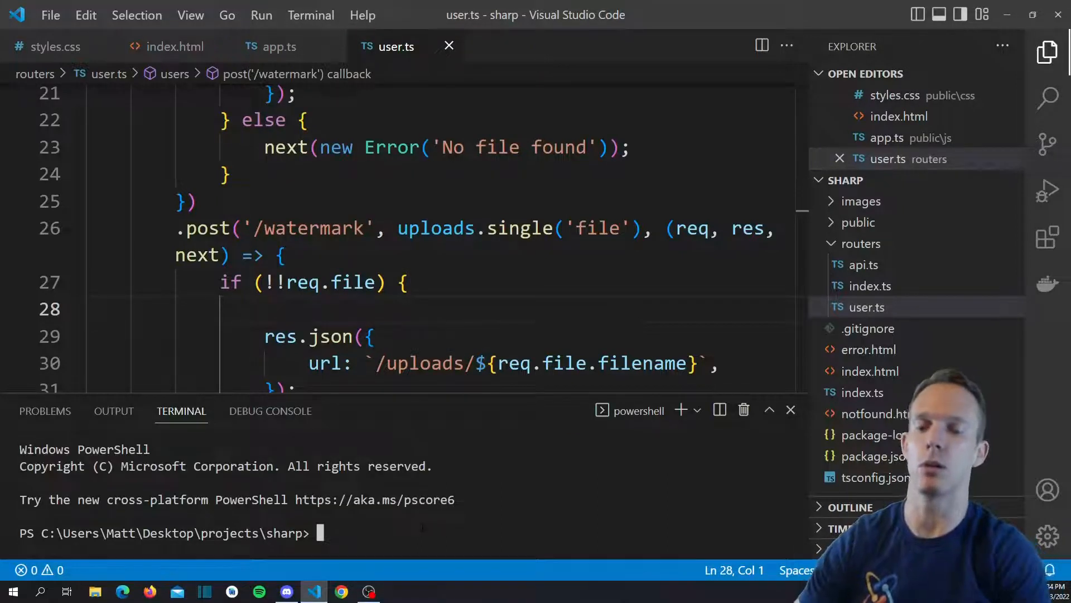
Run npm i sharp --save in the terminal to install sharp.
{"action": "type", "text": "npm i"}
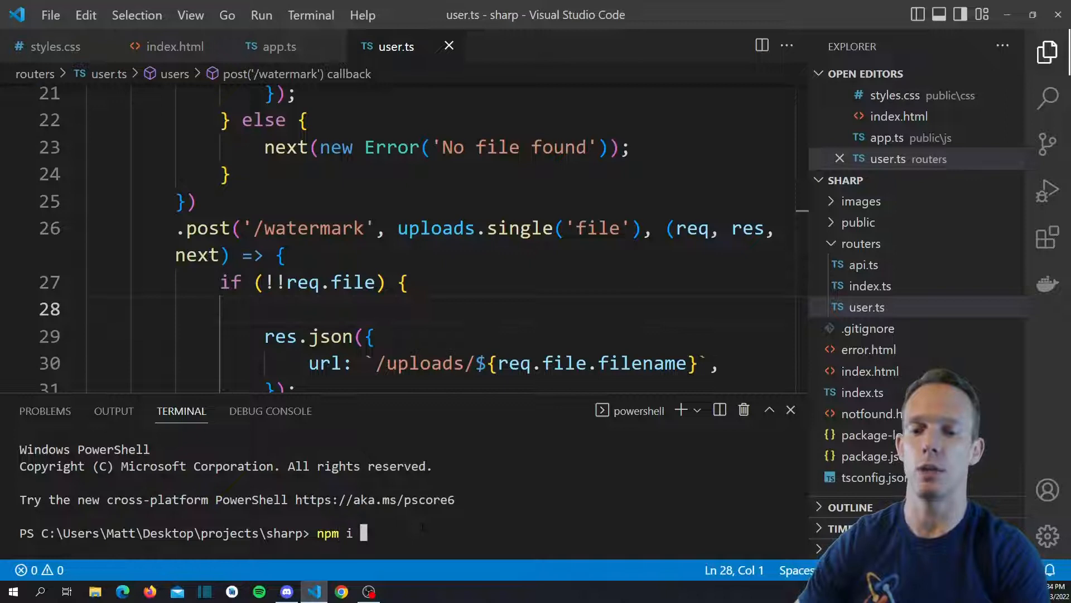
{"action": "type", "text": "sharp"}
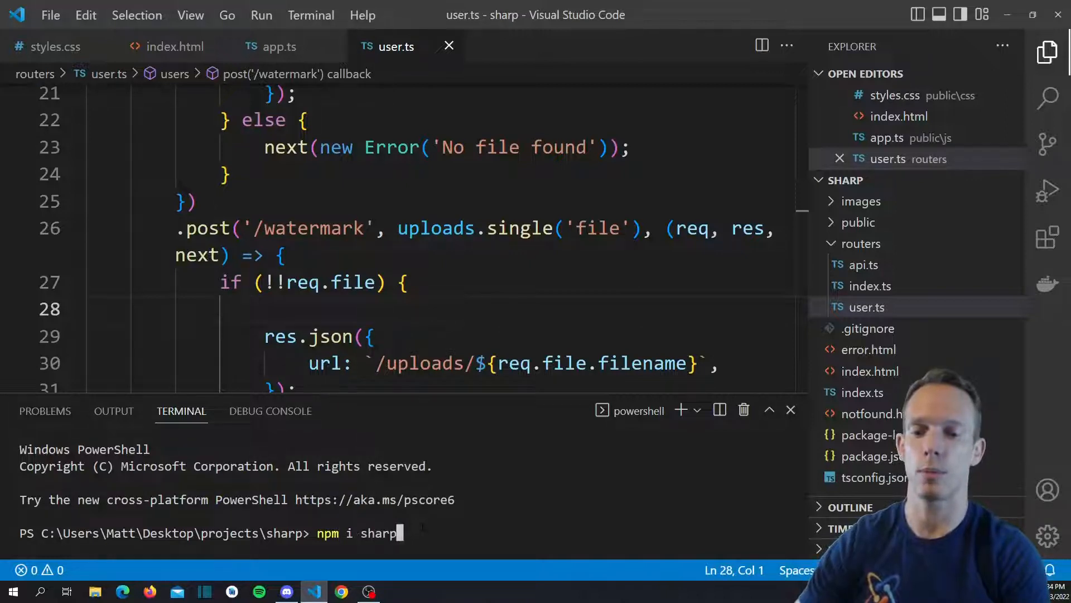
{"action": "type", "text": "--save"}
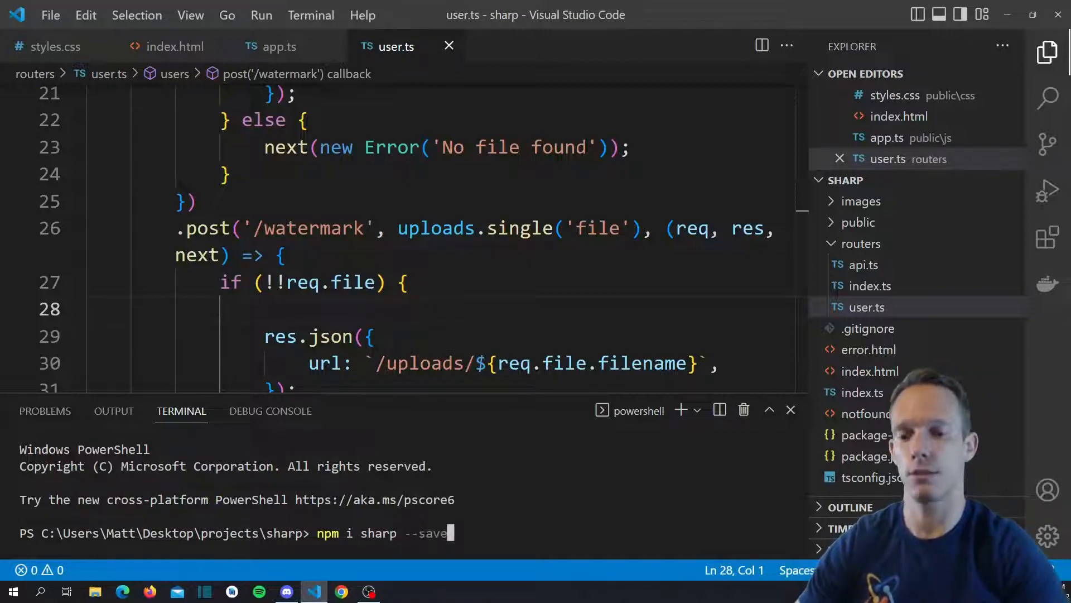
{"action": "key", "text": "Return"}
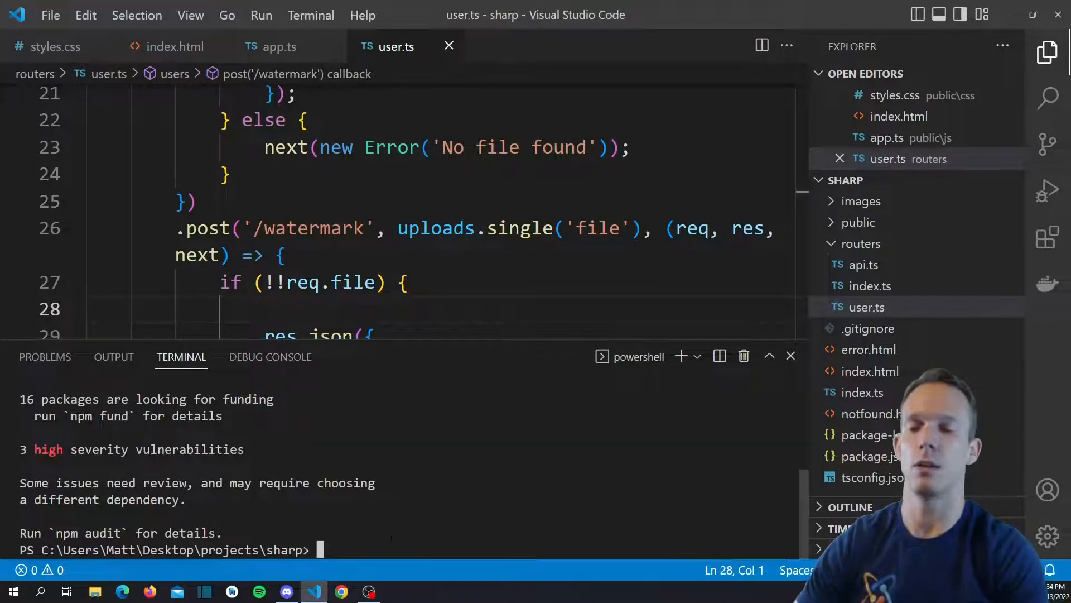
{"action": "type", "text": "npm i"}
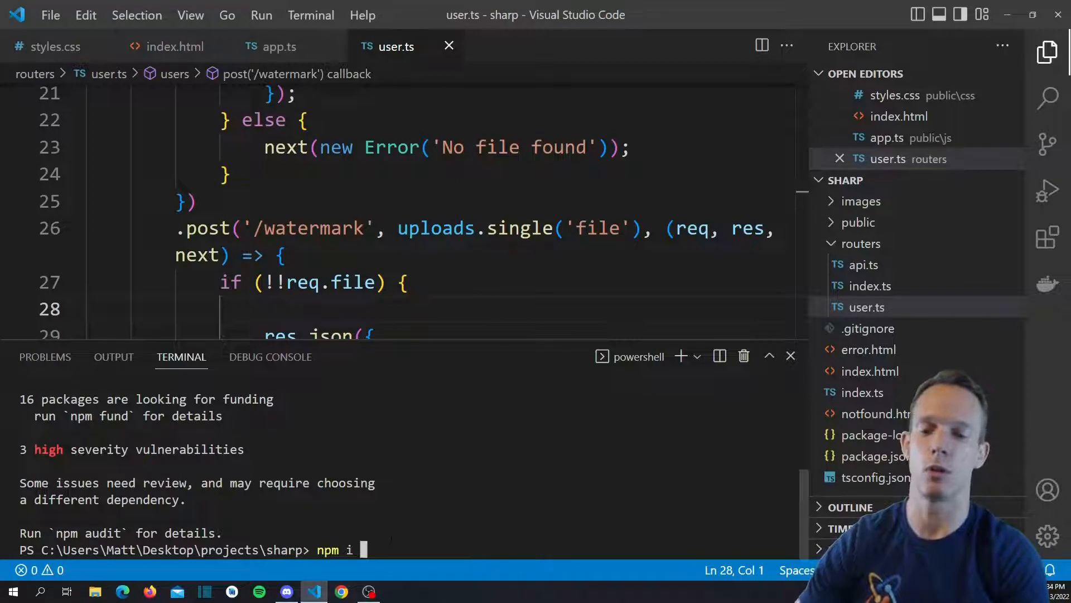
{"action": "type", "text": "@types/sharp"}
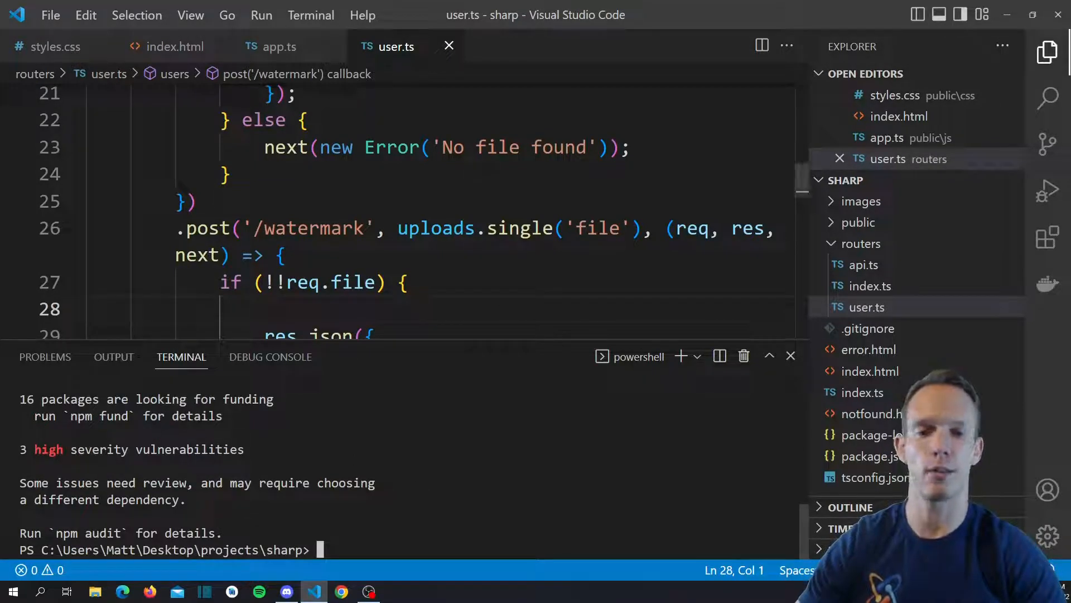
{"action": "scroll", "scroll_direction": "up", "scroll_amount": 3}
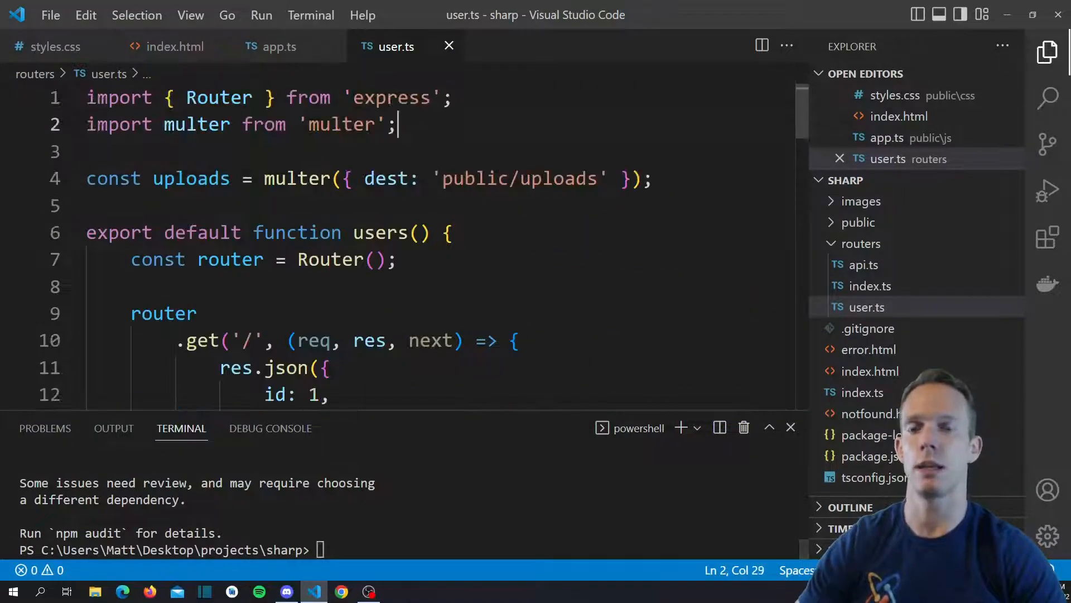
Add import Sharp from 'sharp' at the top of user.ts.
{"action": "type", "text": "imp"}
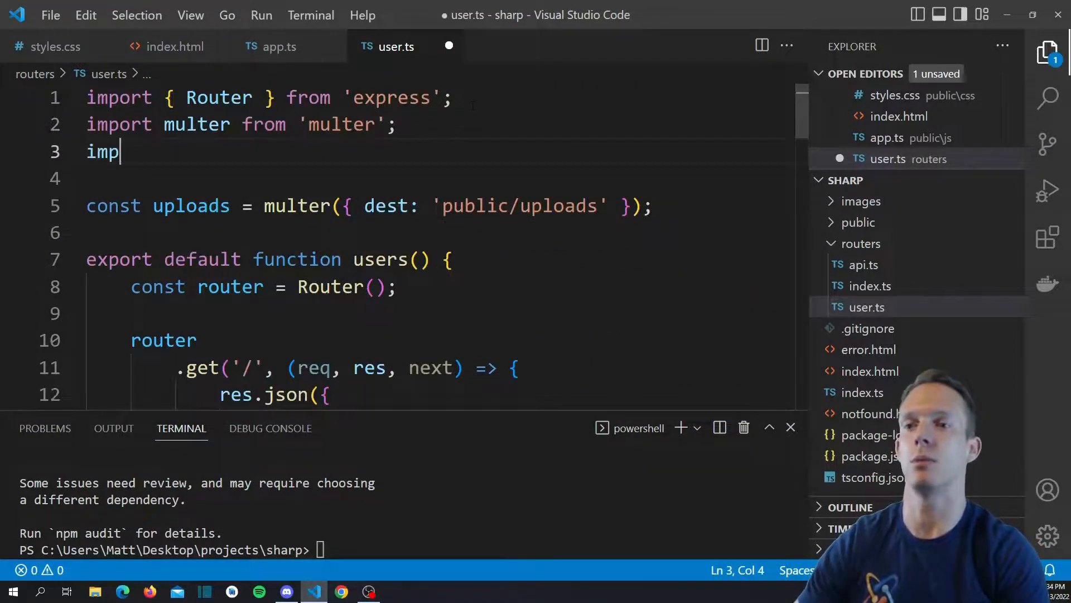
{"action": "type", "text": "ort S"}
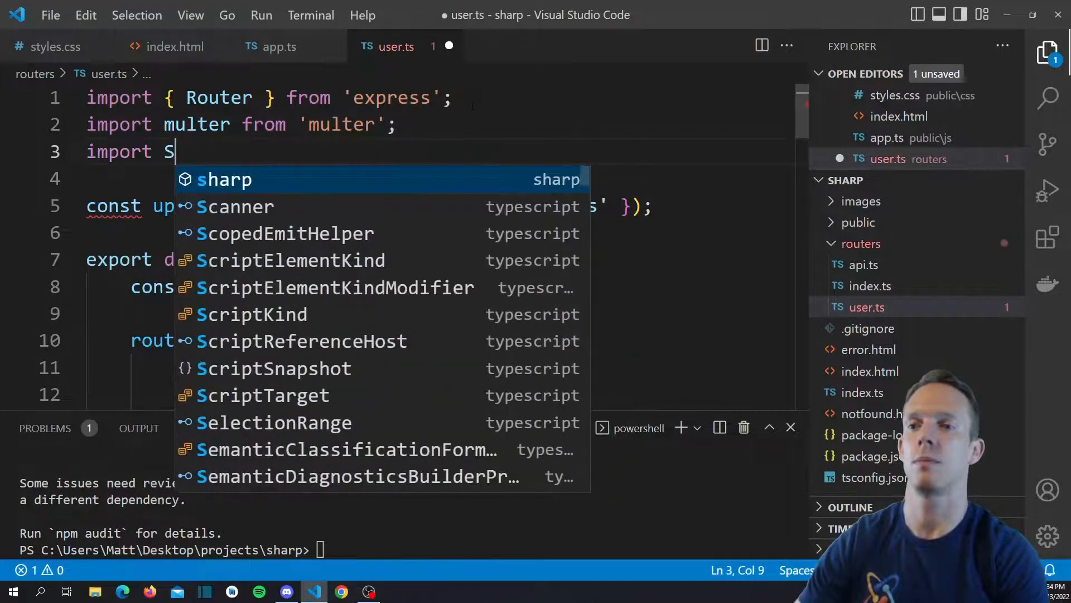
{"action": "type", "text": "harp from 'shap"}
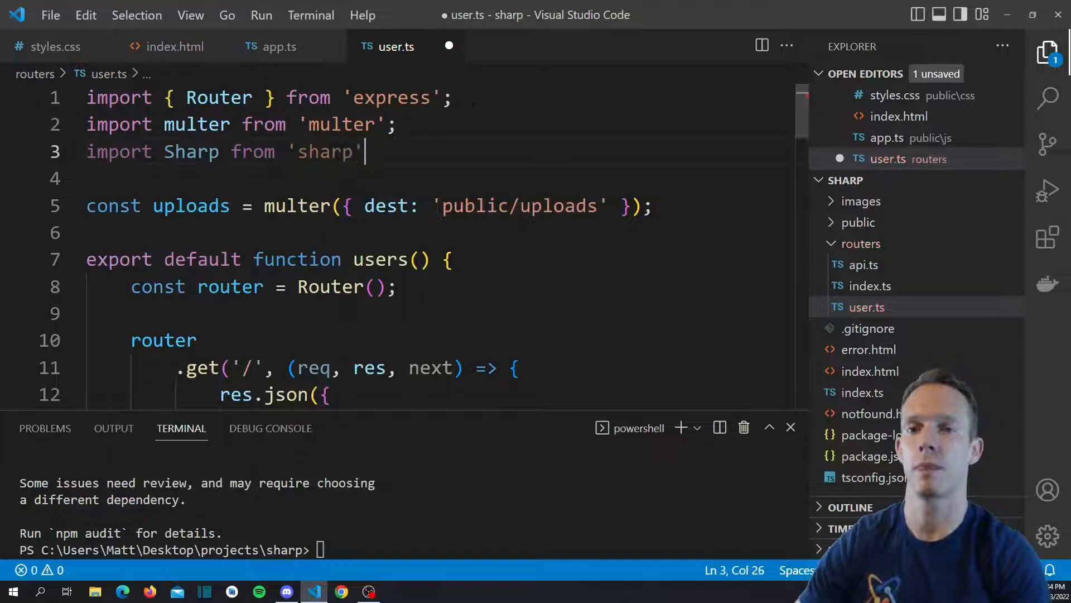
{"action": "type", "text": ";"}
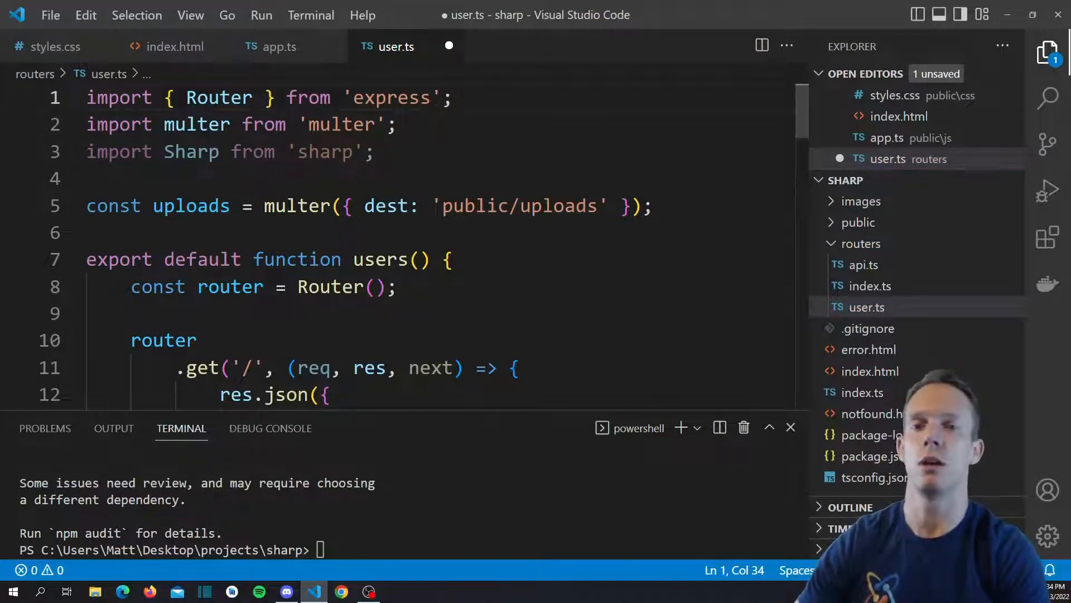
{"action": "key", "text": "Enter"}
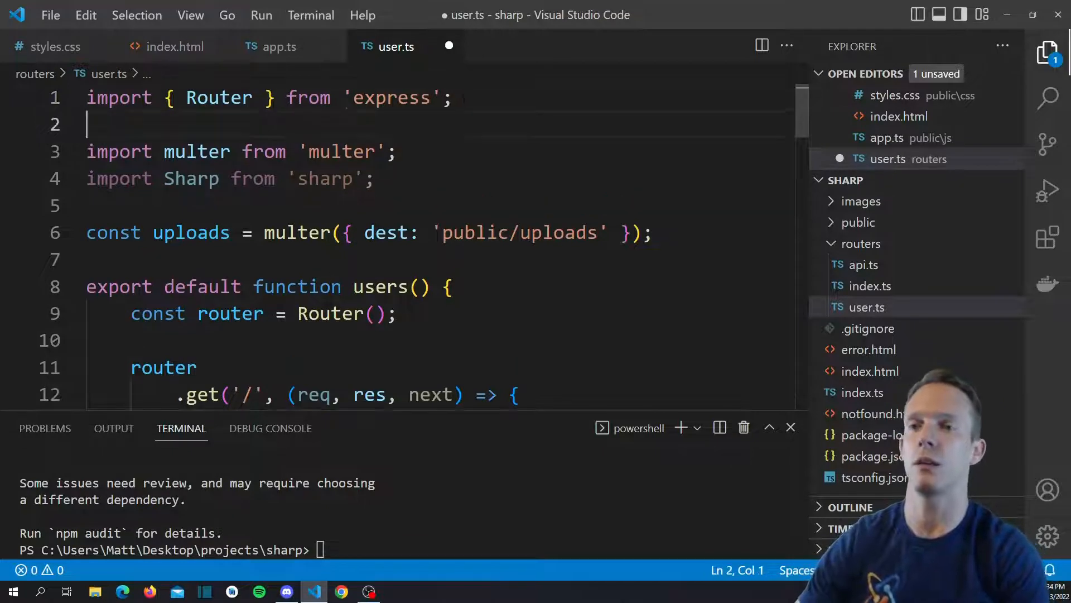
Add import { readFile, writeFile } from 'fs/promises' and resolve from 'path', then save.
{"action": "type", "text": "import { }"}
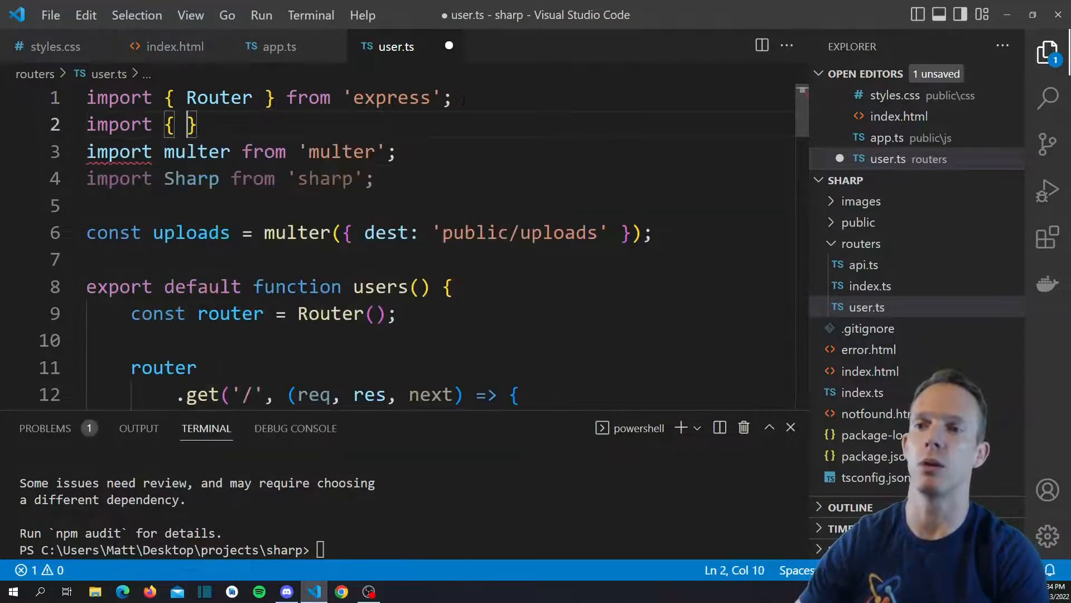
{"action": "type", "text": "readFile"}
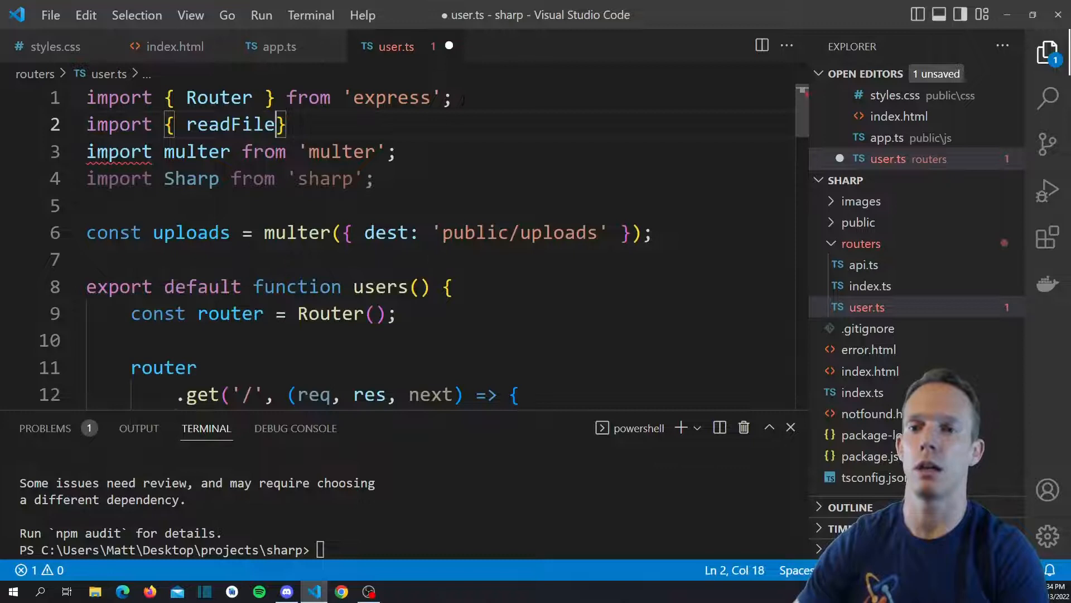
{"action": "type", "text": ", writeFile 0"}
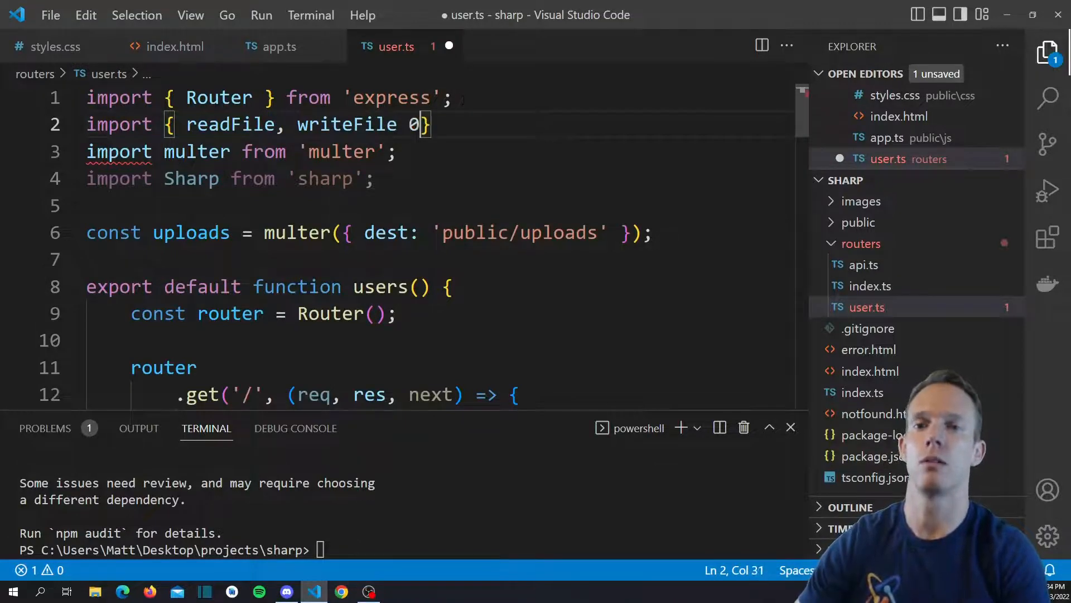
{"action": "type", "text": "} from 'fs/promises"}
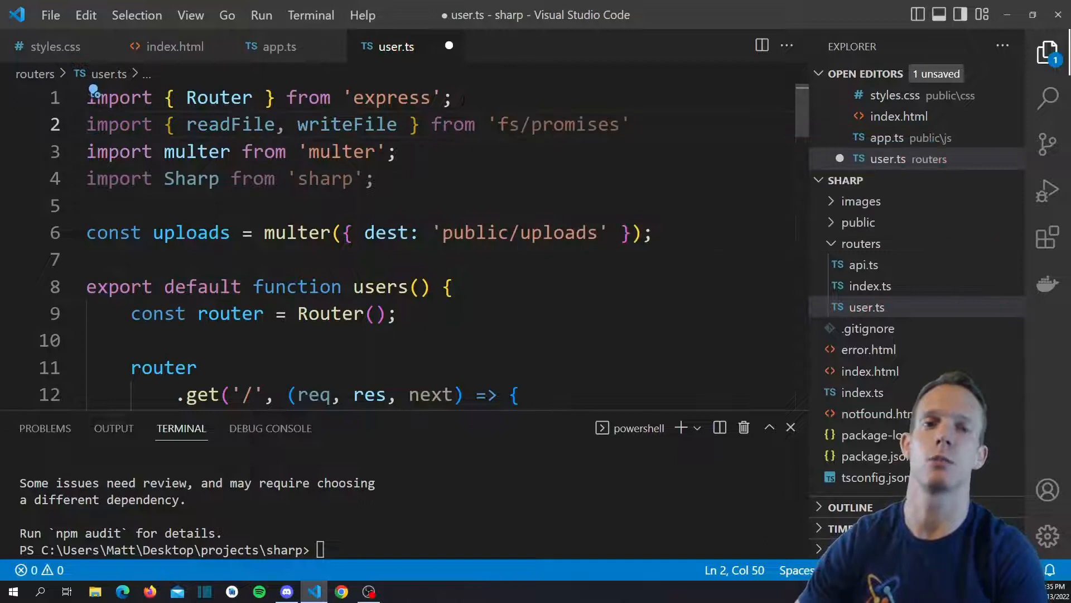
{"action": "type", "text": ";"}
{"action": "type", "text": "import { resolve} from 'path';"}
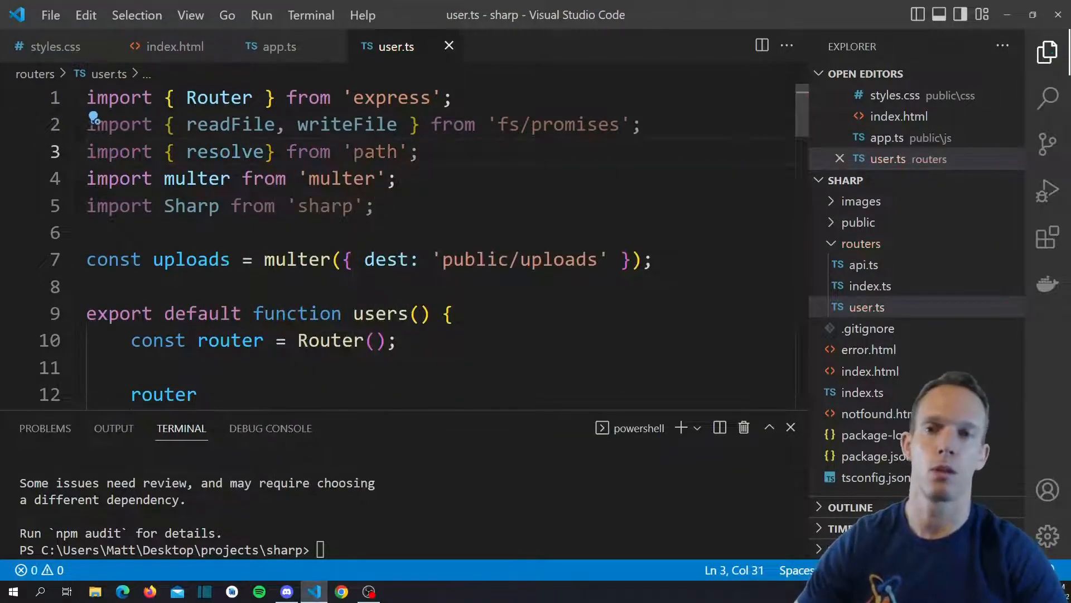
{"action": "left_click", "coordinate": [861, 243]}
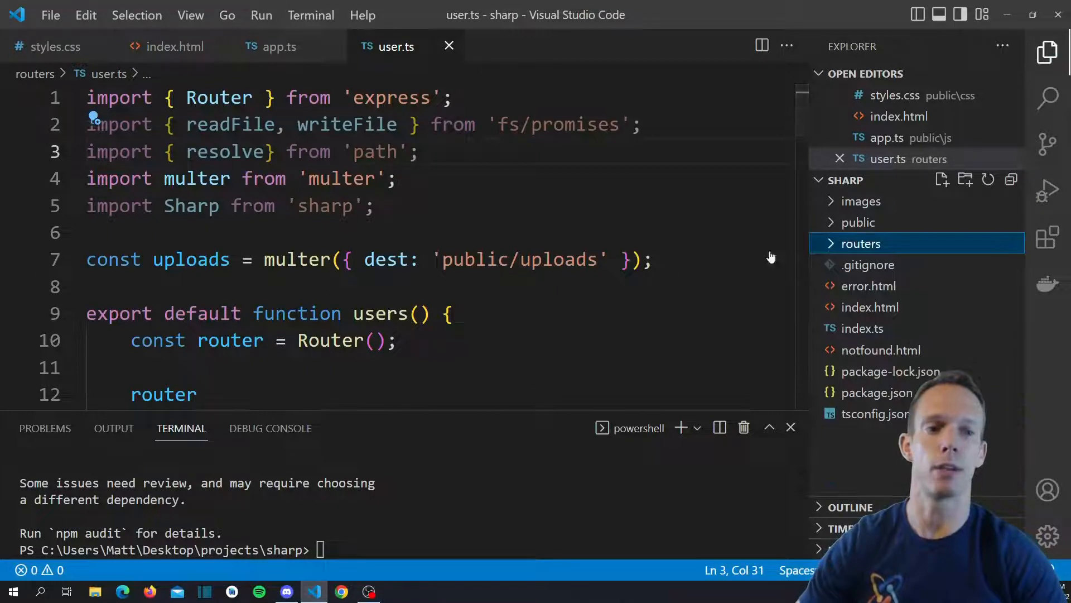
Make the /watermark handler async and call Sharp(await readFile(req.file.path)).
{"action": "scroll", "scroll_direction": "down", "scroll_amount": 3}
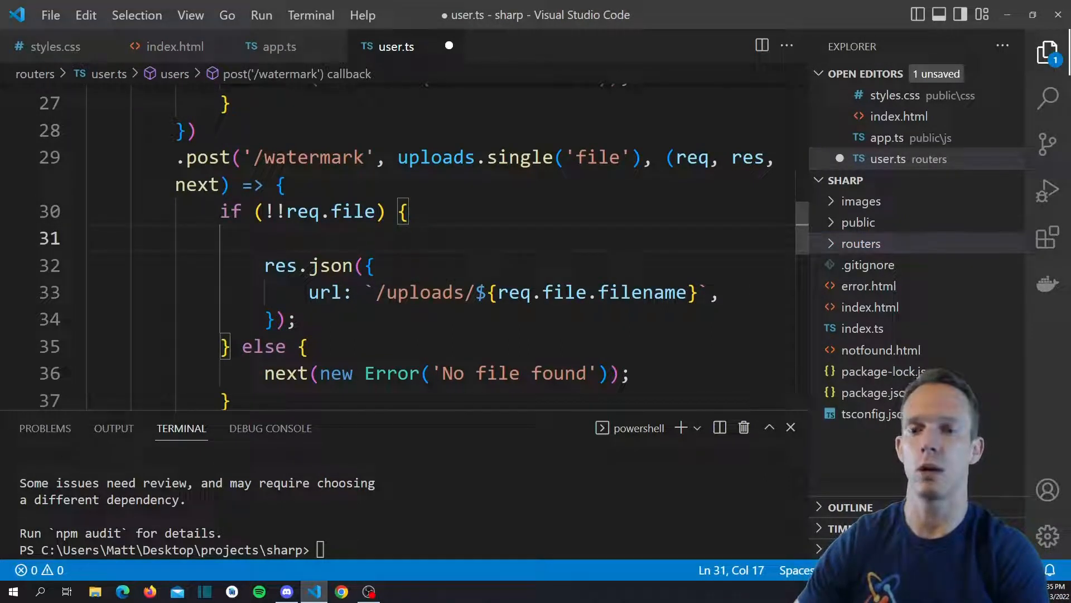
{"action": "type", "text": "S"}
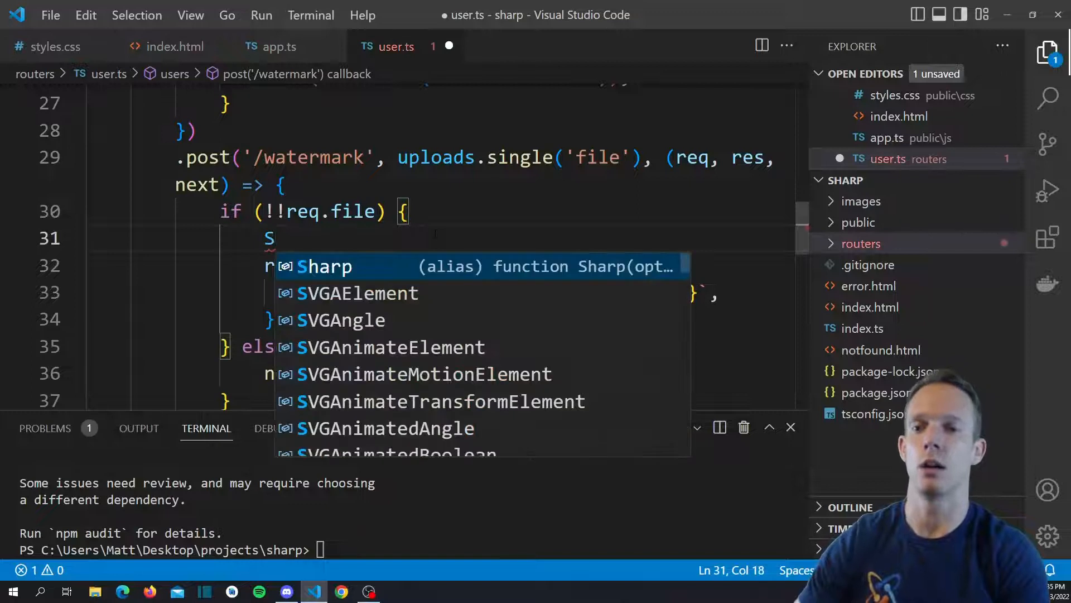
{"action": "type", "text": "harp(re"}
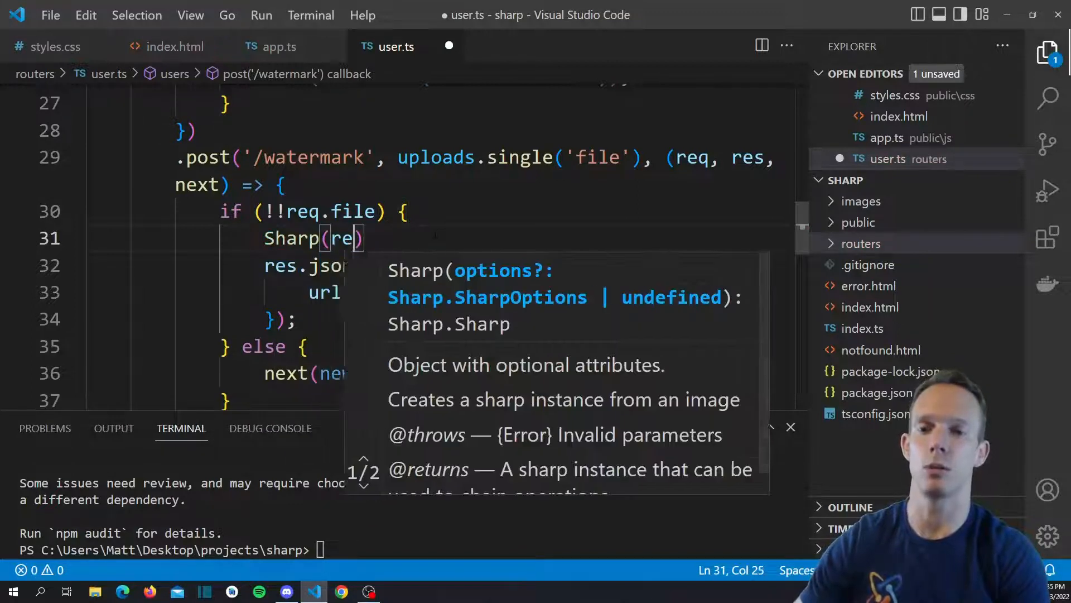
{"action": "type", "text": "awai"}
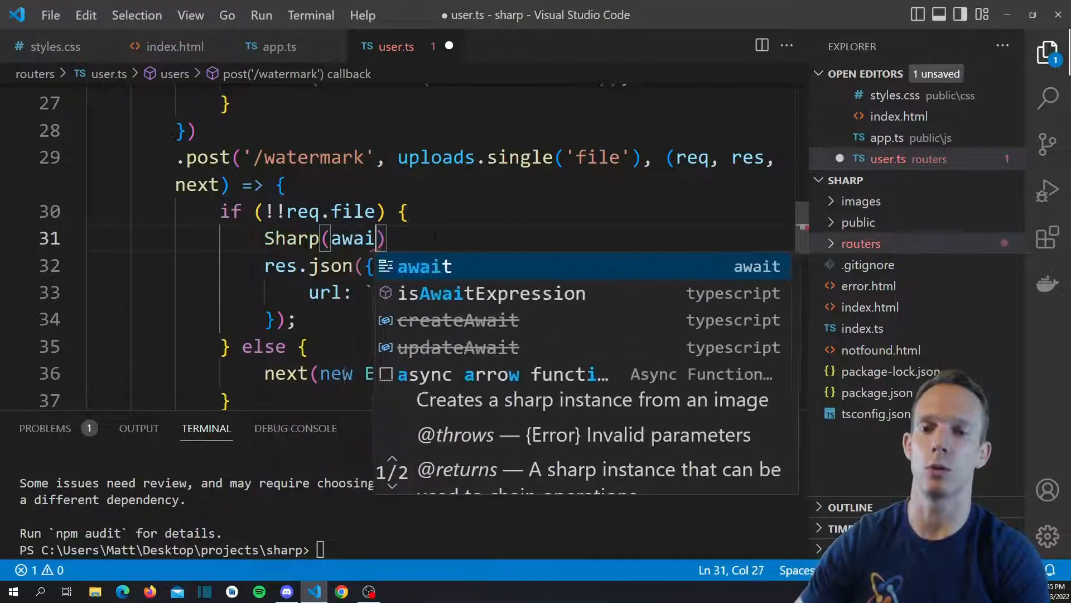
{"action": "type", "text": "readFile()"}
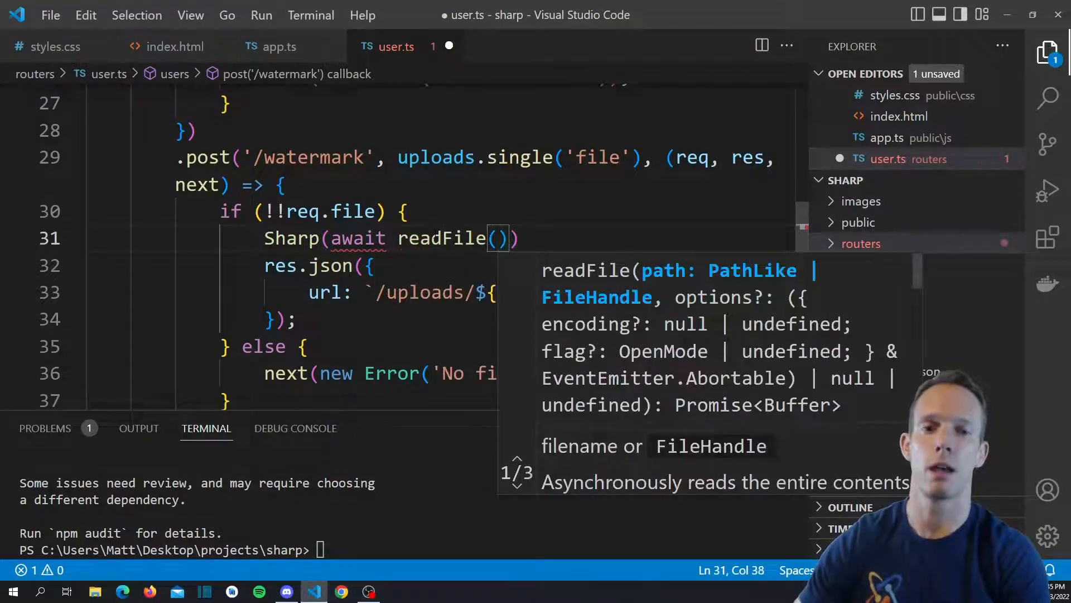
{"action": "type", "text": "resolve("}
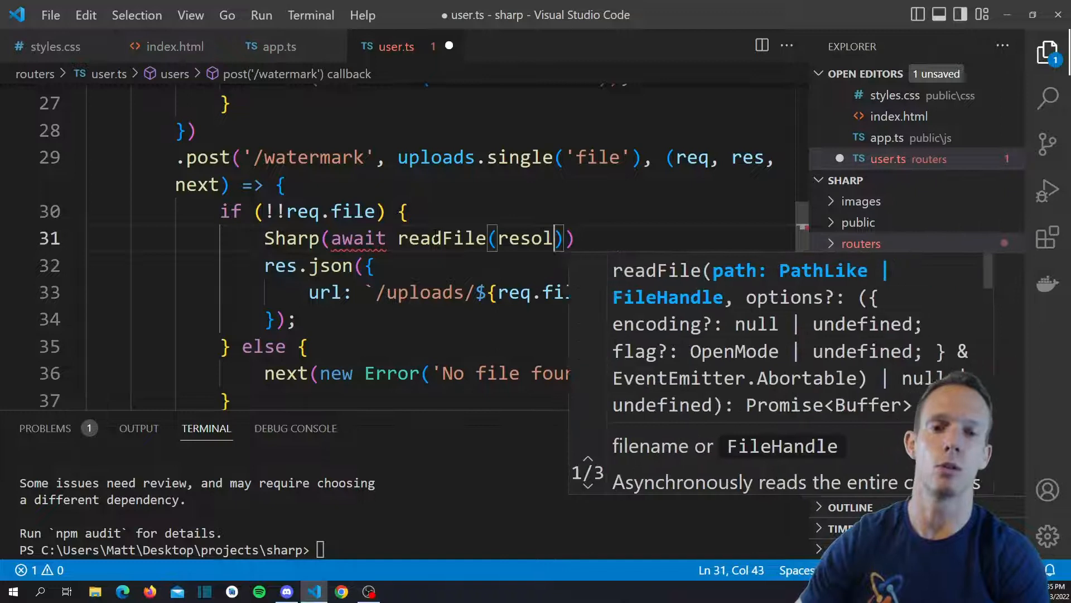
{"action": "type", "text": "req.file.path"}
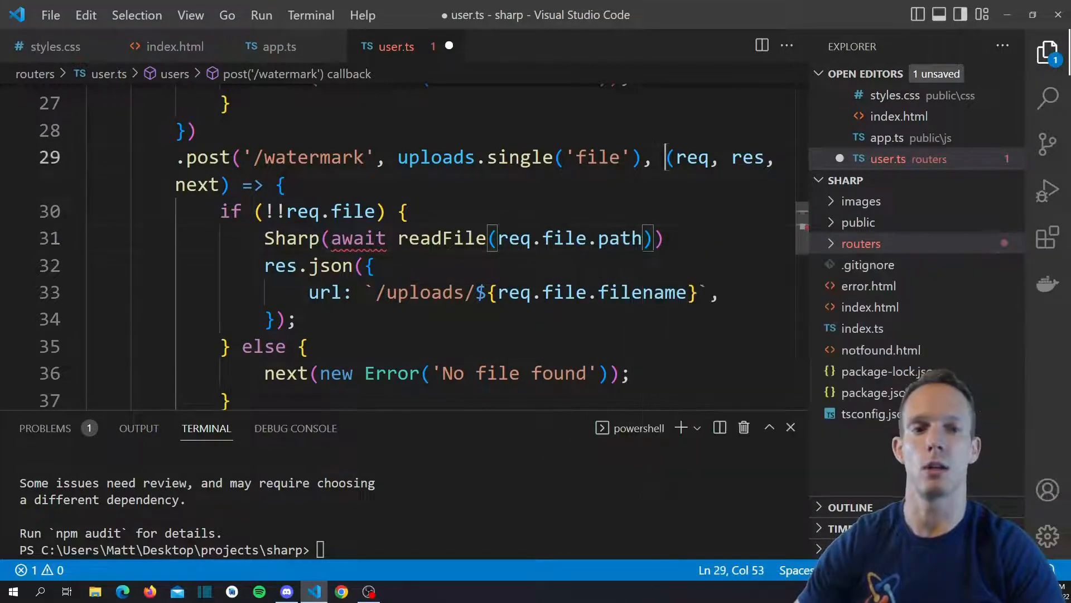
{"action": "type", "text": "async"}
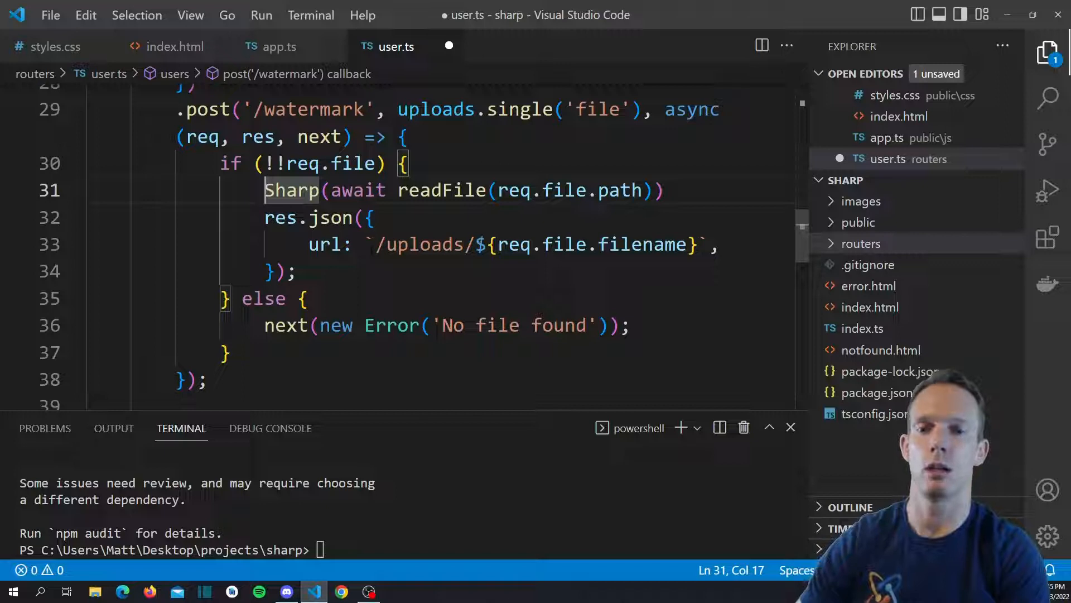
Assign the Sharp image to const watermark and begin a .composite call after it.
{"action": "type", "text": "const"}
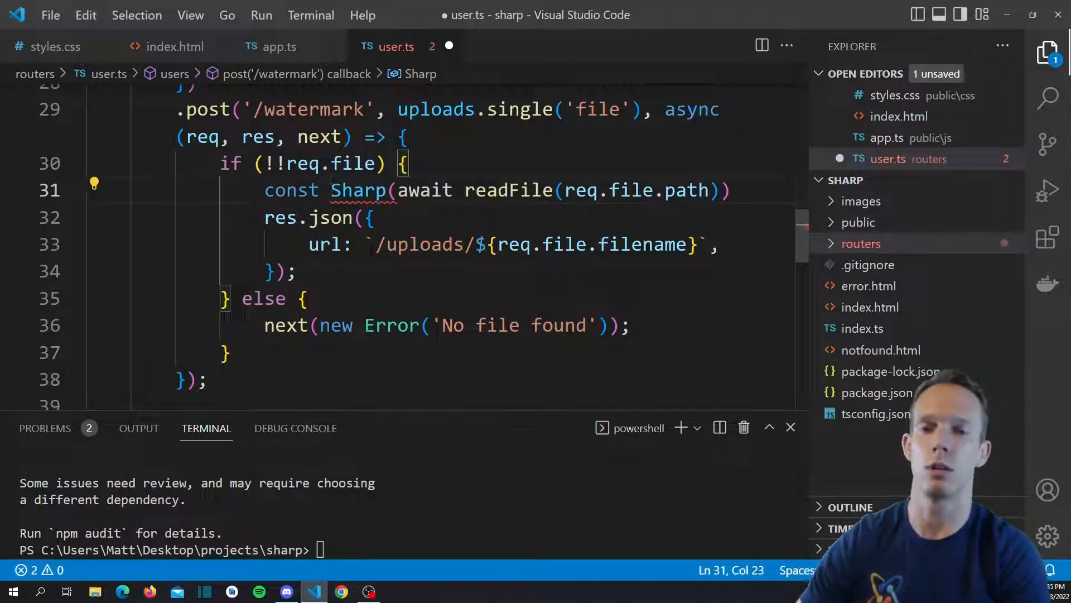
{"action": "type", "text": "watermark ="}
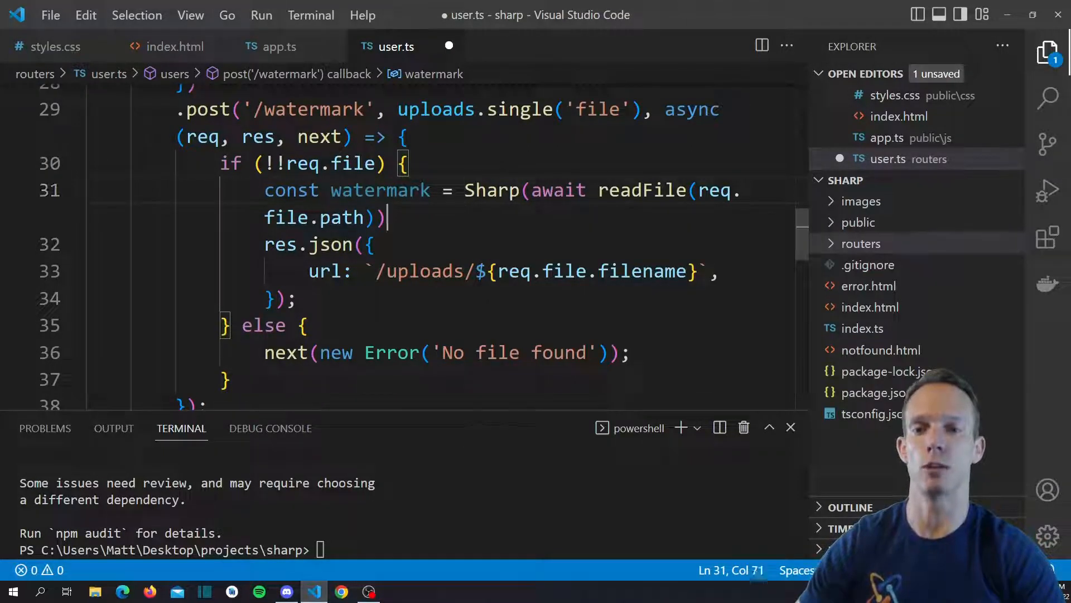
{"action": "mouse_move", "coordinate": [641, 190]}
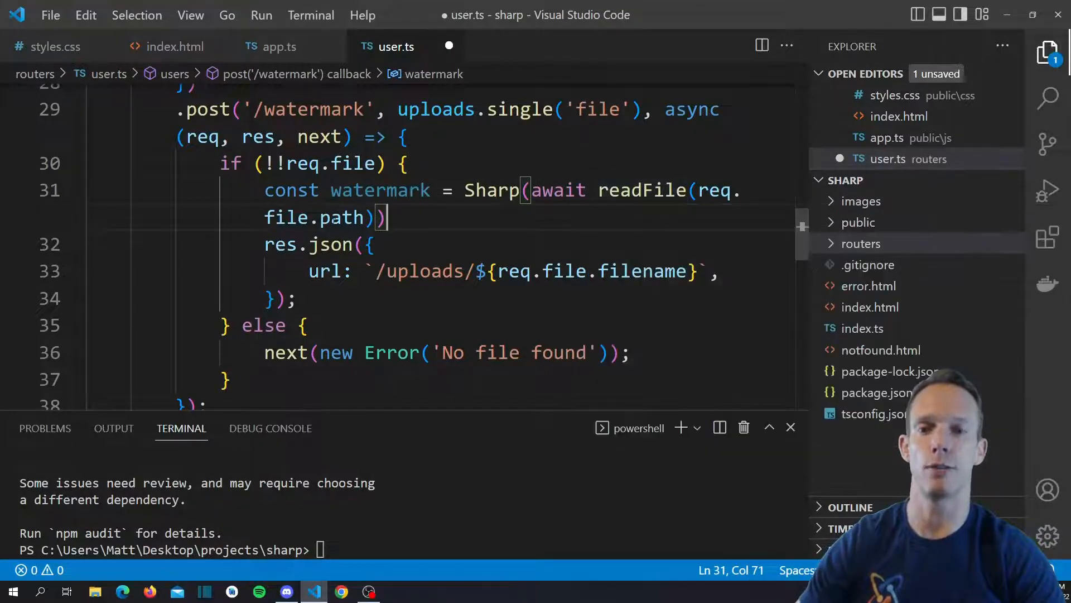
{"action": "key", "text": "Enter"}
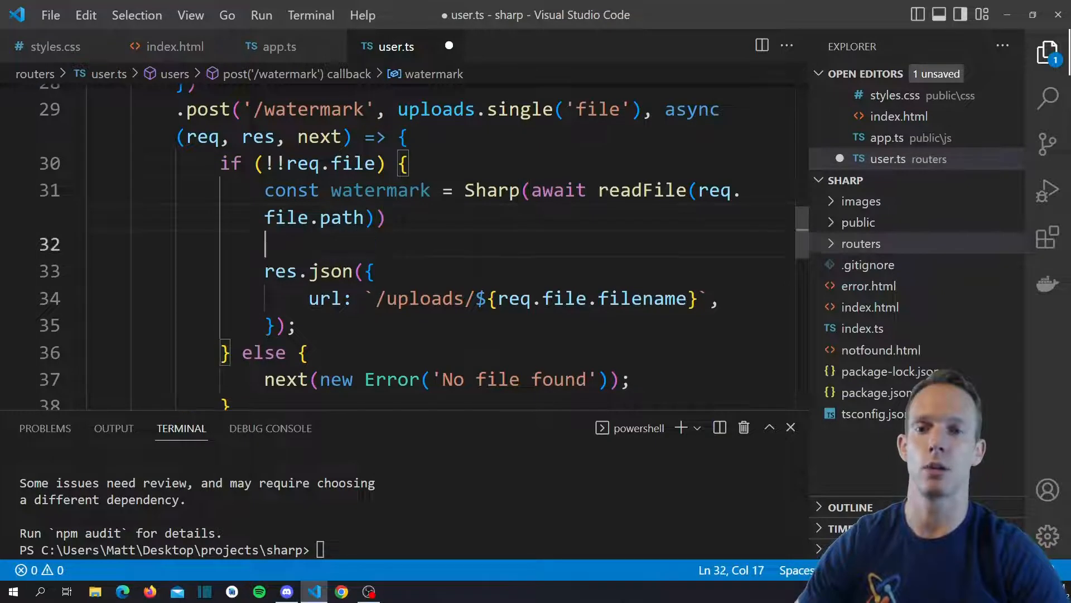
{"action": "left_click", "coordinate": [386, 217]}
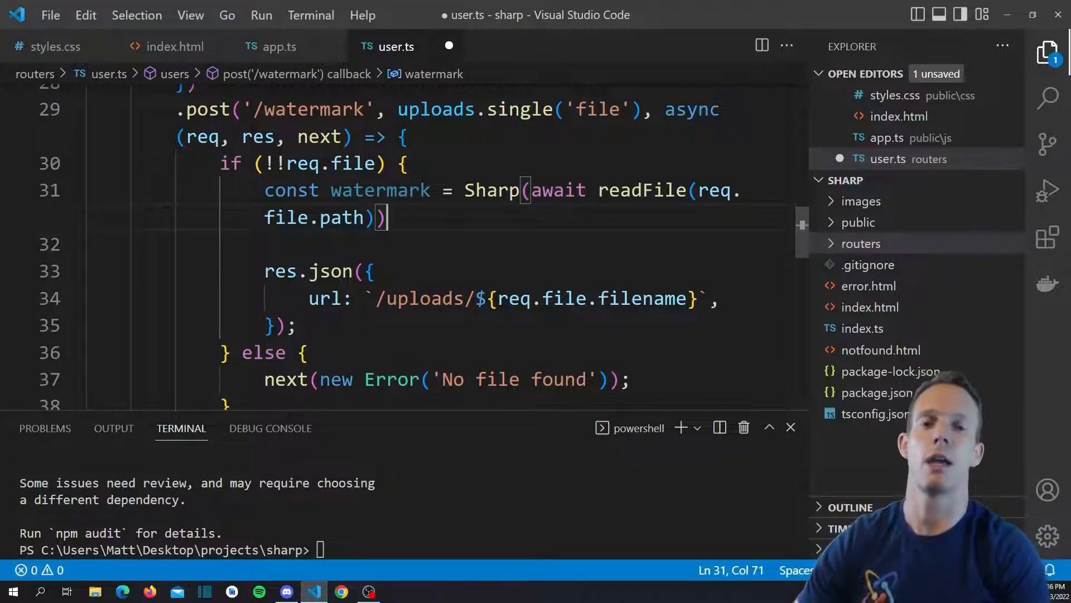
{"action": "type", "text": ".res"}
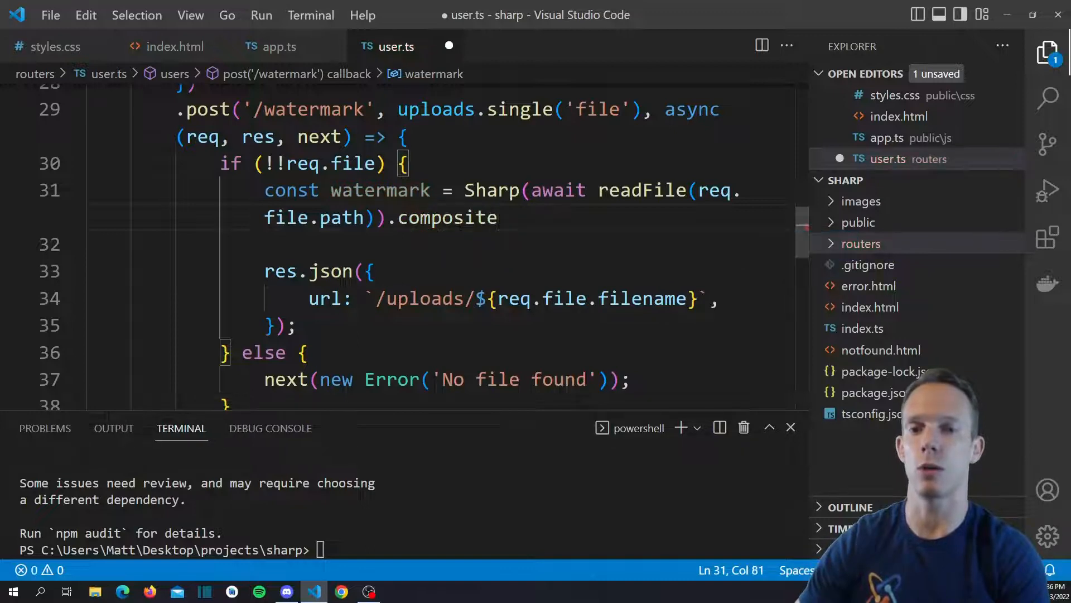
Pass .composite an array holding one empty overlay object: ([ { } ]).
{"action": "type", "text": "()"}
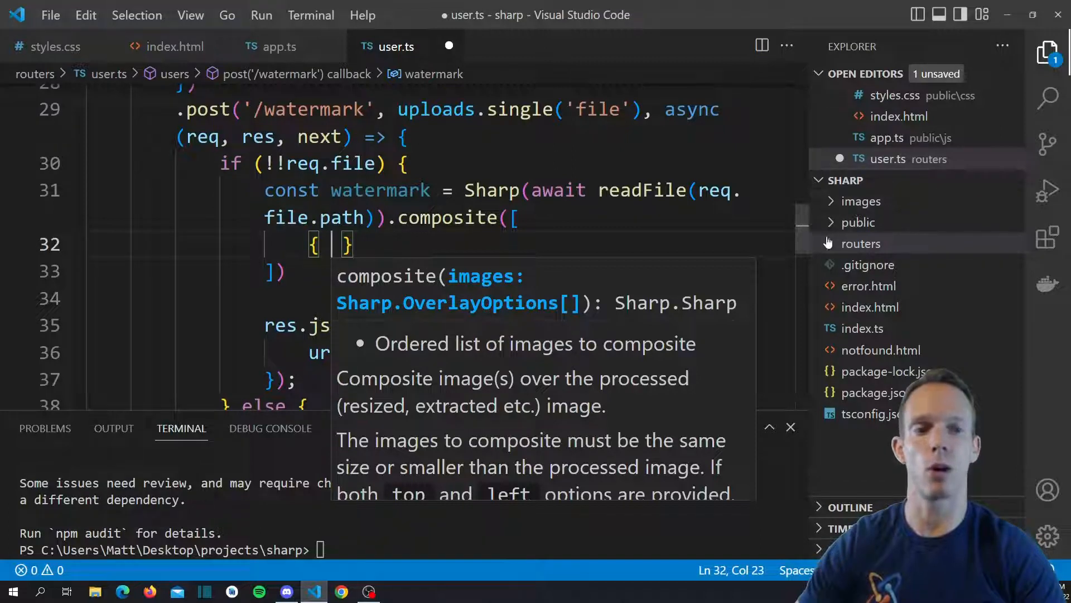
Preview images/covalence_trans.png in the Explorer, then return to user.ts.
{"action": "left_click", "coordinate": [861, 201]}
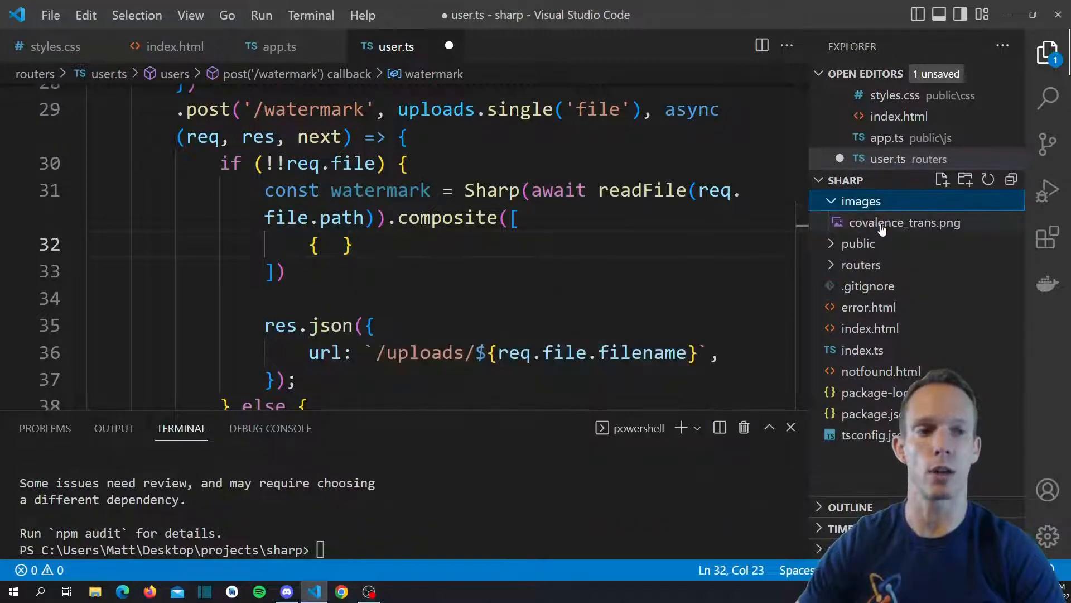
{"action": "left_click", "coordinate": [906, 222]}
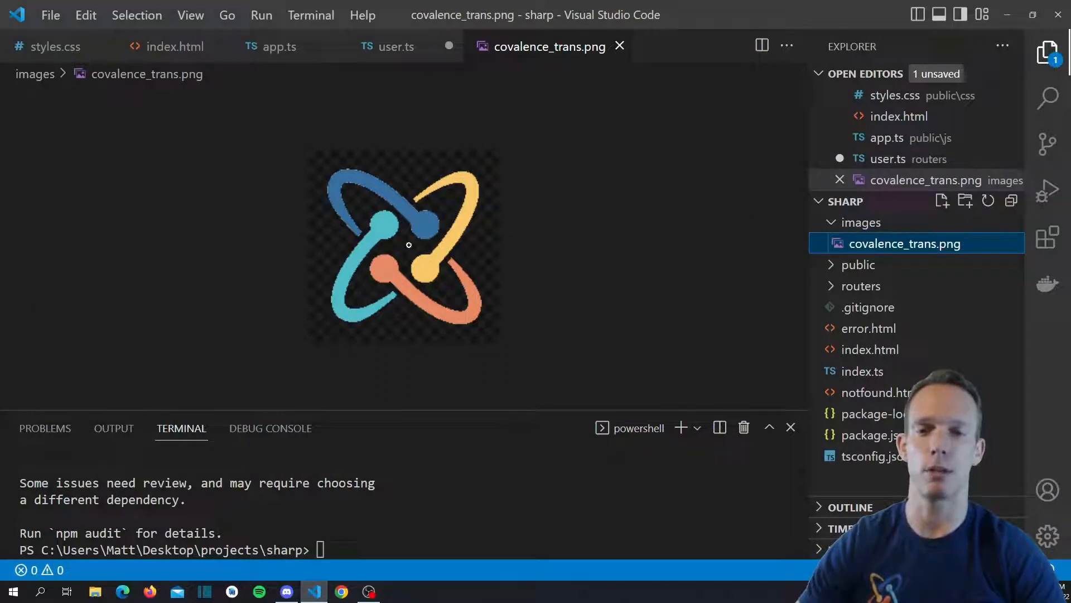
{"action": "mouse_move", "coordinate": [472, 252]}
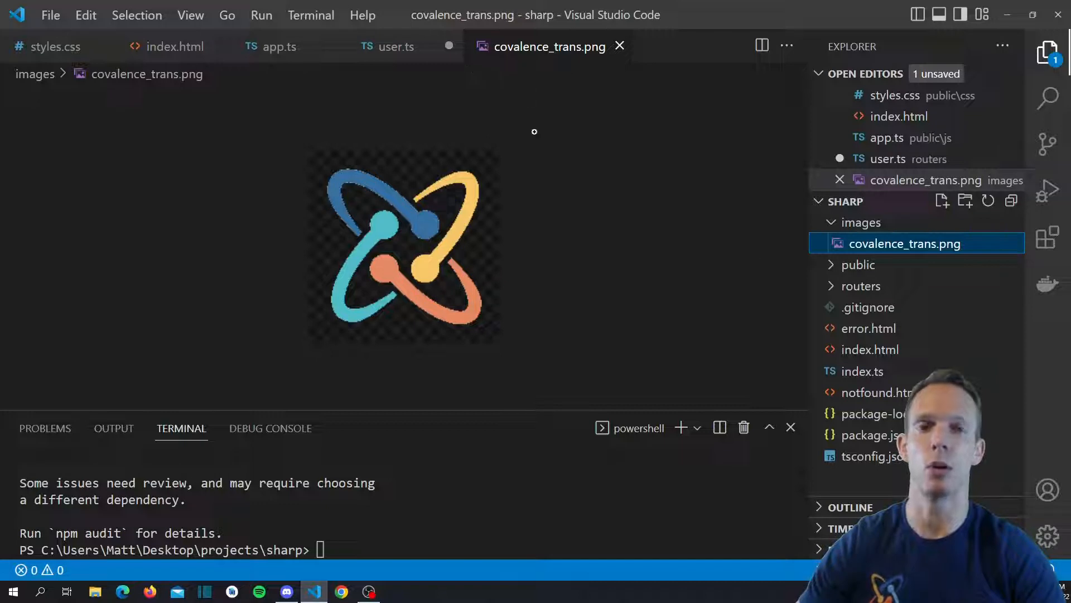
{"action": "left_click", "coordinate": [395, 46]}
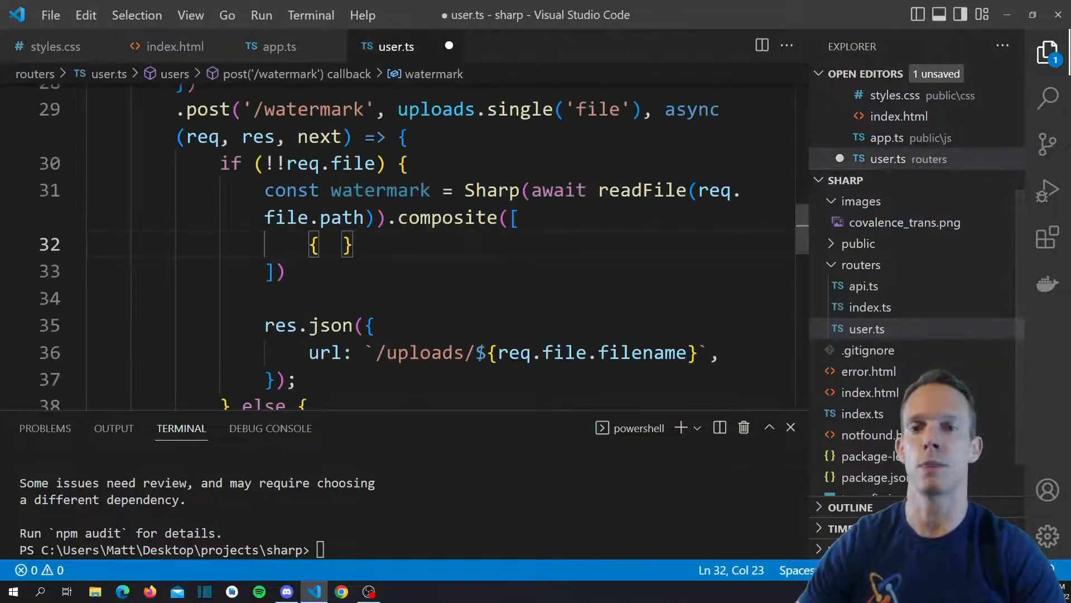
Set the overlay input to await readFile(resolve('./images/covalence_trans.png')).
{"action": "type", "text": "input:"}
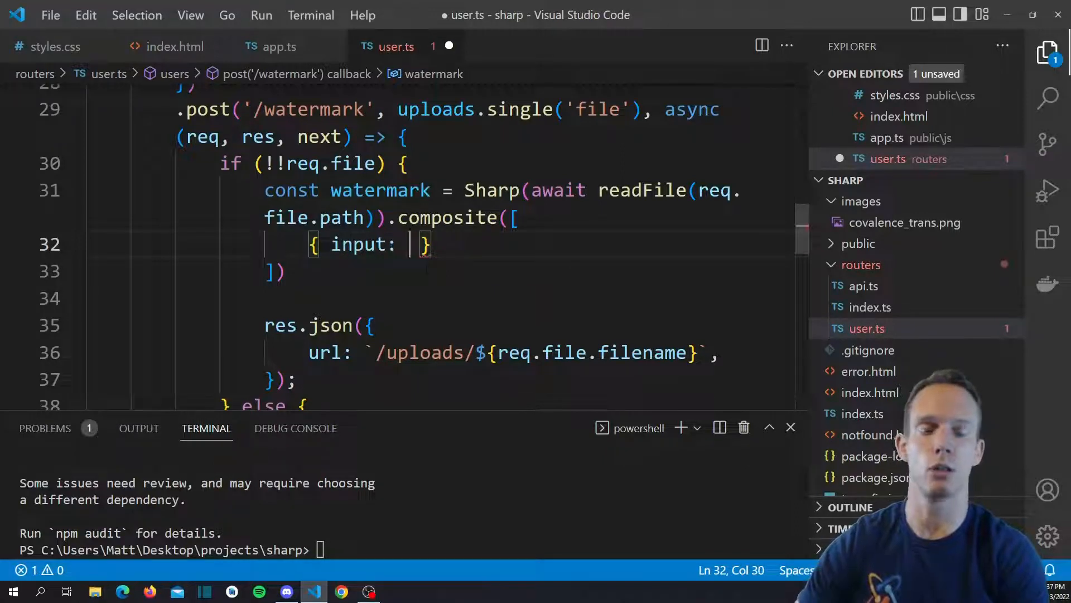
{"action": "type", "text": "await readFile(resolve('.,/"}
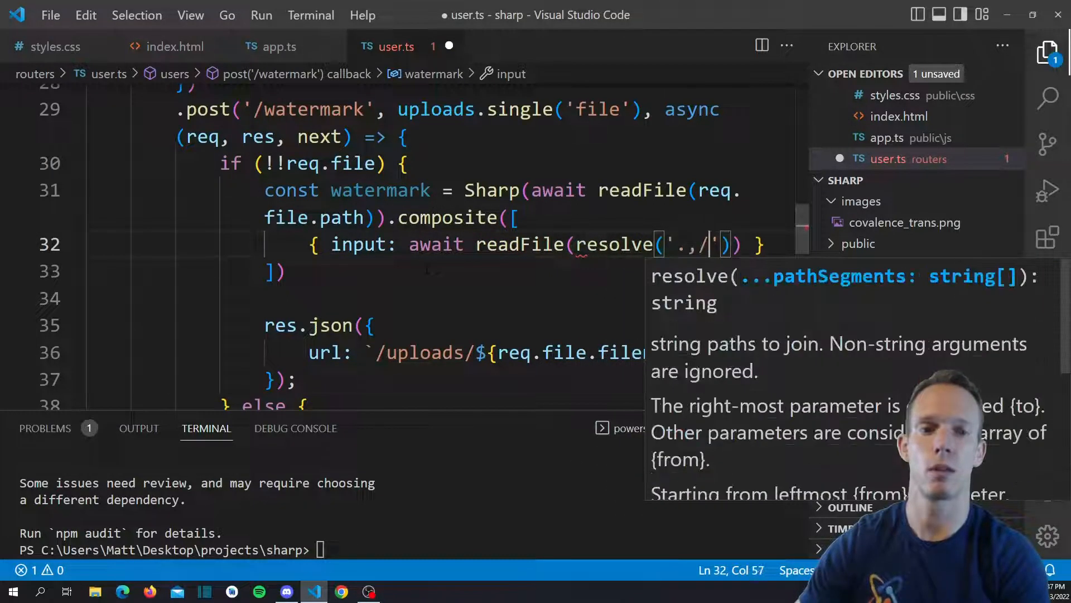
{"action": "key", "text": "Backspace"}
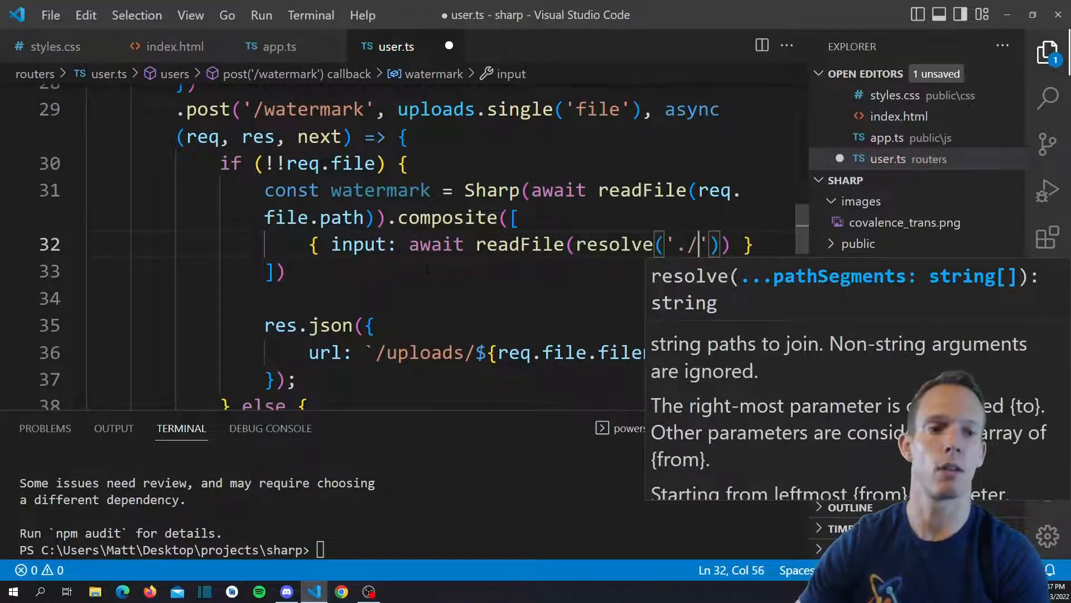
{"action": "type", "text": "ima"}
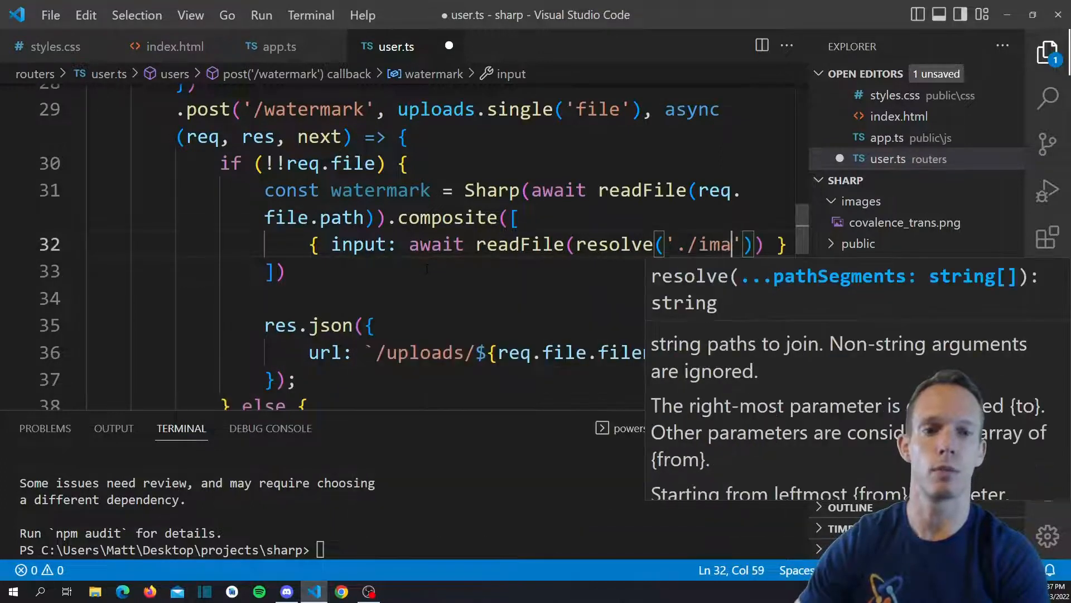
{"action": "type", "text": "ges/"}
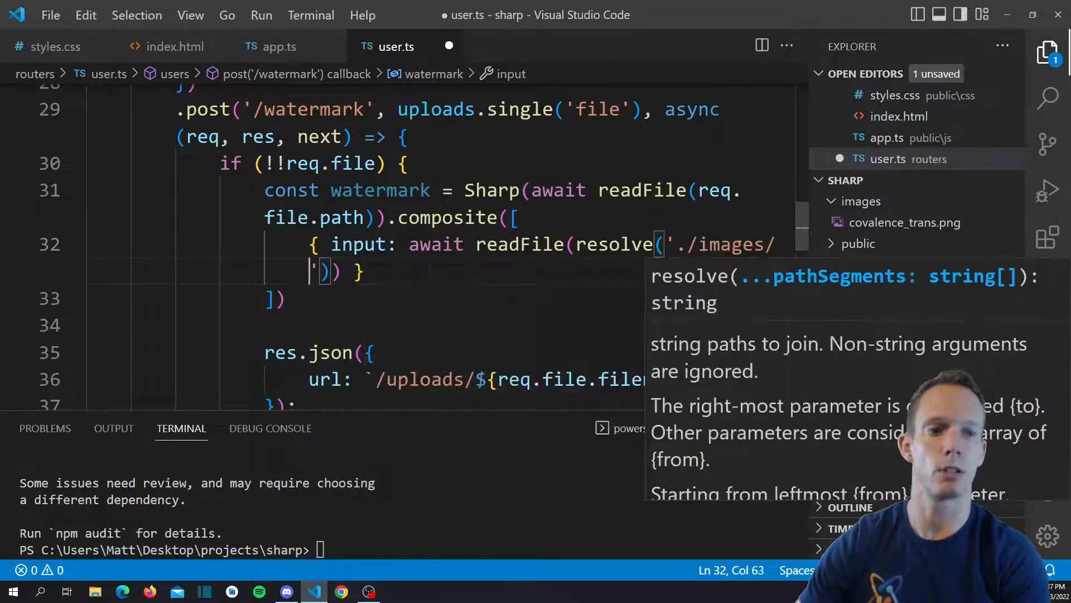
{"action": "type", "text": "covalence"}
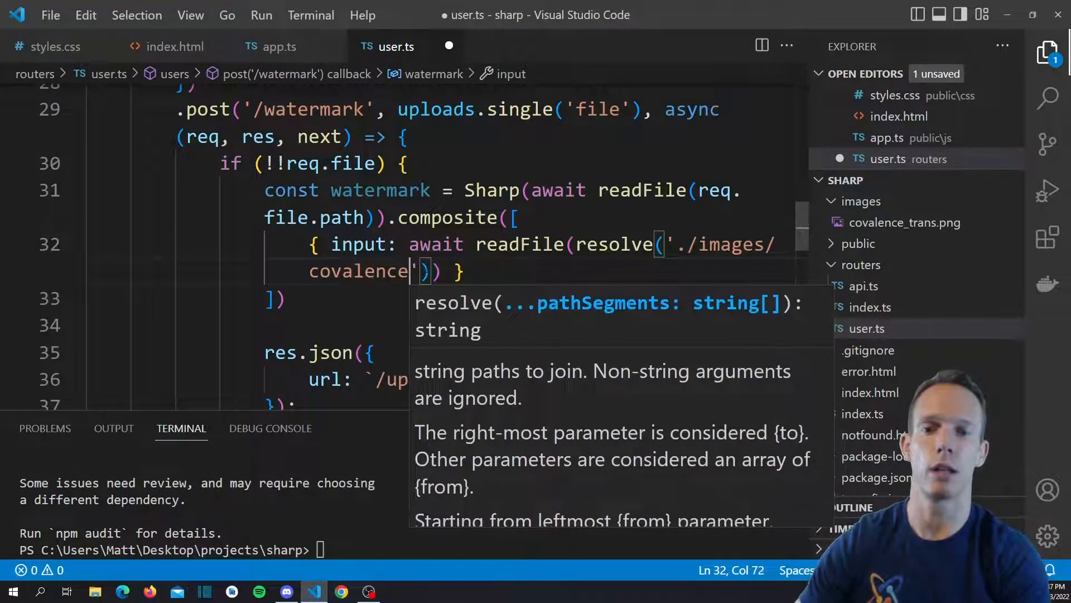
{"action": "type", "text": "_trans"}
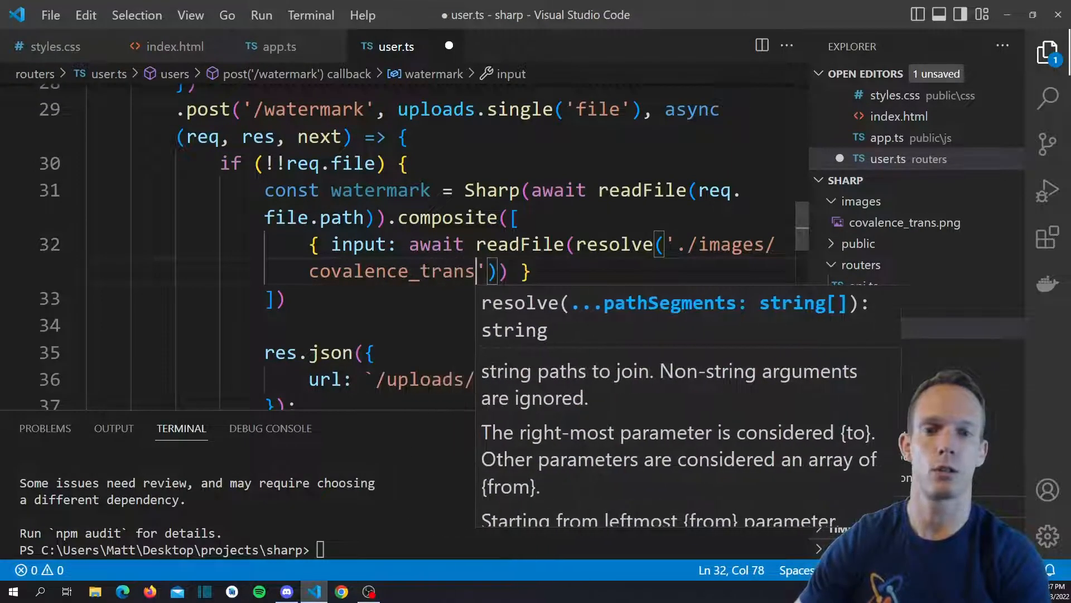
{"action": "type", "text": ".png"}
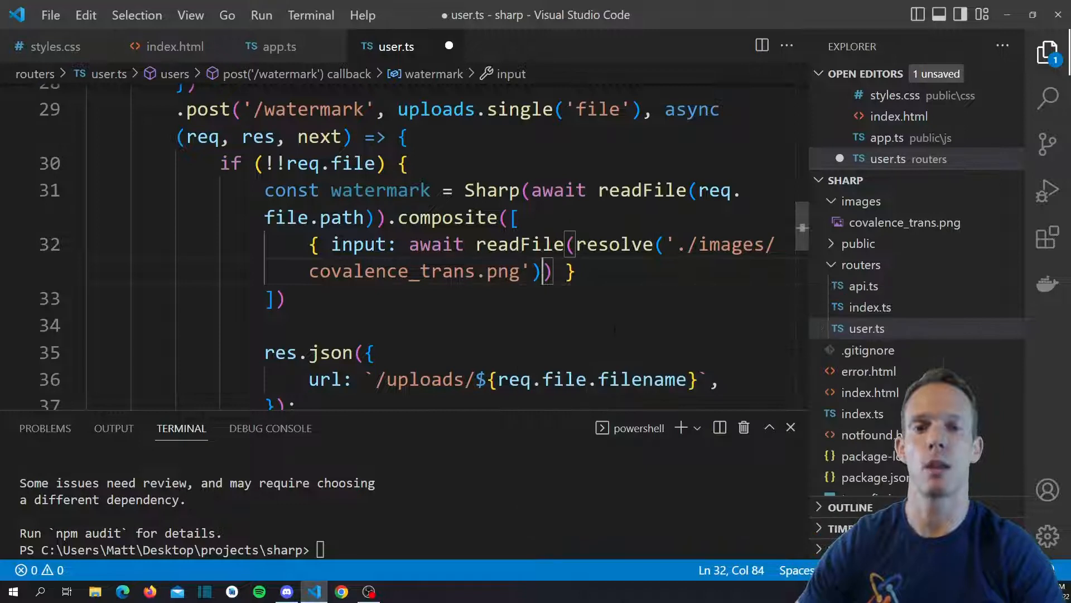
Add left: 50 and top: 50 to the overlay, fix the stray parenthesis, and save user.ts.
{"action": "type", "text": ", left:"}
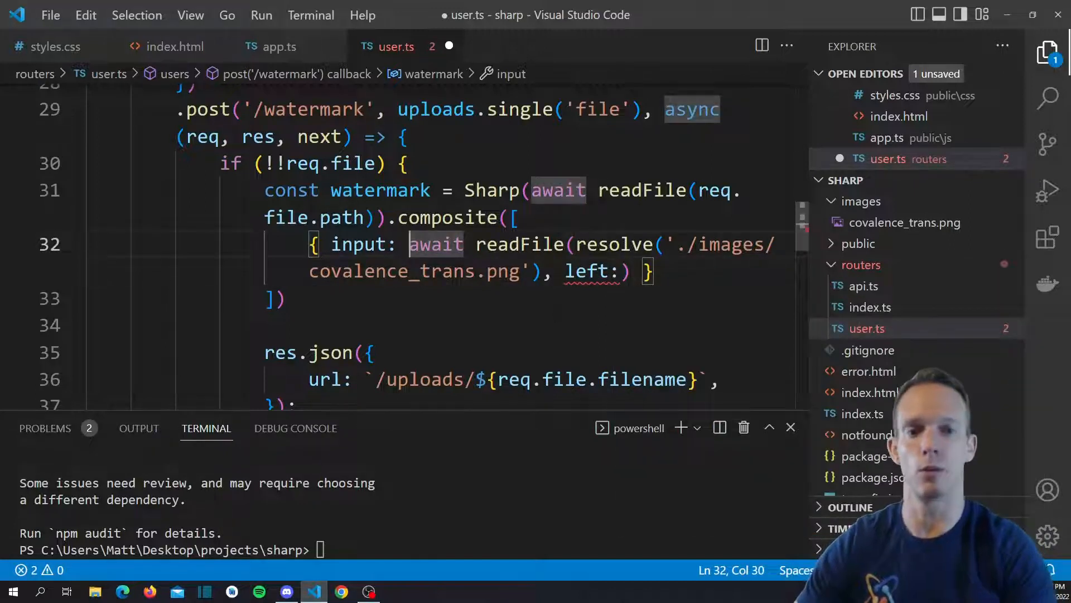
{"action": "type", "text": ")"}
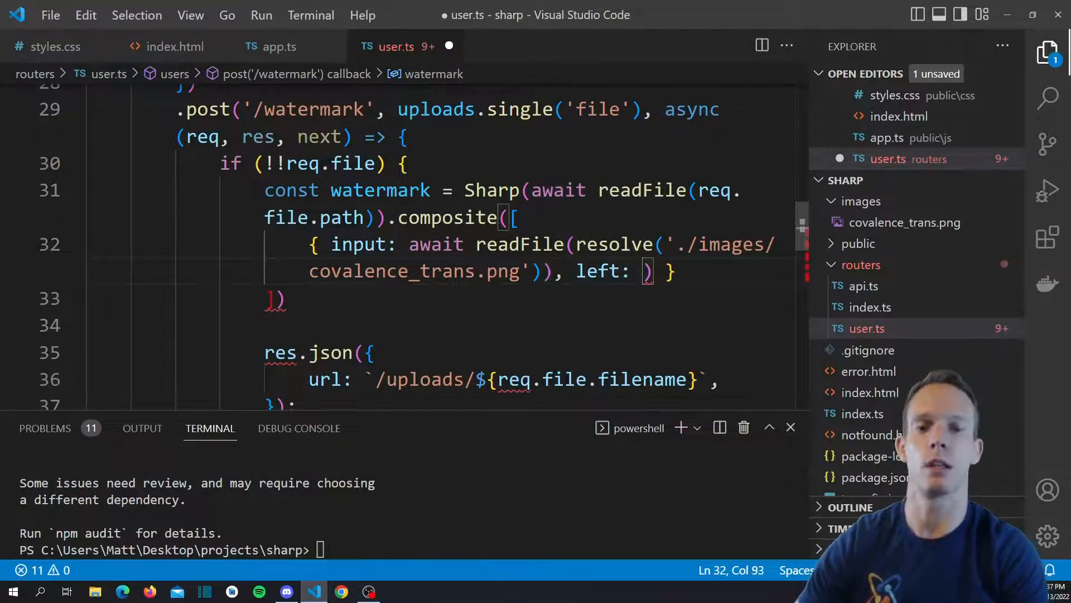
{"action": "type", "text": "50,"}
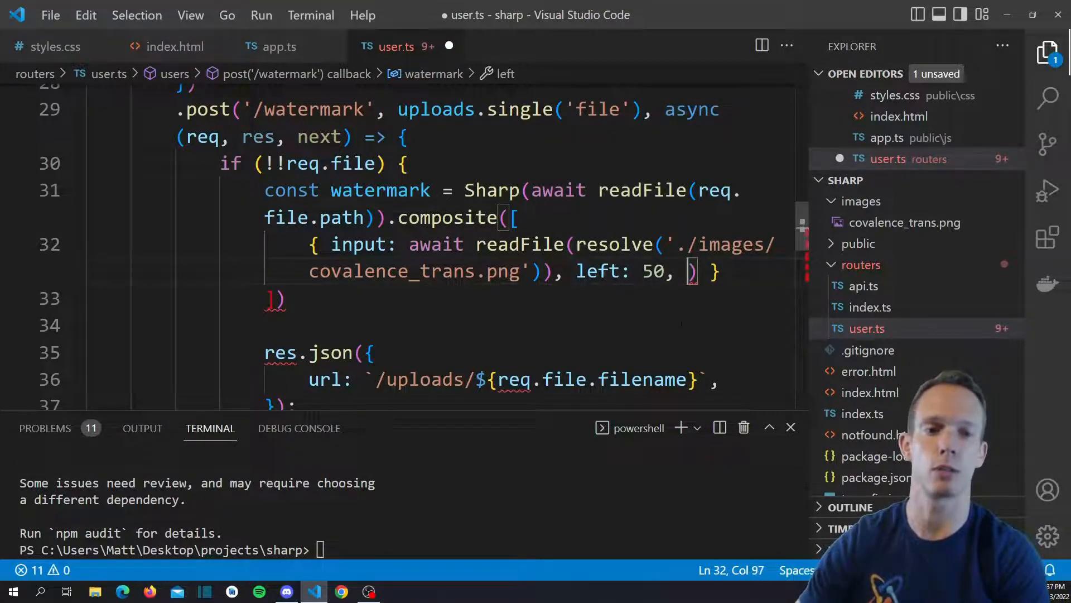
{"action": "type", "text": "top:"}
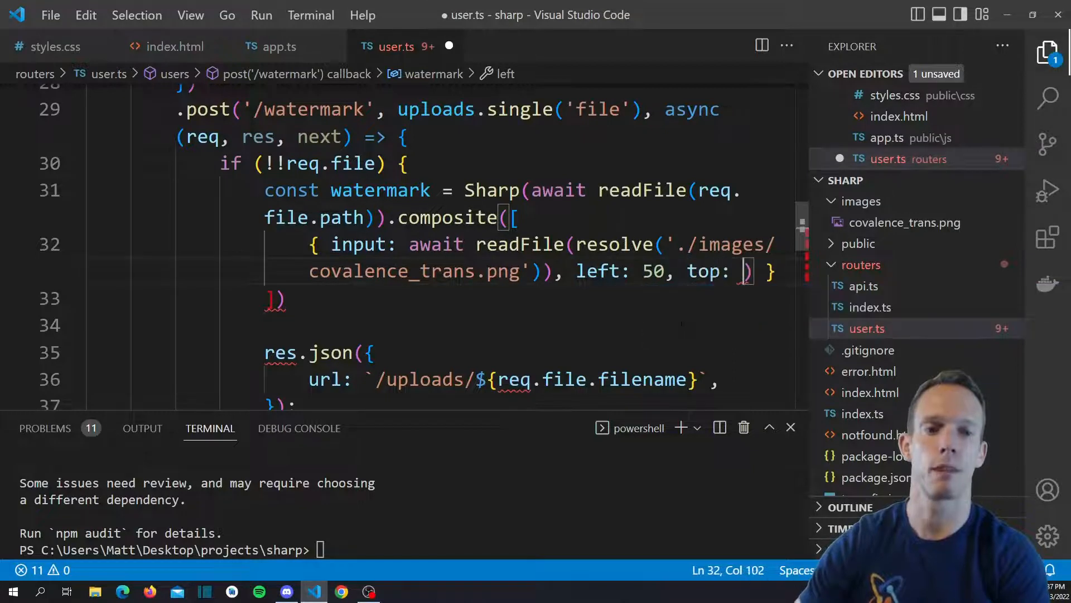
{"action": "type", "text": "50"}
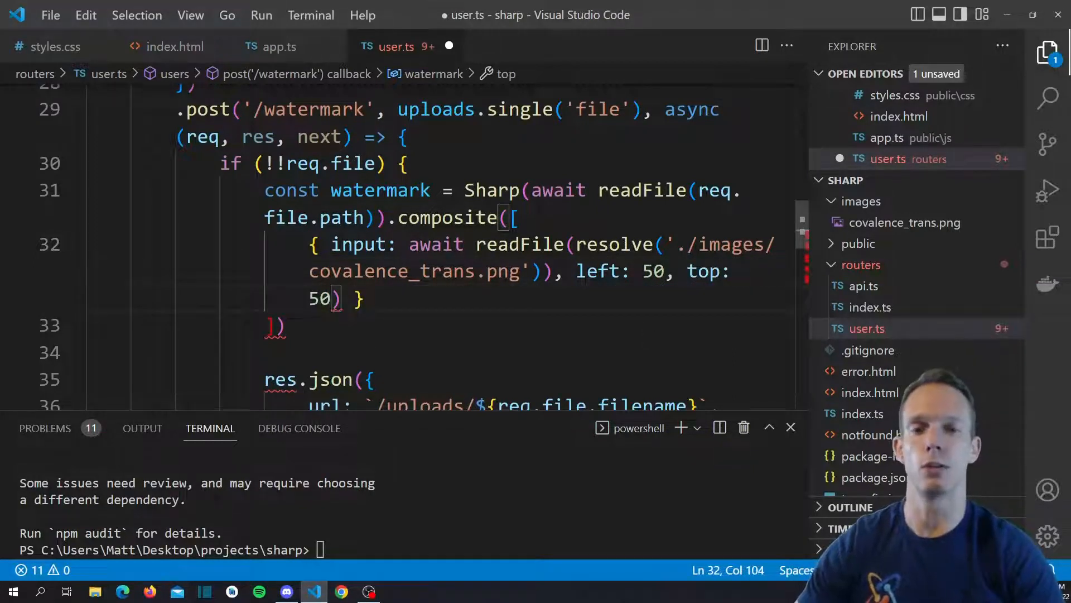
{"action": "left_click", "coordinate": [547, 271]}
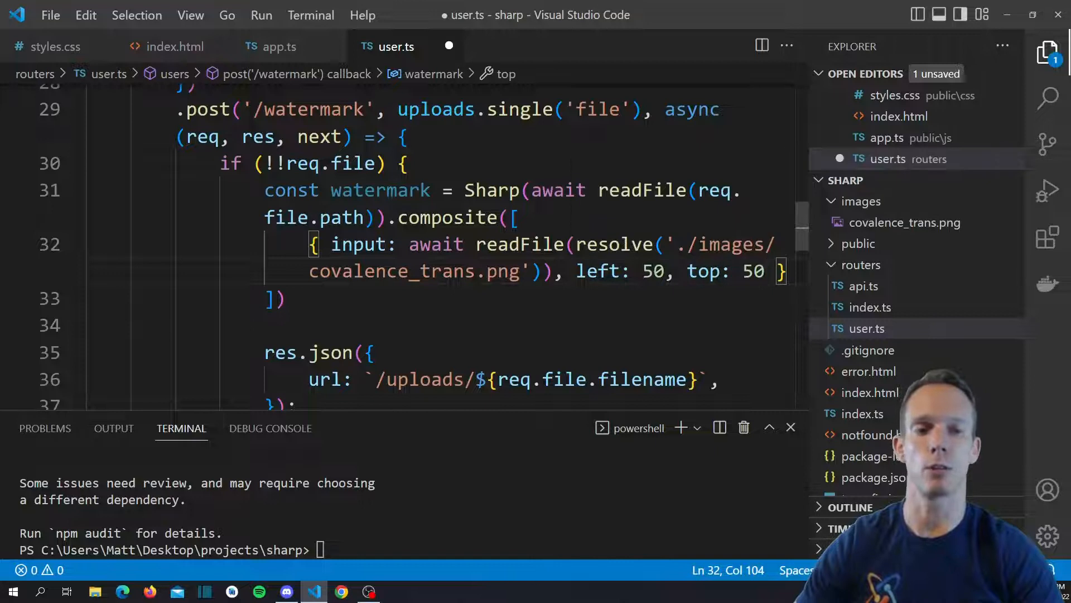
{"action": "key", "text": "ctrl+s"}
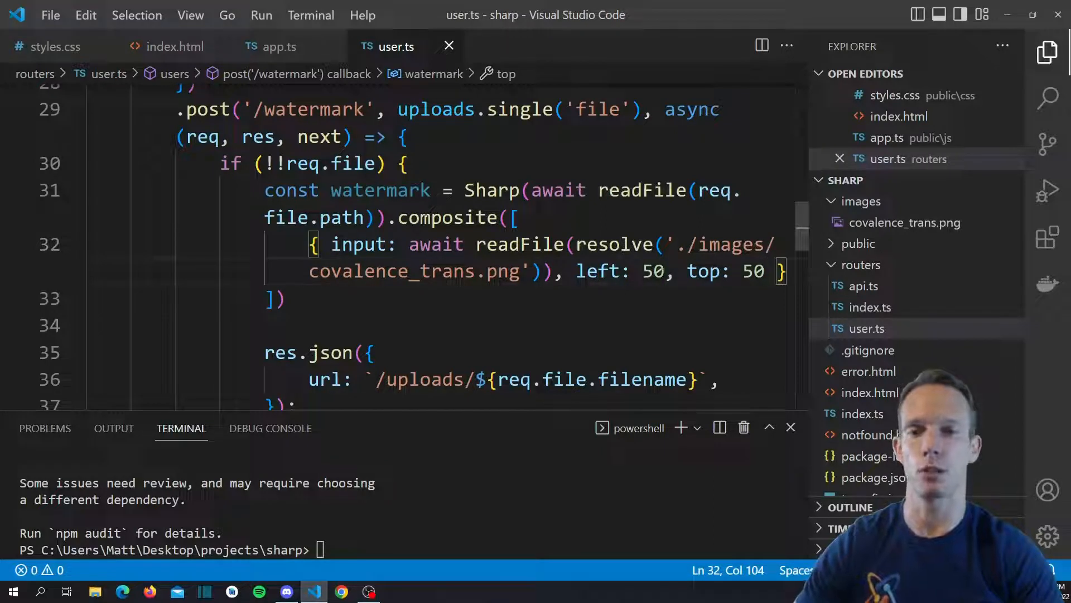
End the composite chain with .png().toBuffer() so the watermark result is a PNG buffer.
{"action": "left_click", "coordinate": [280, 298]}
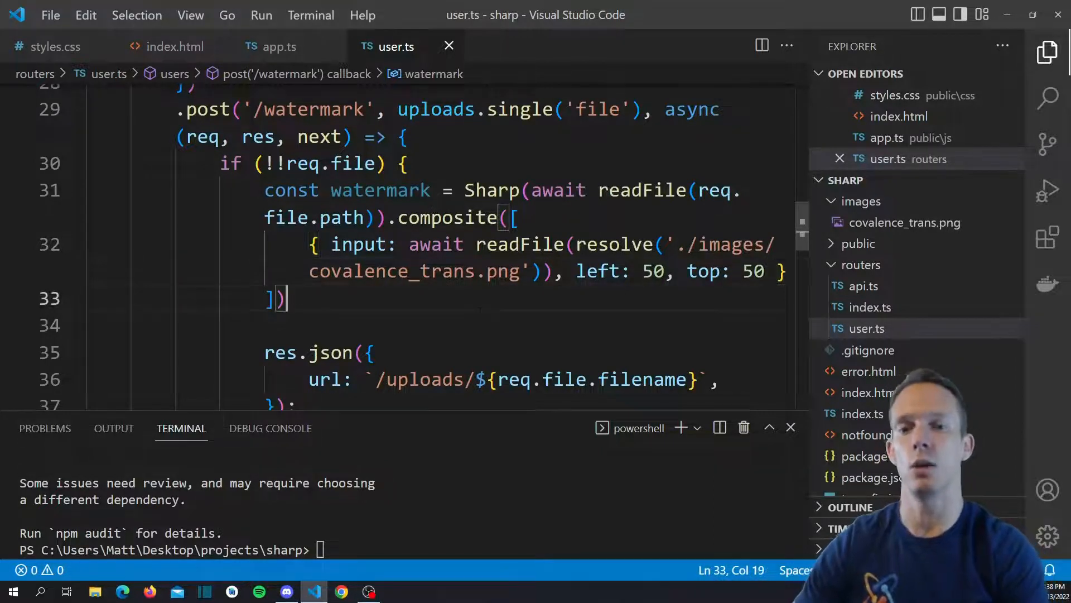
{"action": "type", "text": ".png("}
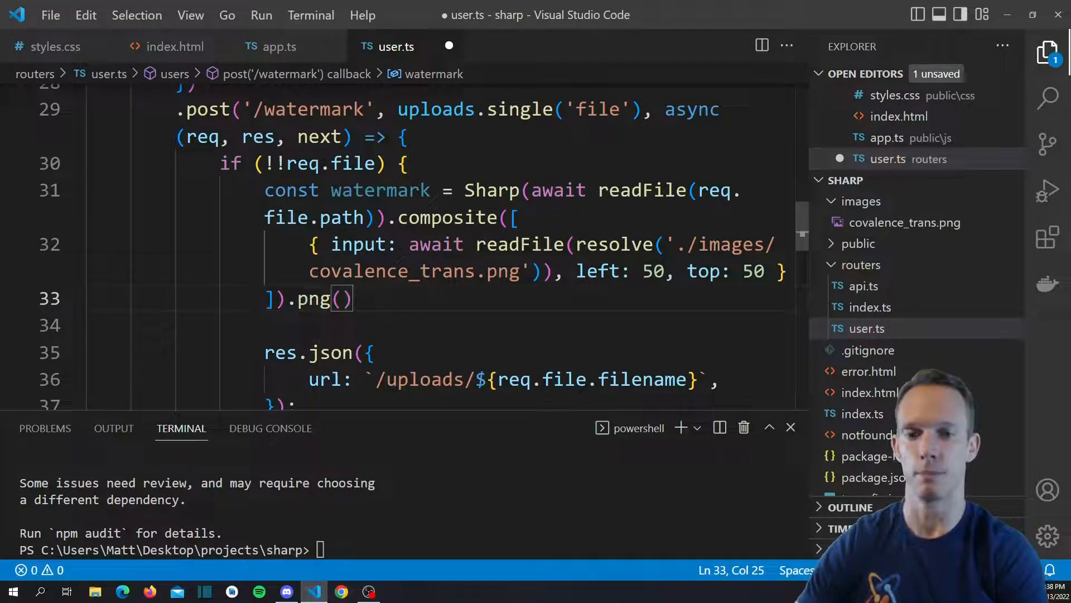
{"action": "type", "text": ".toBuffer"}
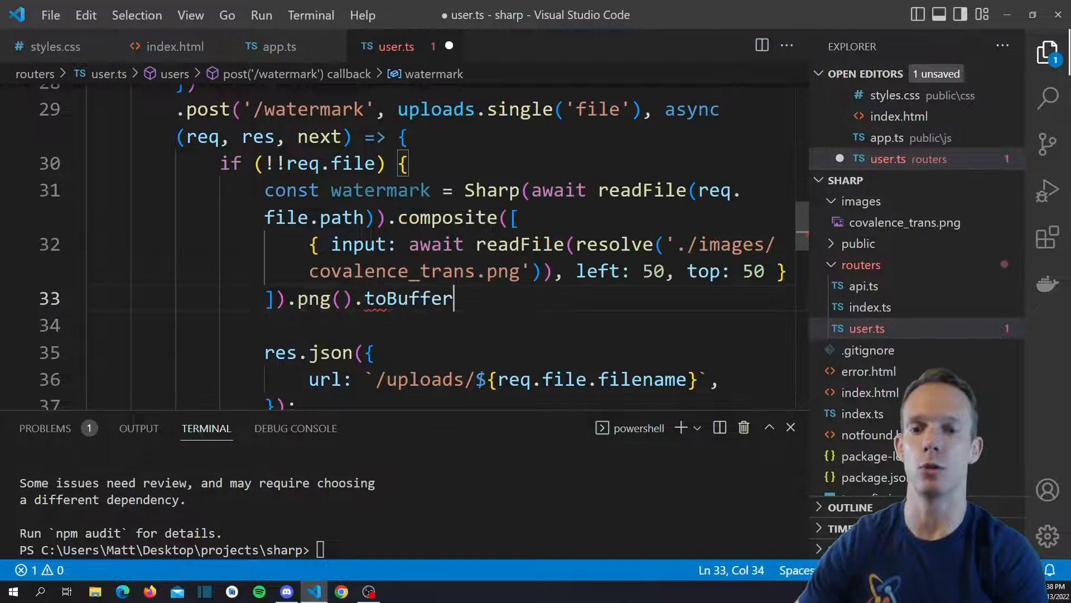
{"action": "type", "text": "();"}
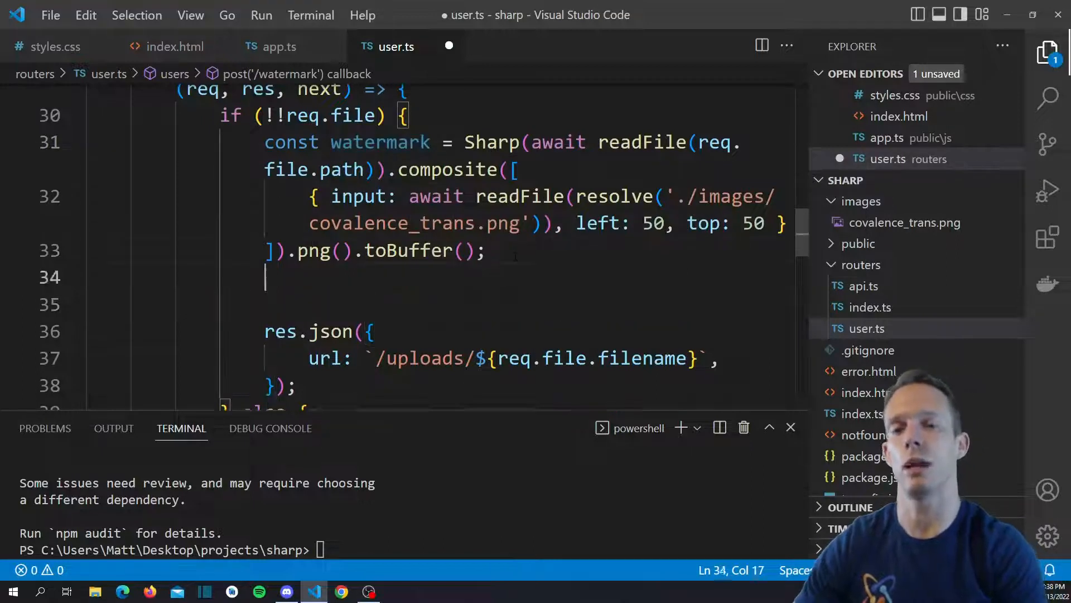
Declare const fileName = `watermarked-${Date.now()}.png` for the output image name.
{"action": "type", "text": "const fileName ="}
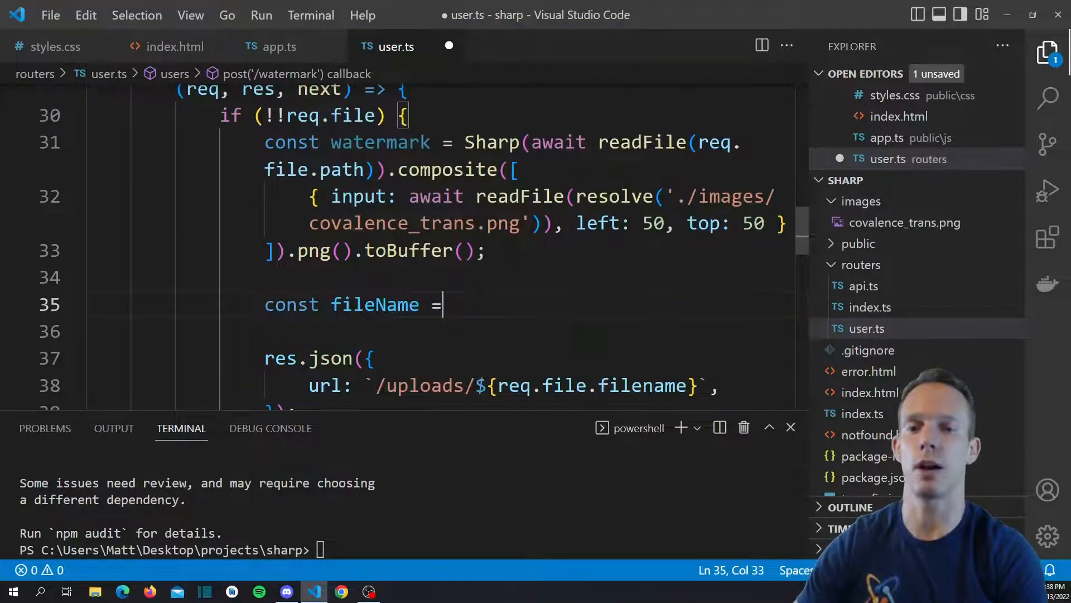
{"action": "type", "text": "`"}
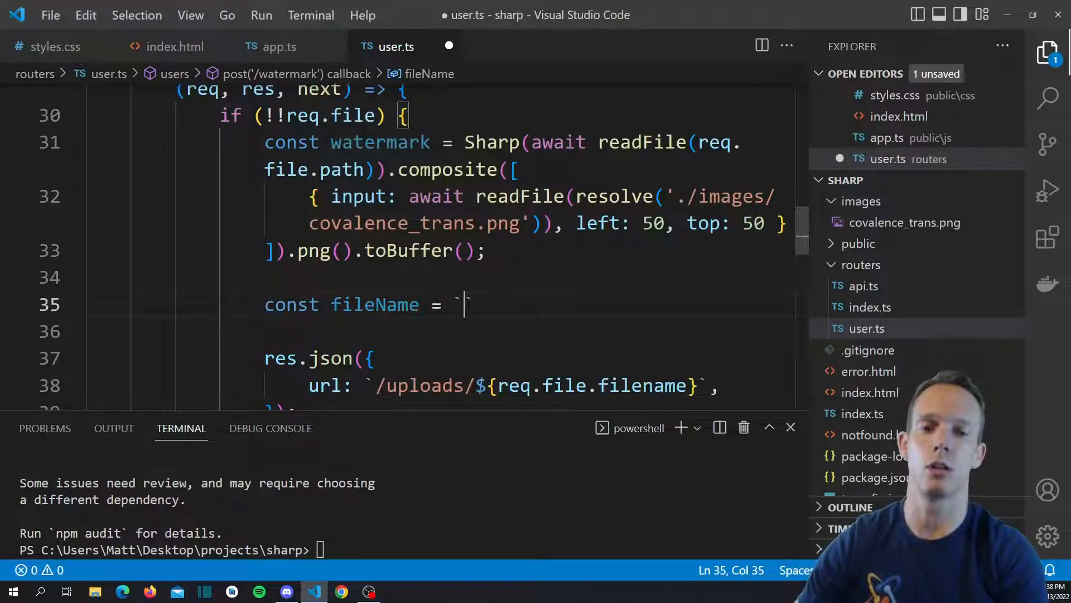
{"action": "type", "text": "composite"}
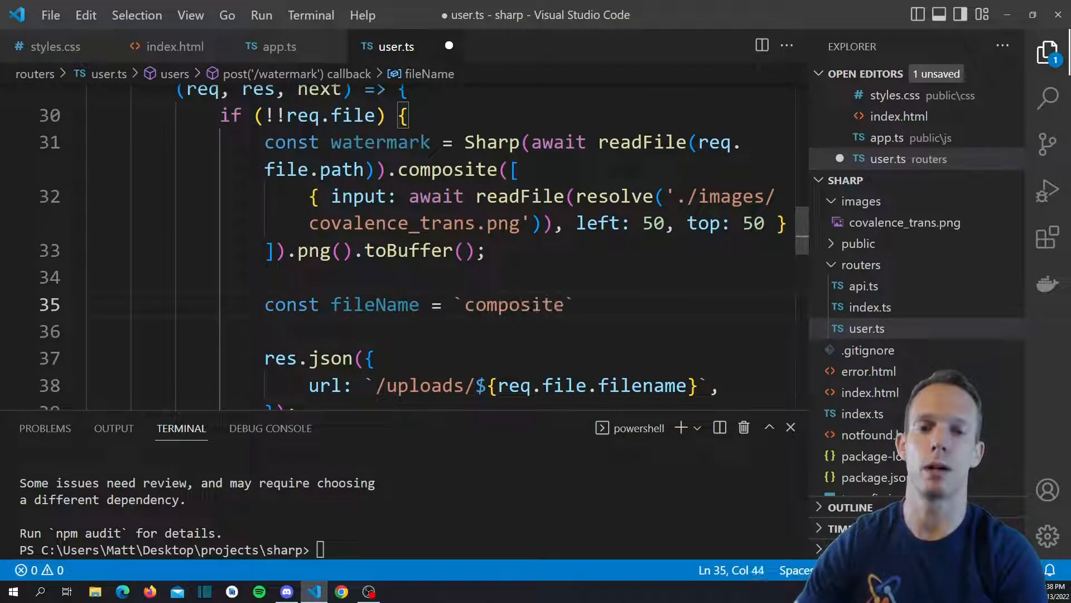
{"action": "type", "text": "watermarked"}
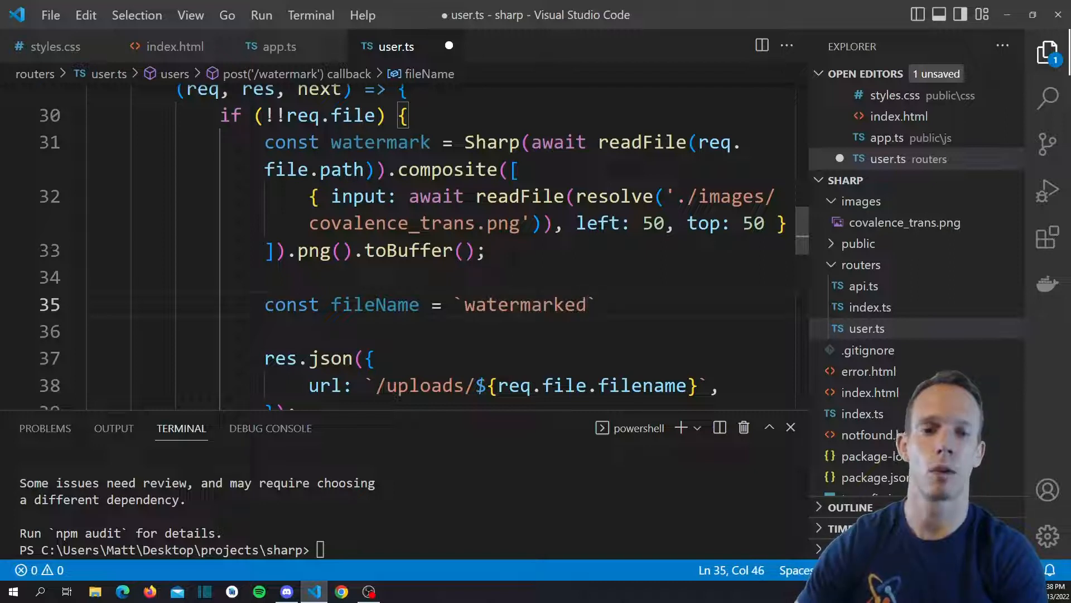
{"action": "type", "text": "-${D"}
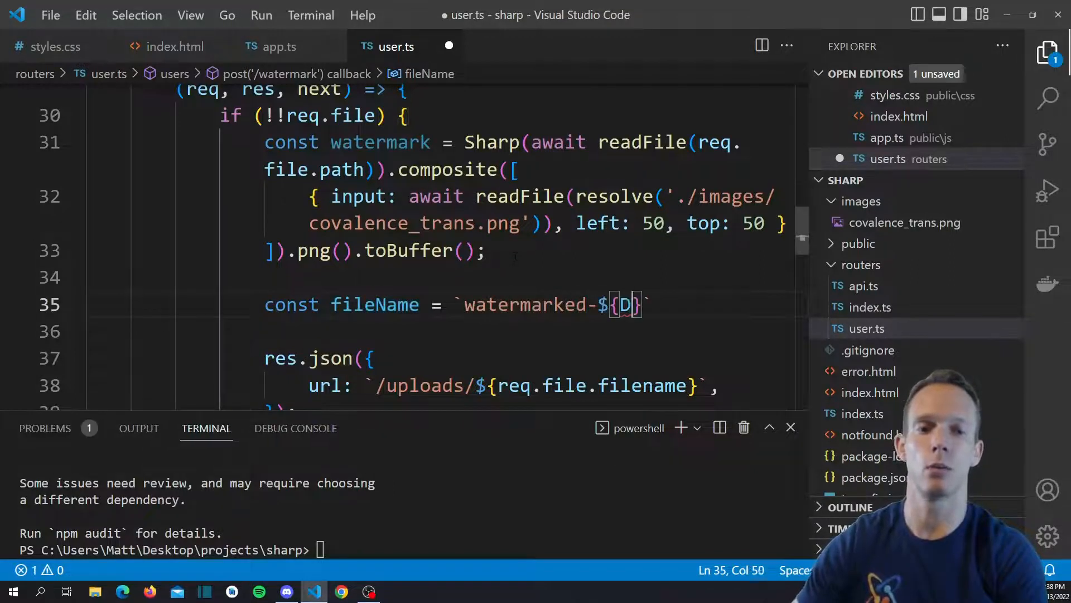
{"action": "type", "text": "ate.now()"}
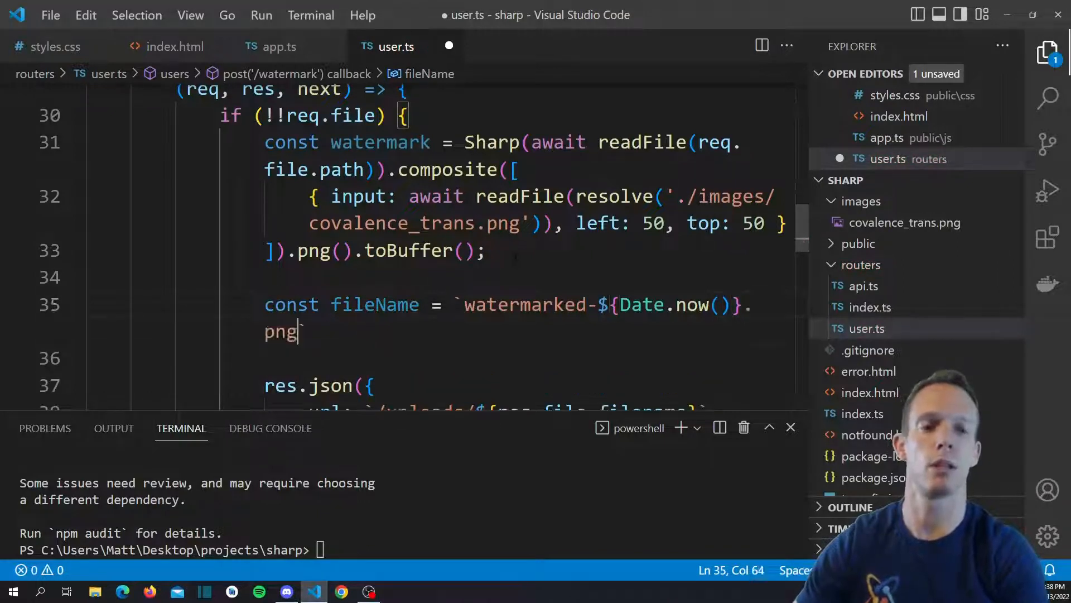
{"action": "scroll", "scroll_direction": "down", "scroll_amount": 3}
{"action": "type", "text": "`;"}
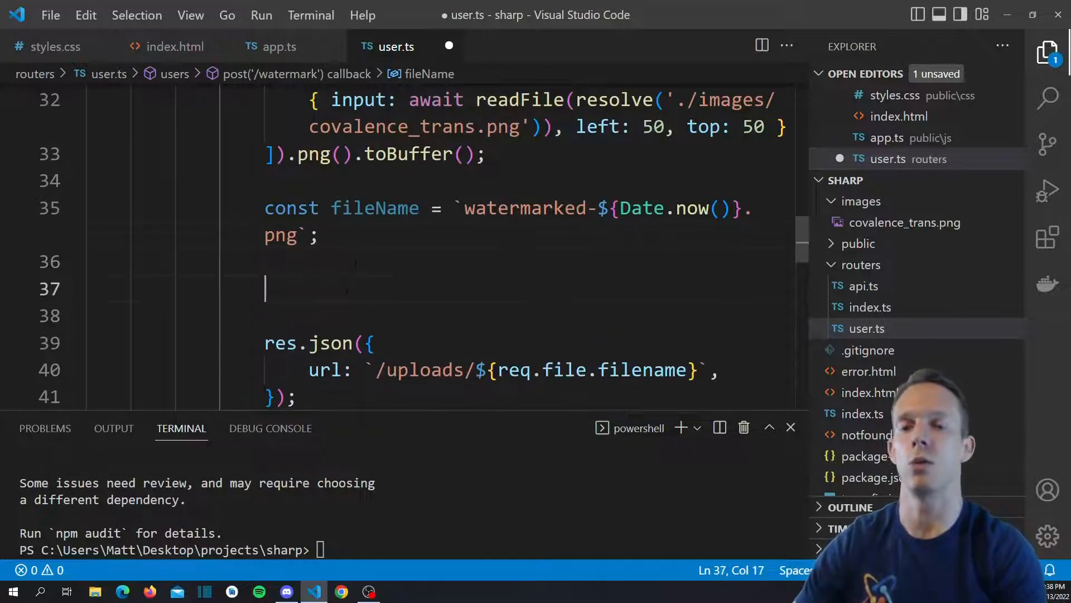
Await writeFile(resolve(`./public/uploads/${fileName}`), await watermark) to save the composited image.
{"action": "type", "text": "await writeFile("}
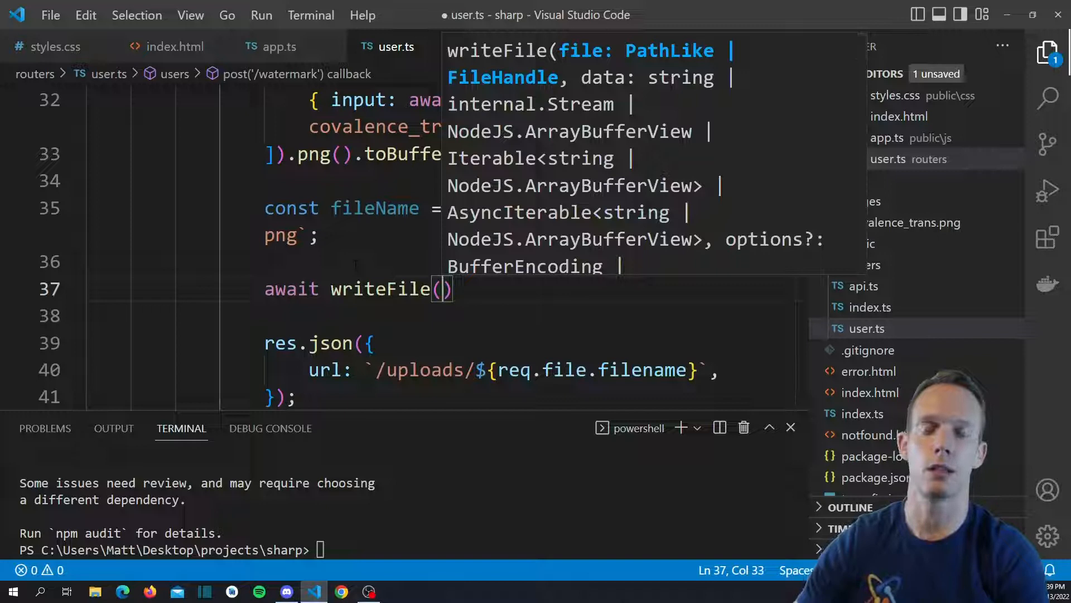
{"action": "type", "text": "resolve("}
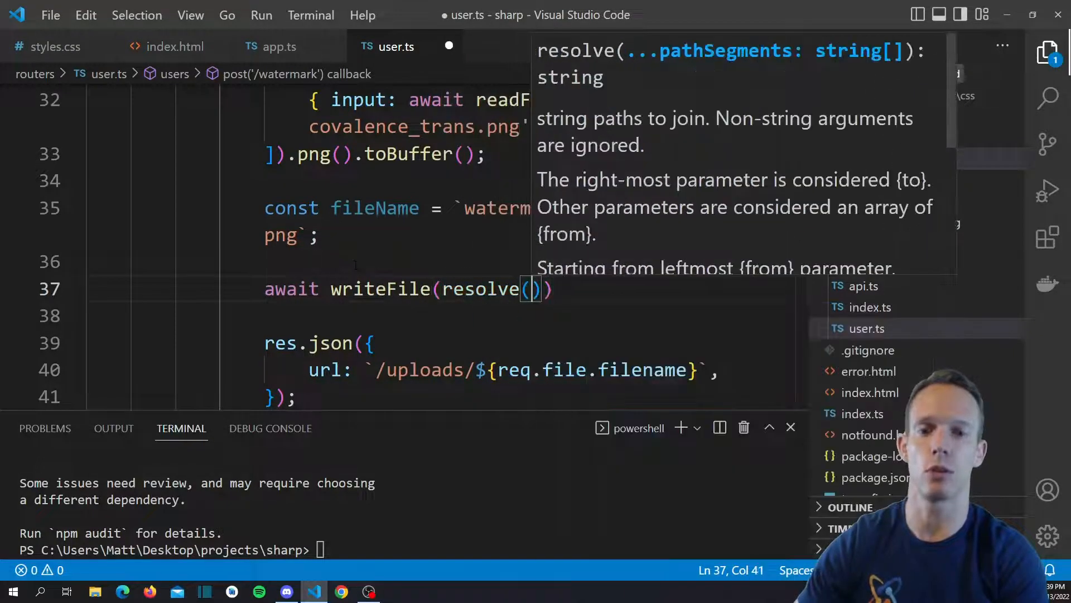
{"action": "type", "text": "'./'"}
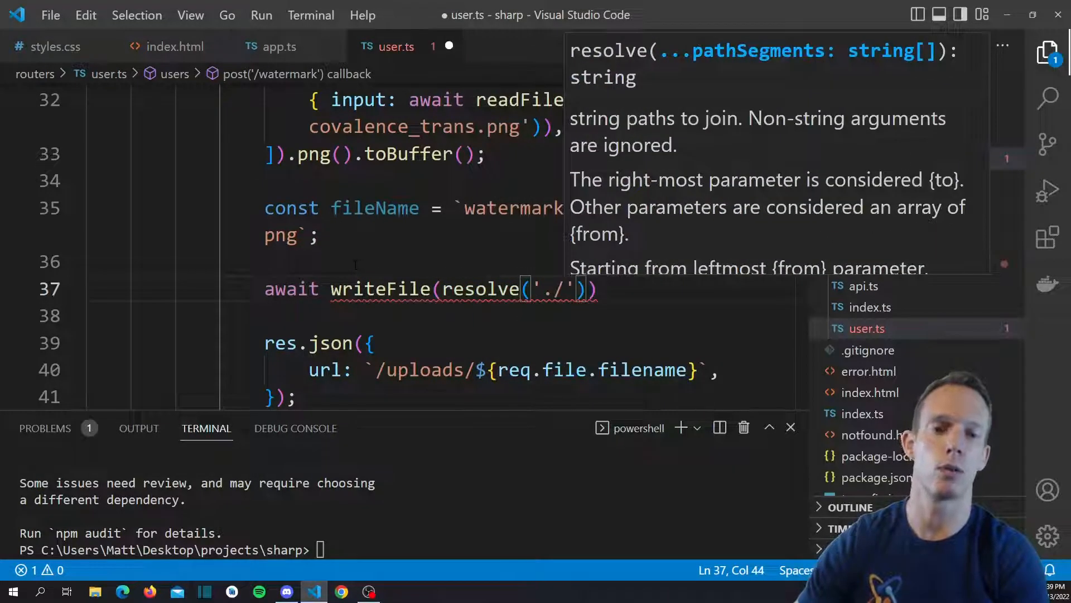
{"action": "type", "text": "public/uploads"}
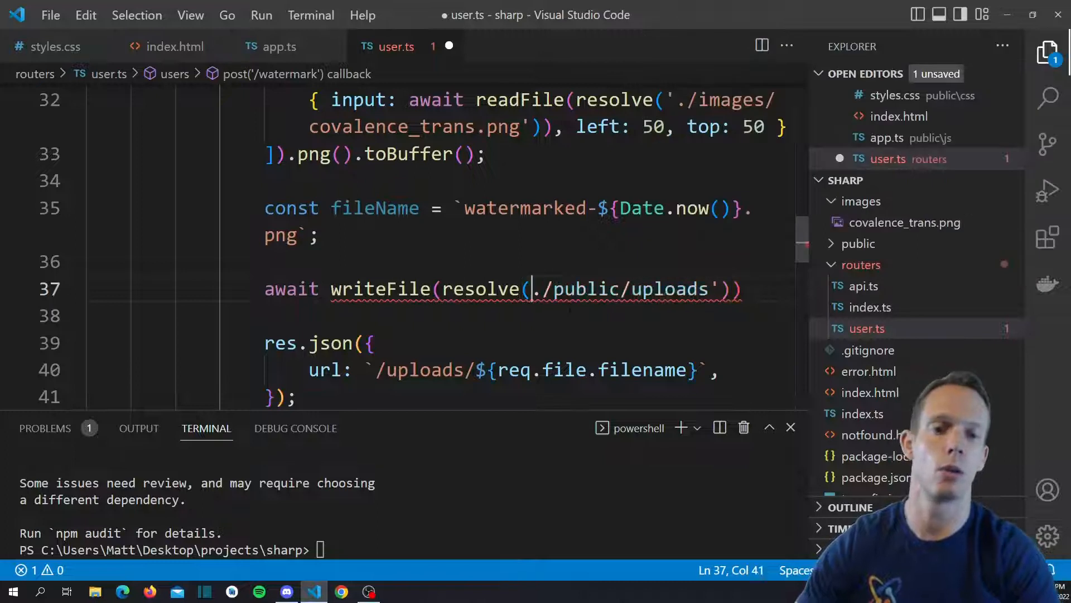
{"action": "type", "text": "`"}
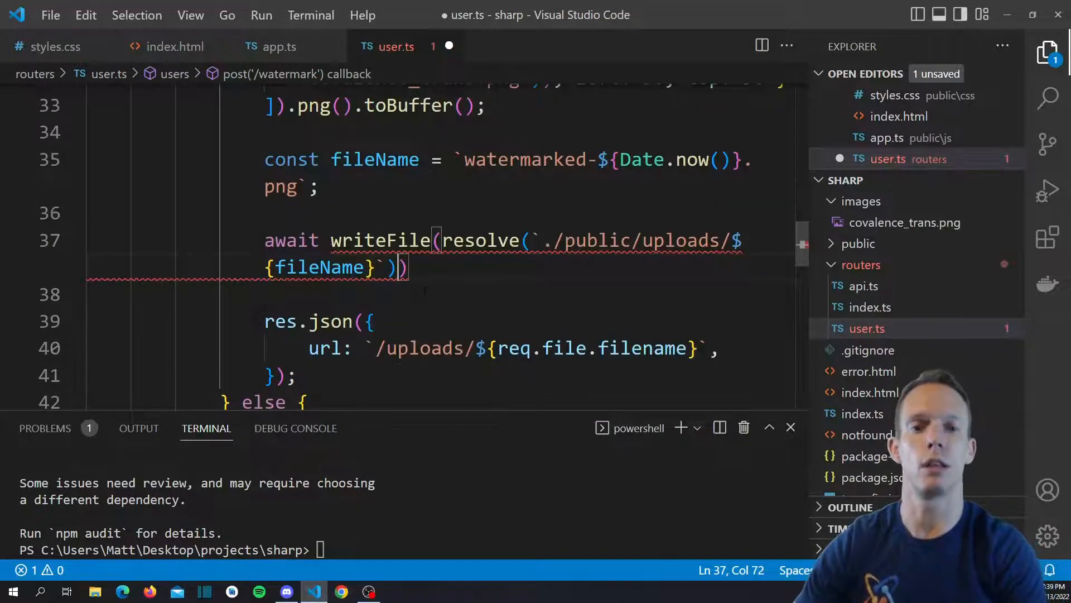
{"action": "type", "text": ","}
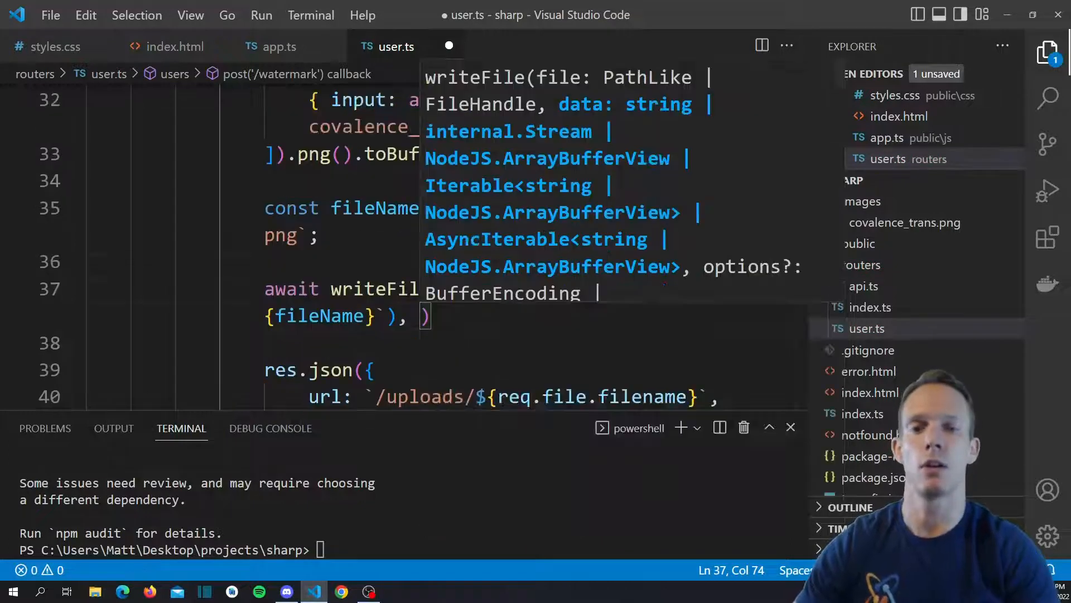
{"action": "type", "text": "await watermark"}
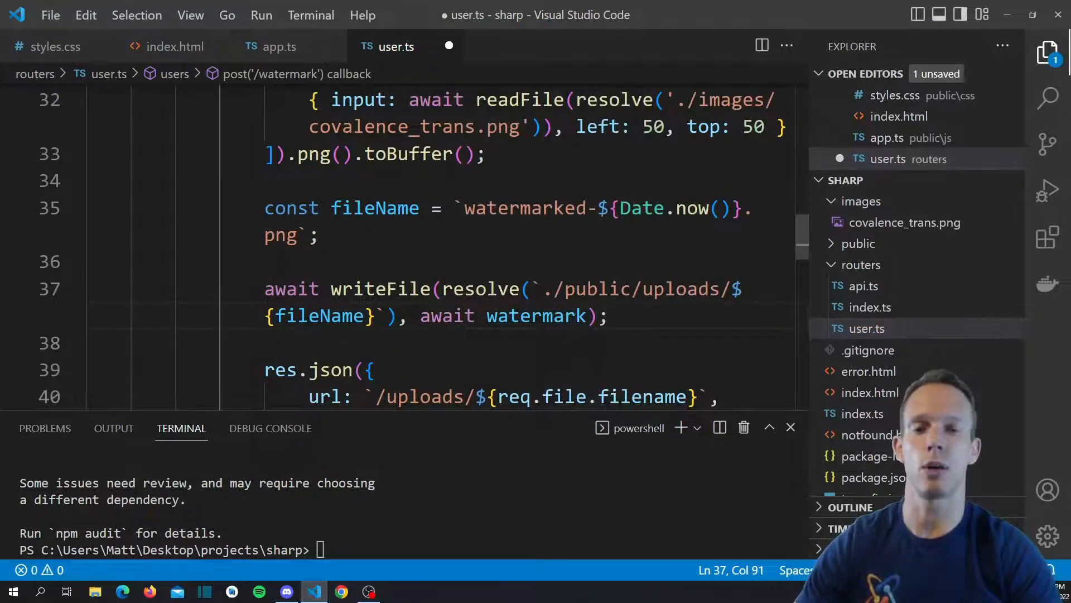
{"action": "scroll", "scroll_direction": "down", "scroll_amount": 3}
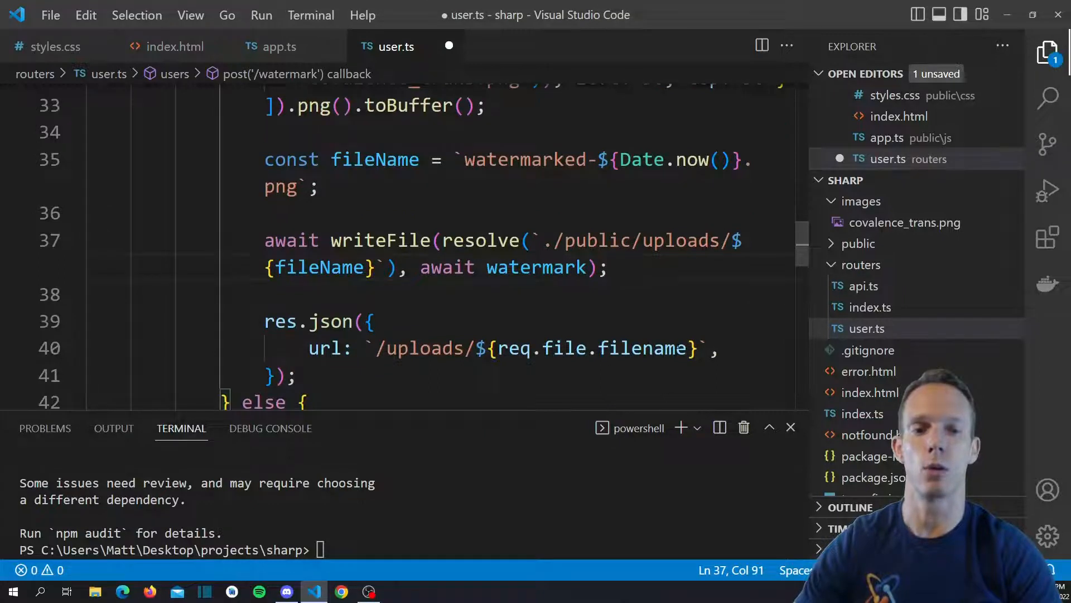
Replace req.file.filename with fileName in the res.json url and save user.ts.
{"action": "left_click", "coordinate": [294, 375]}
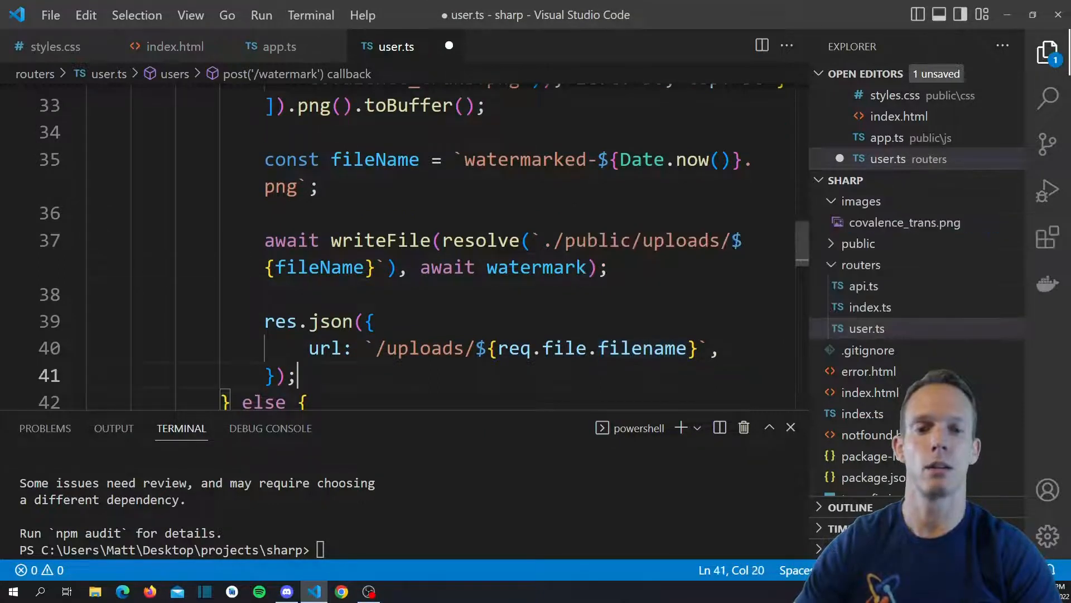
{"action": "double_click", "coordinate": [564, 349]}
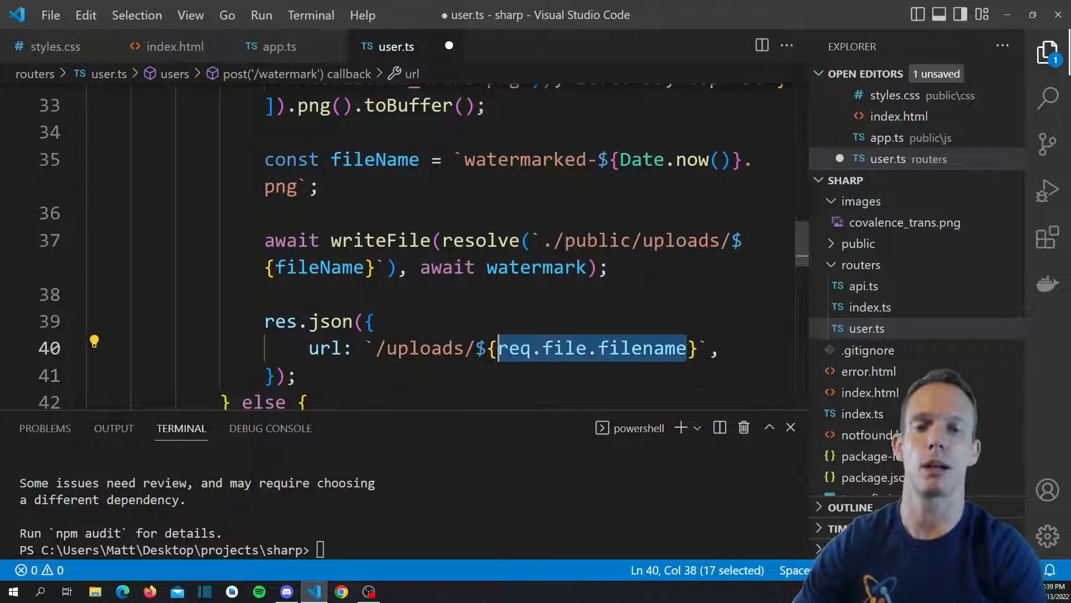
{"action": "type", "text": "fileName"}
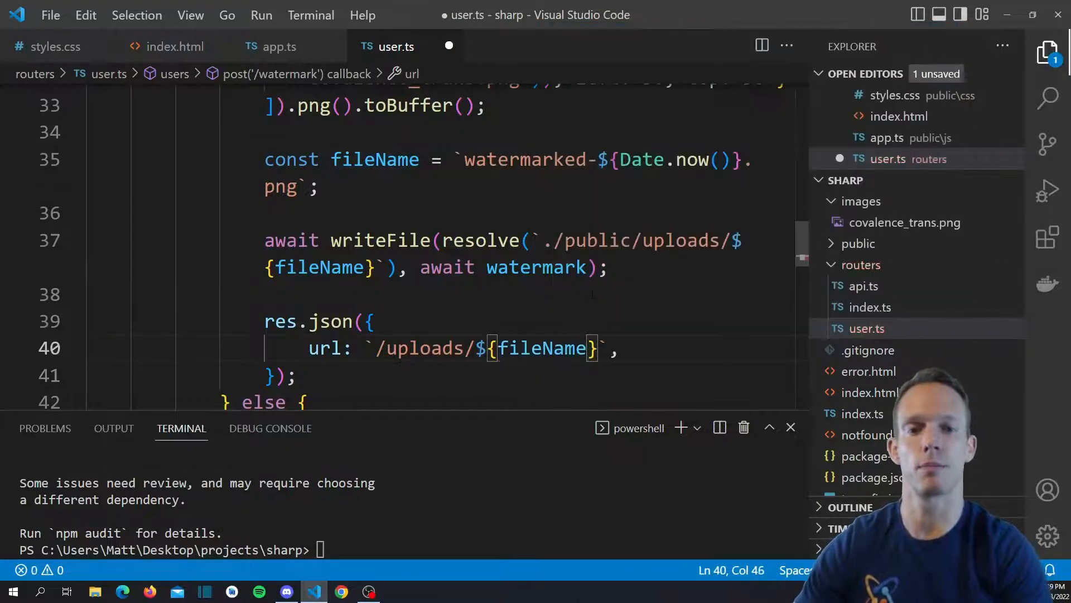
{"action": "key", "text": "ctrl+s"}
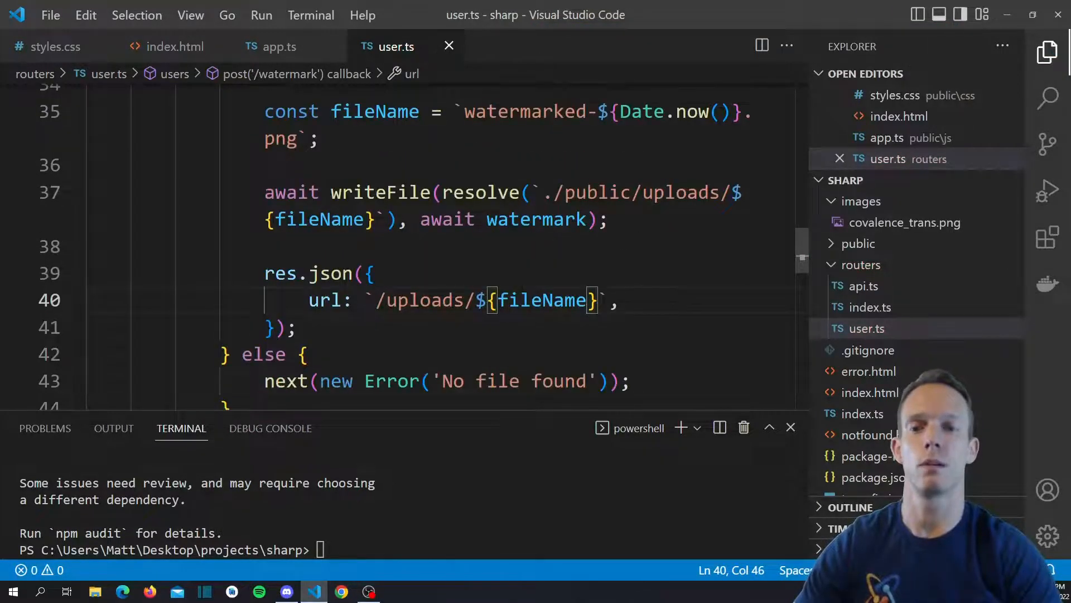
Scroll through the finished watermark route to review it.
{"action": "scroll", "scroll_direction": "up", "scroll_amount": 3}
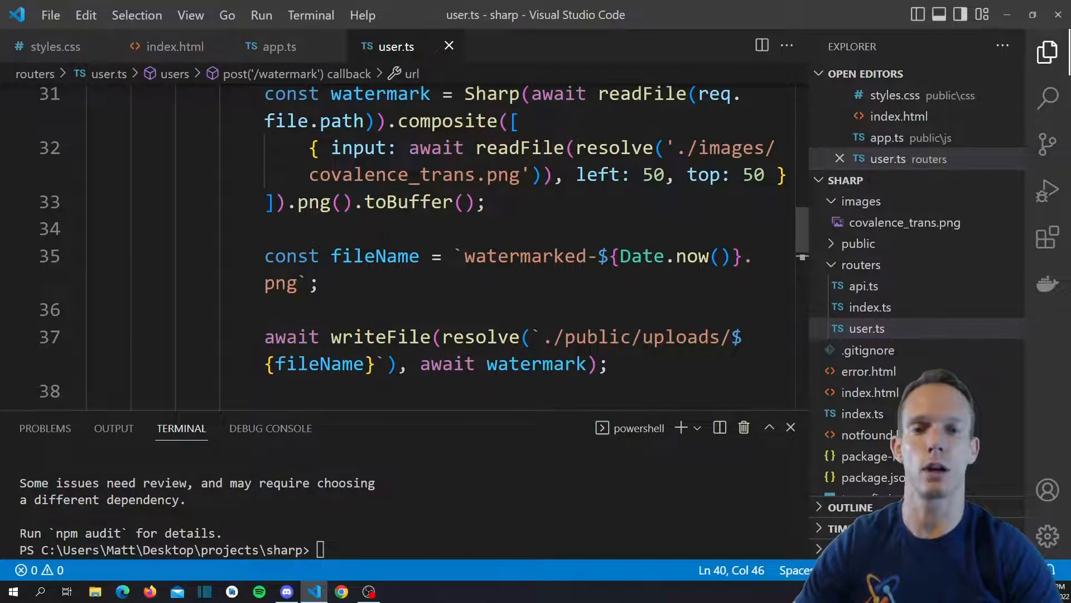
{"action": "scroll", "scroll_direction": "up", "scroll_amount": 3}
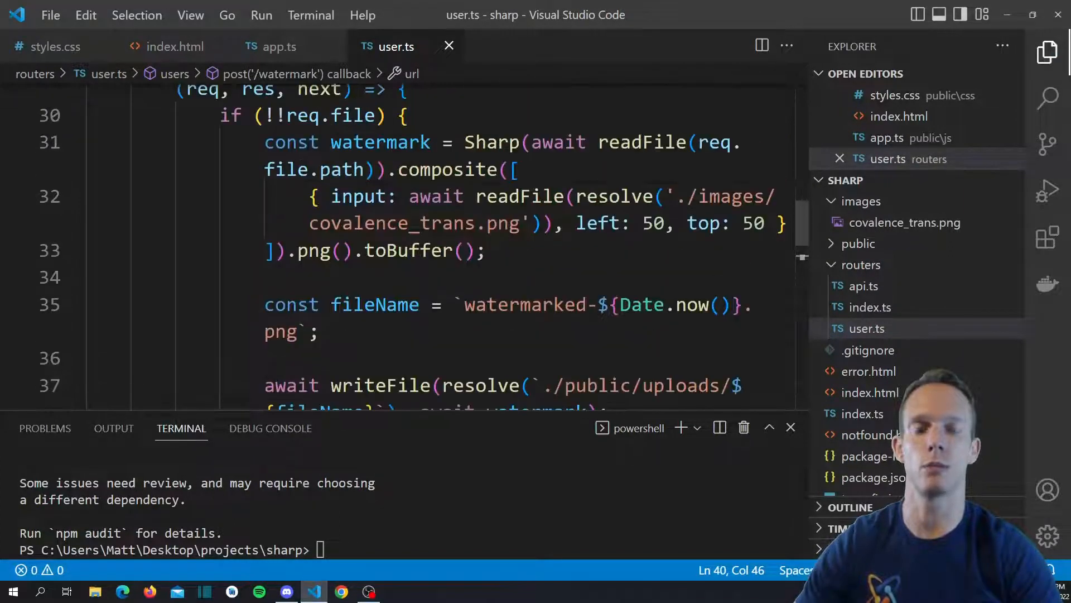
{"action": "scroll", "scroll_direction": "down", "scroll_amount": 3}
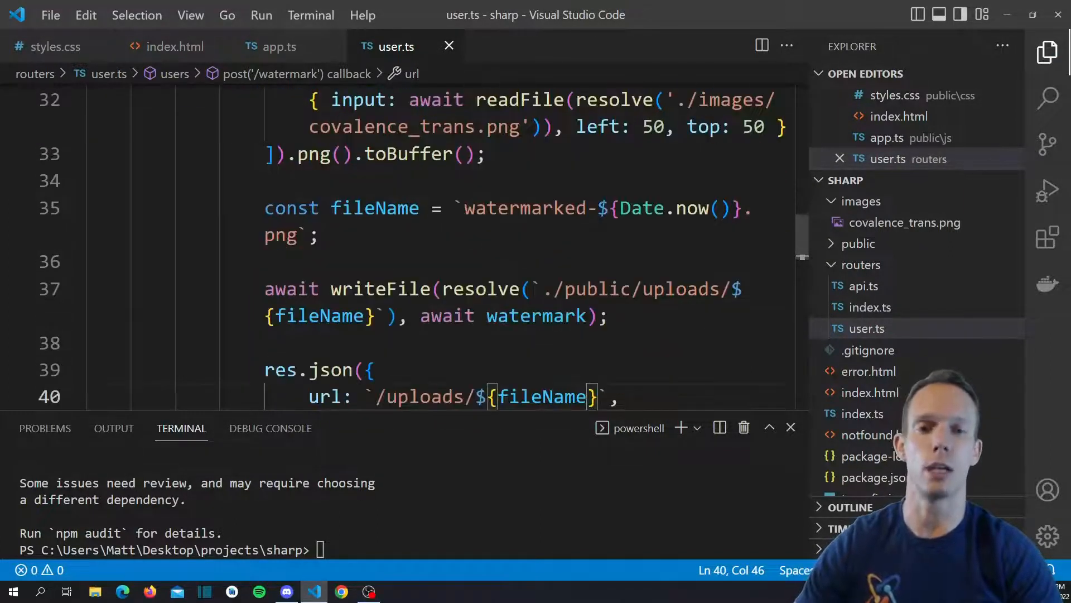
{"action": "scroll", "scroll_direction": "up", "scroll_amount": 3}
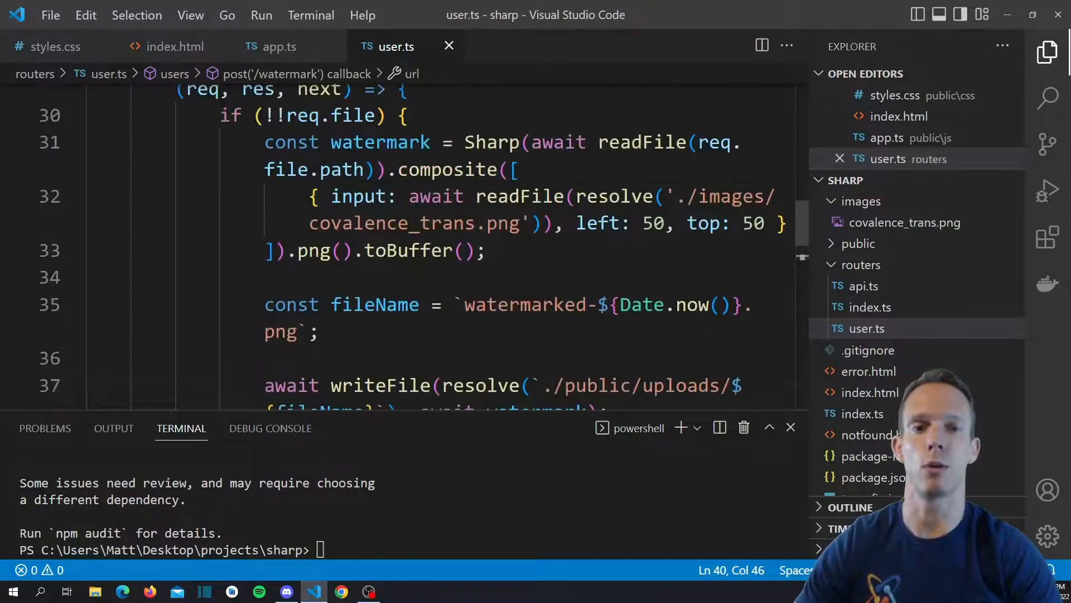
{"action": "scroll", "scroll_direction": "down", "scroll_amount": 3}
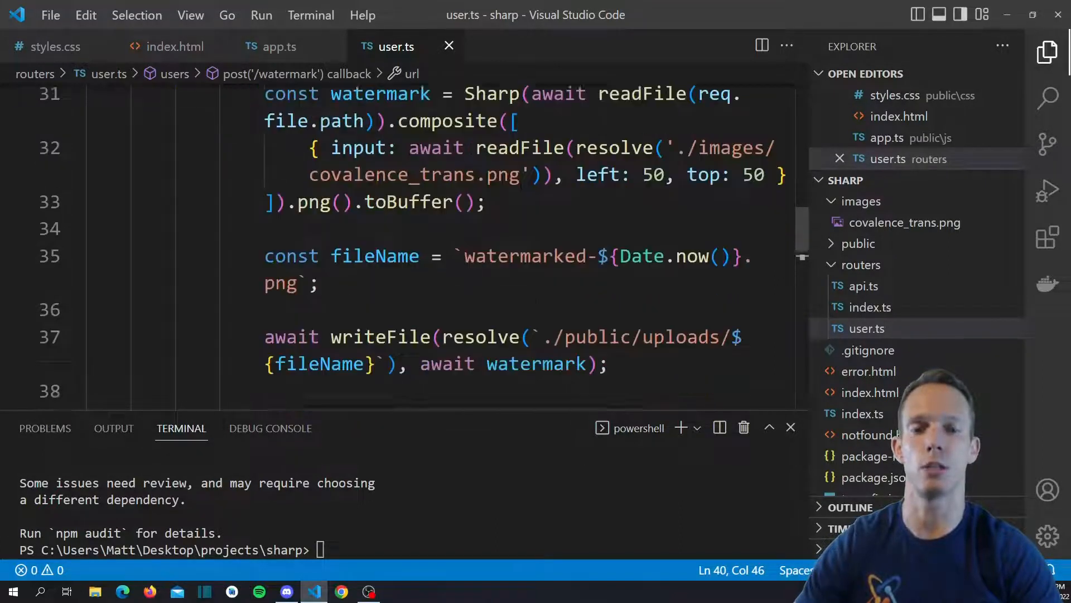
{"action": "scroll", "scroll_direction": "down", "scroll_amount": 3}
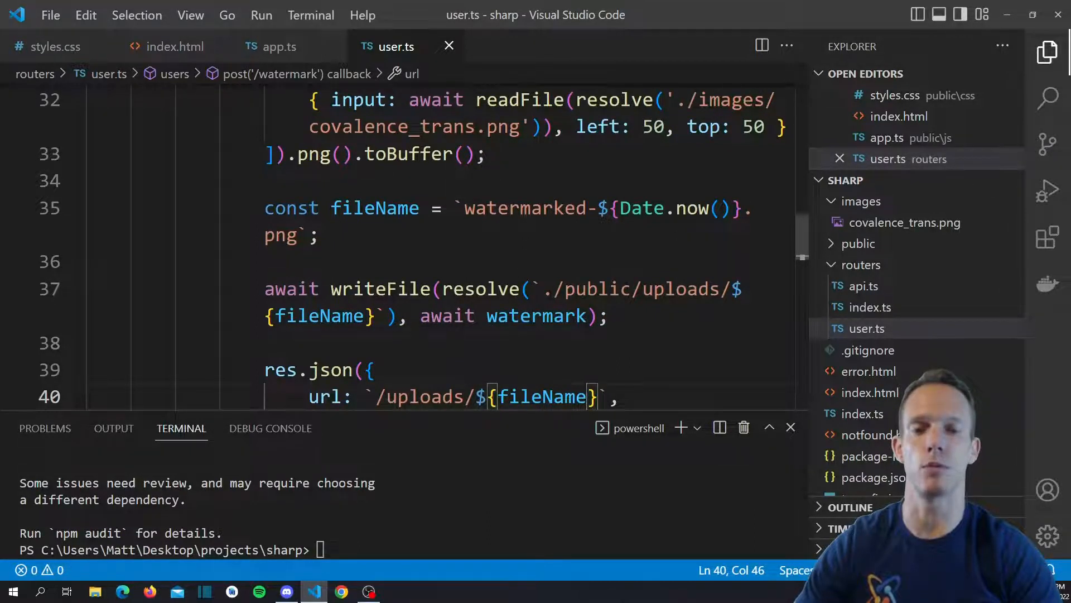
{"action": "scroll", "scroll_direction": "down", "scroll_amount": 3}
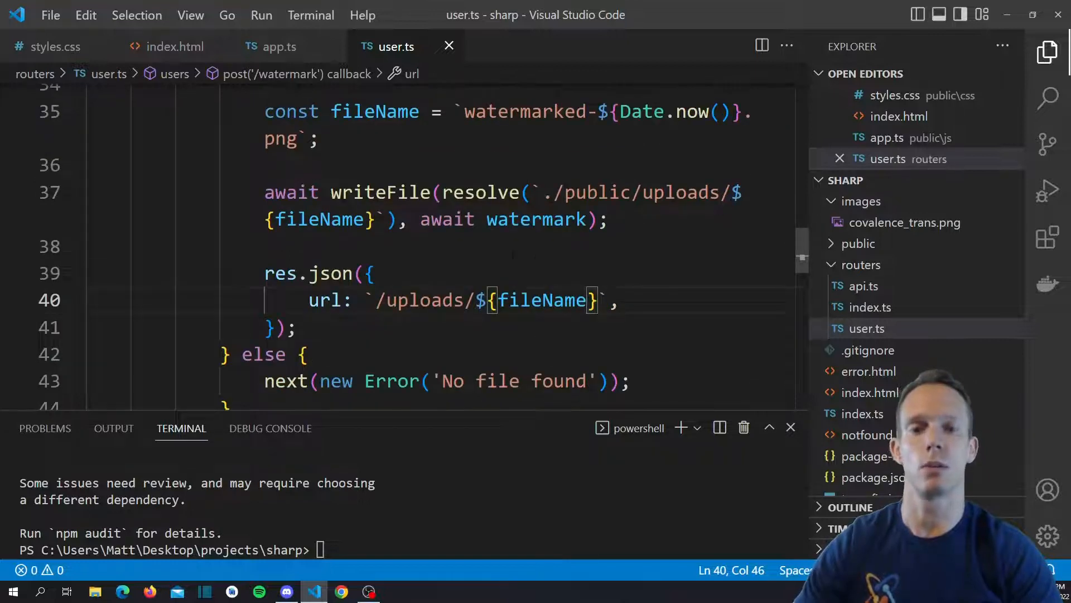
{"action": "scroll", "scroll_direction": "down", "scroll_amount": 3}
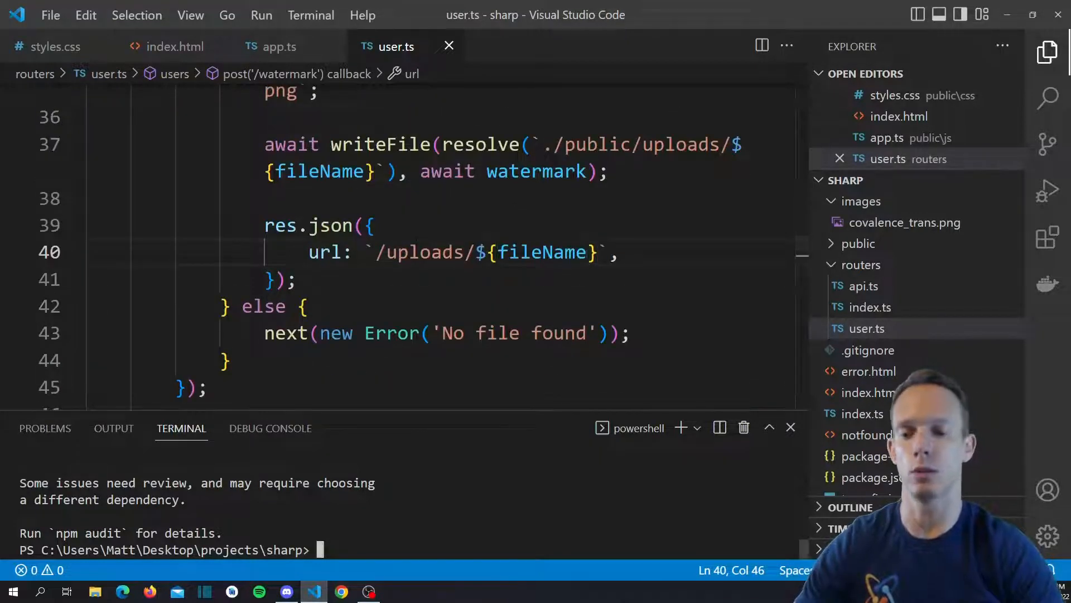
Run npm start in the terminal until the server listens on port 3000, then switch to Chrome.
{"action": "type", "text": "npm start"}
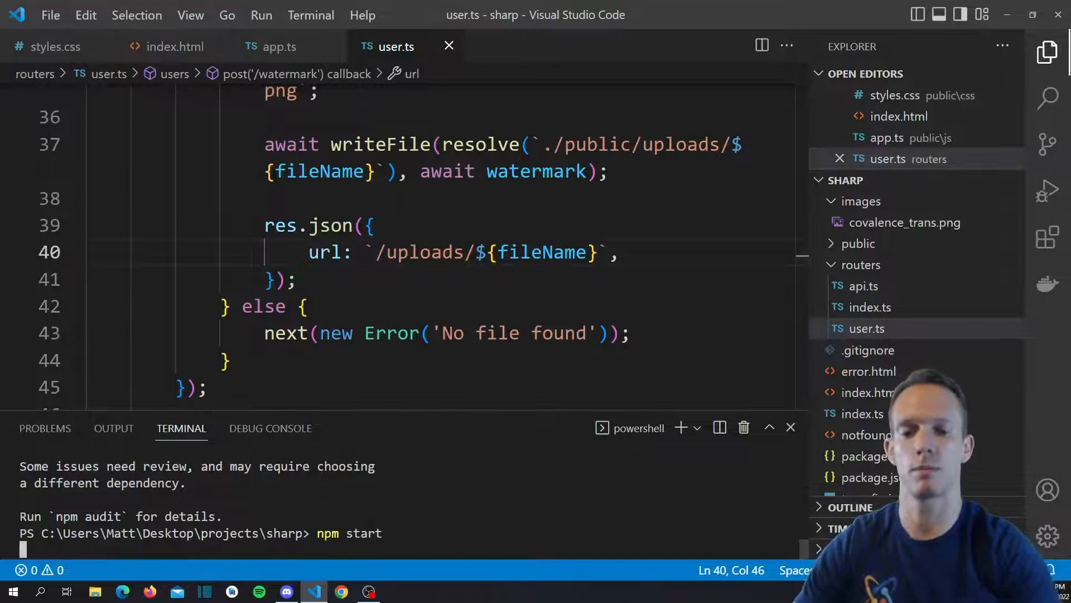
{"action": "key", "text": "Return"}
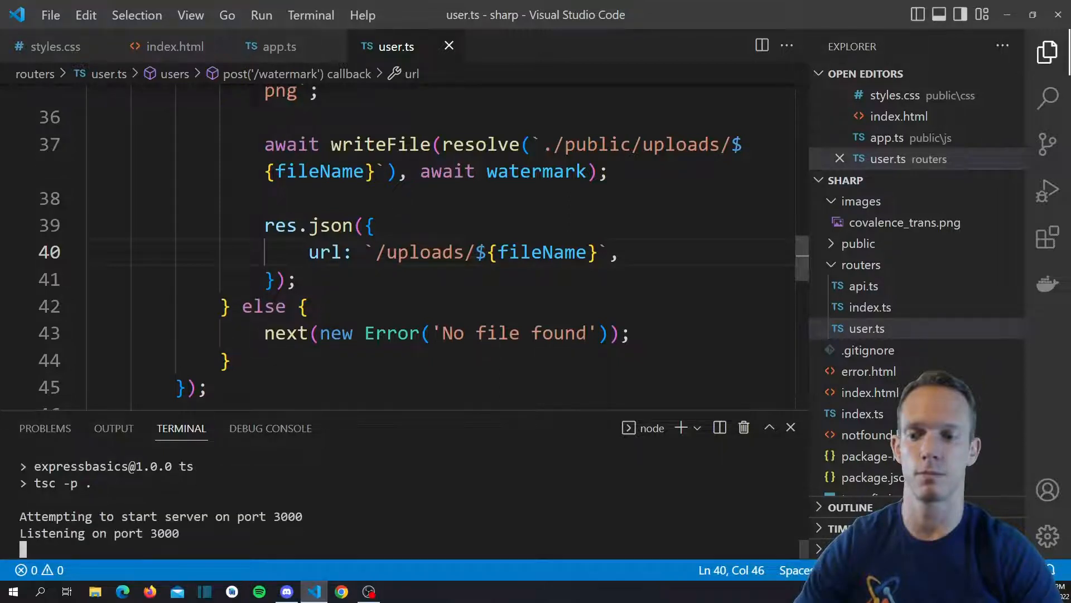
{"action": "left_click", "coordinate": [341, 591]}
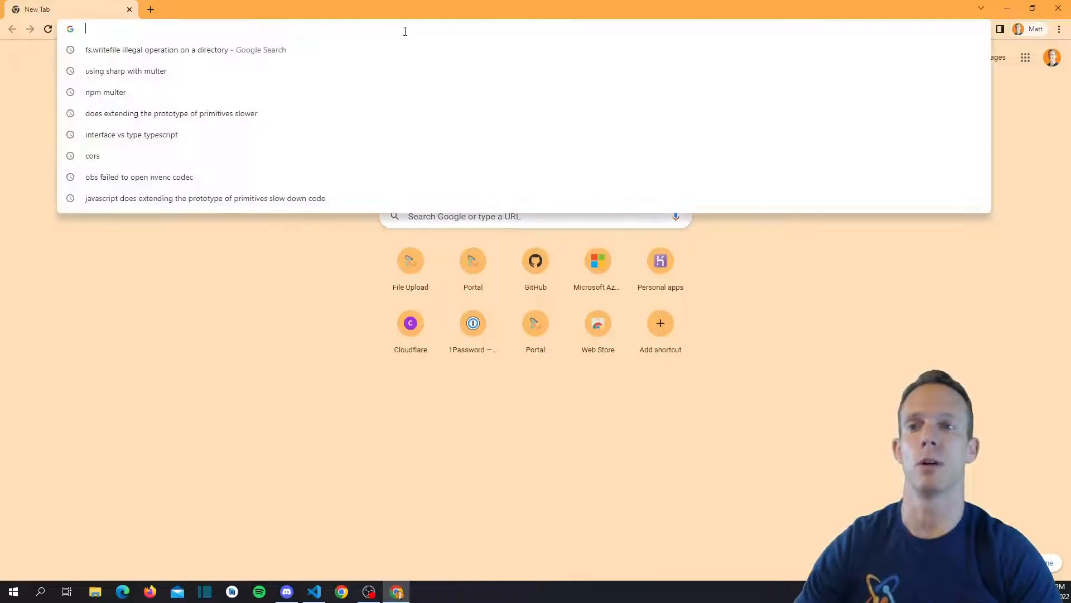
Load localhost:3000 with DevTools open and bring up the Choose File picker.
{"action": "type", "text": "localhost:3000"}
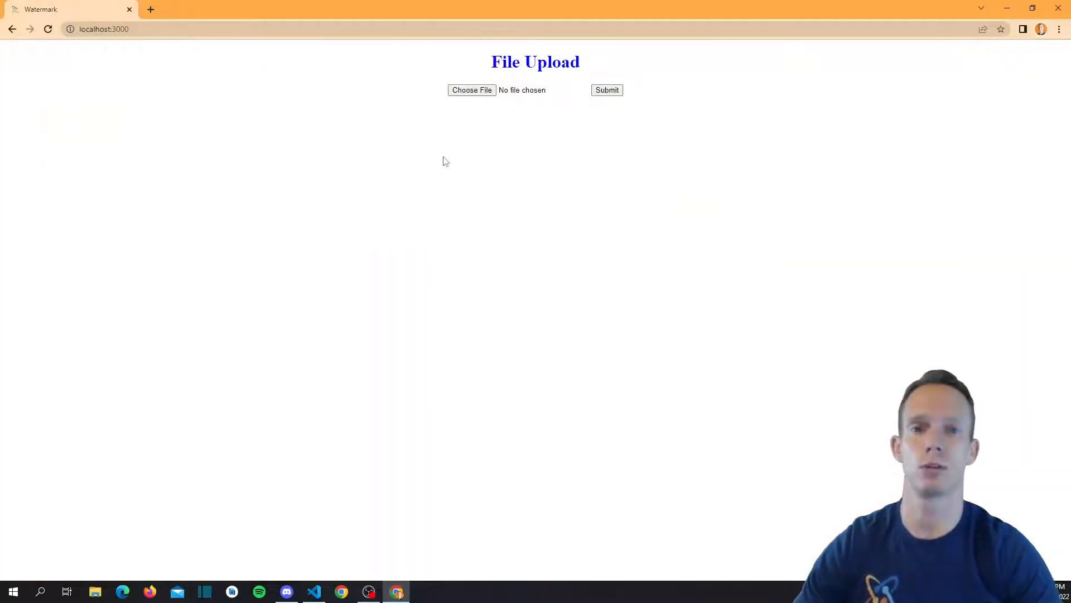
{"action": "key", "text": "F12"}
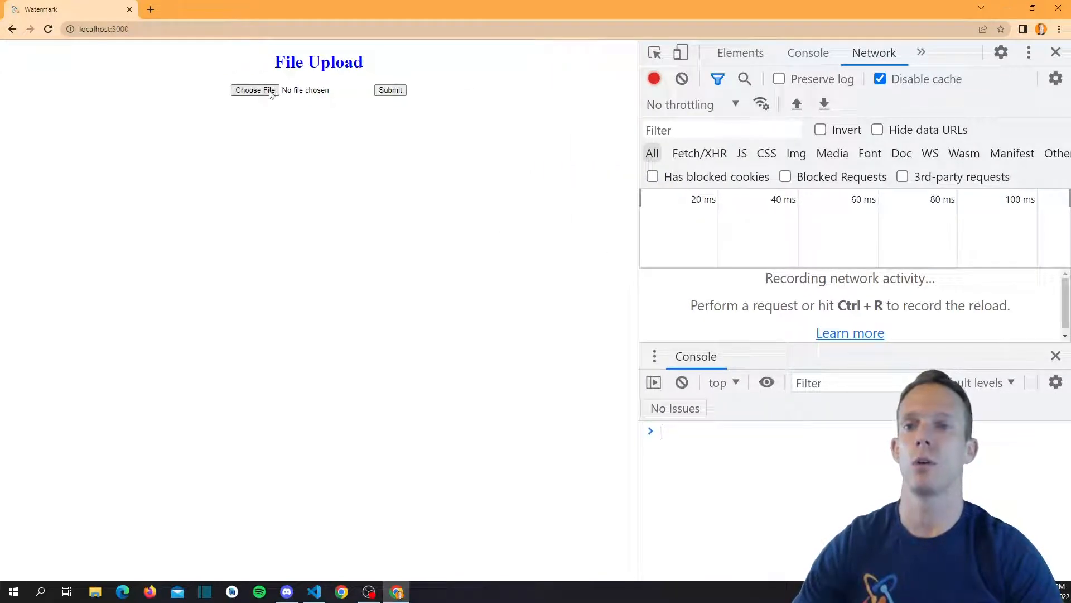
{"action": "left_click", "coordinate": [255, 90]}
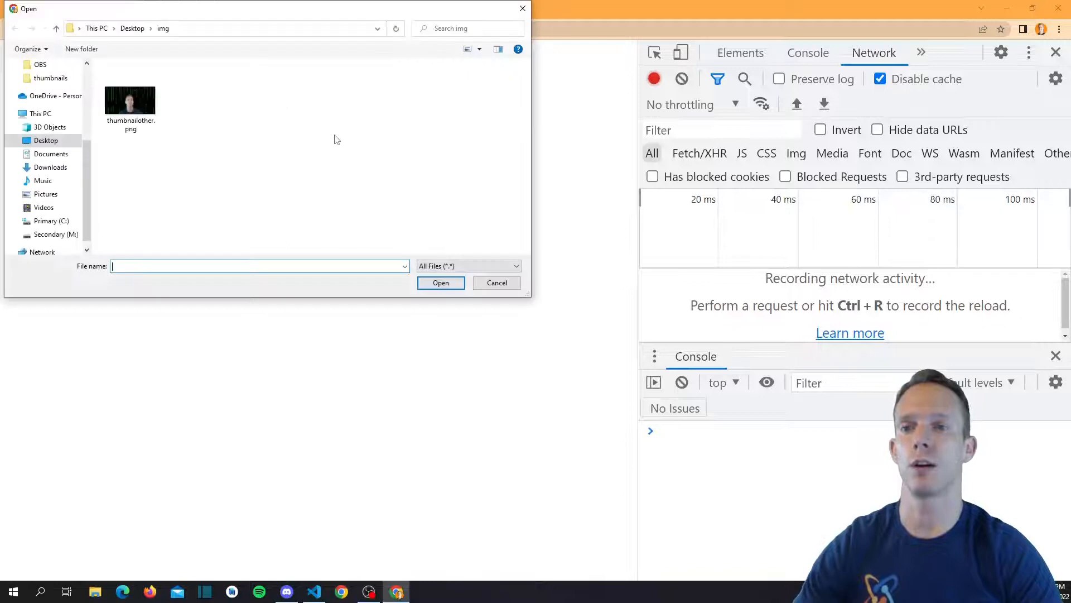
{"action": "mouse_move", "coordinate": [130, 99]}
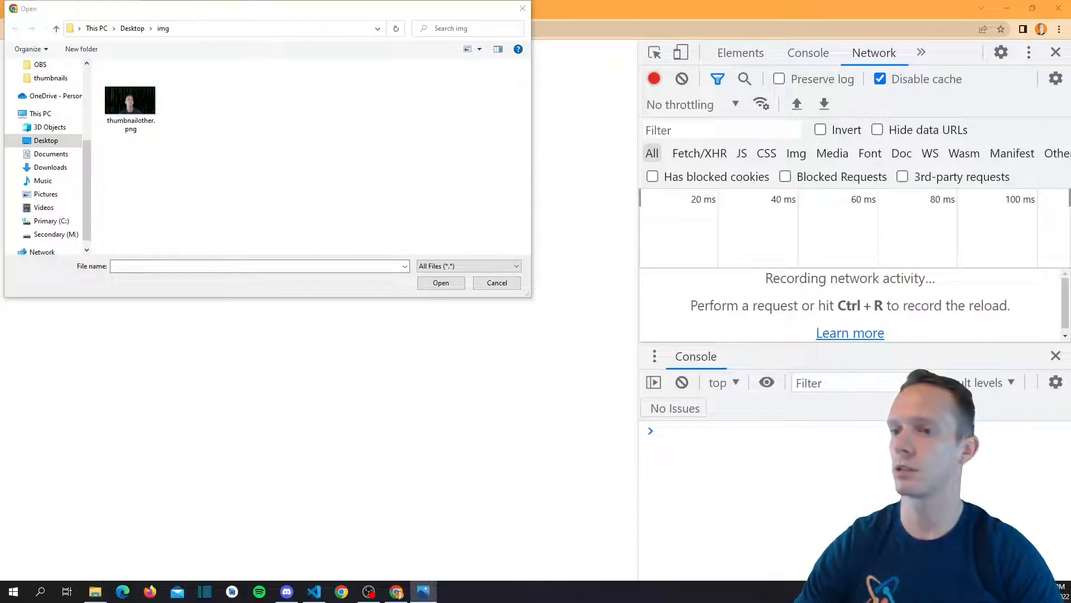
{"action": "double_click", "coordinate": [130, 101]}
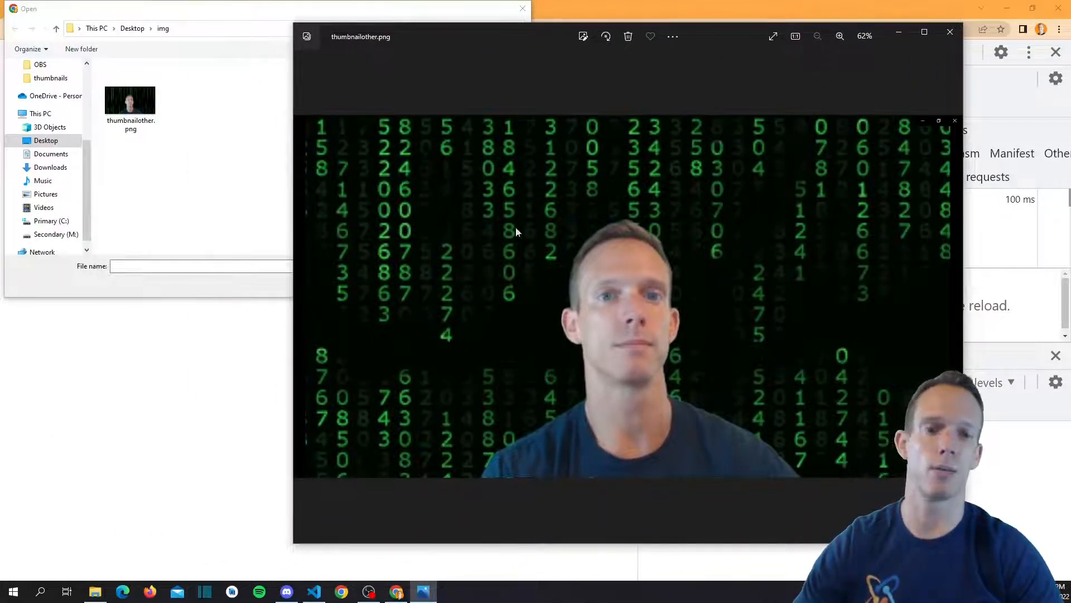
{"action": "mouse_move", "coordinate": [552, 363]}
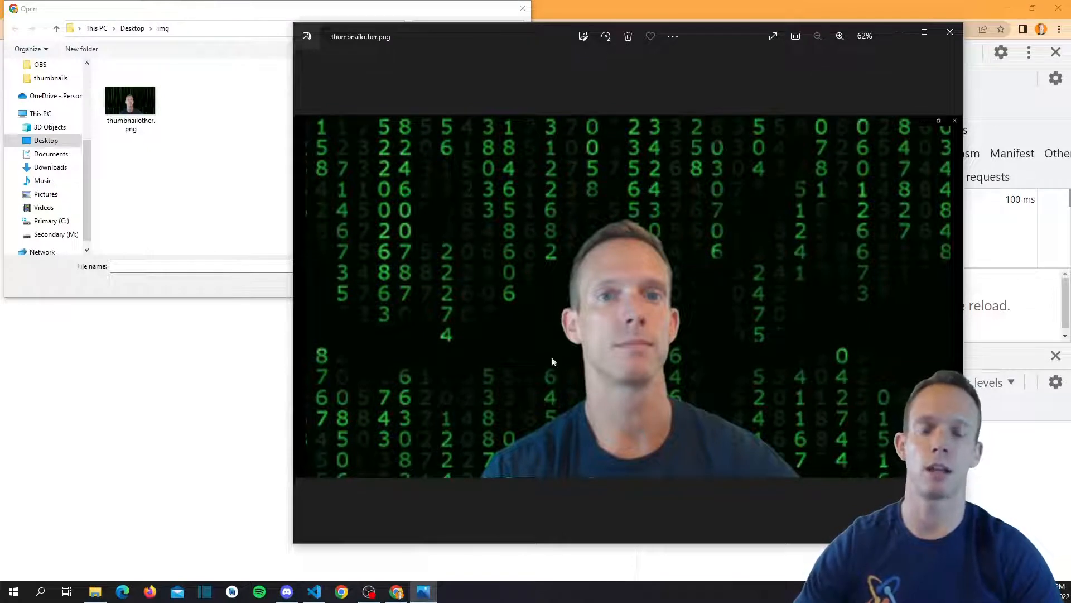
{"action": "mouse_move", "coordinate": [375, 146]}
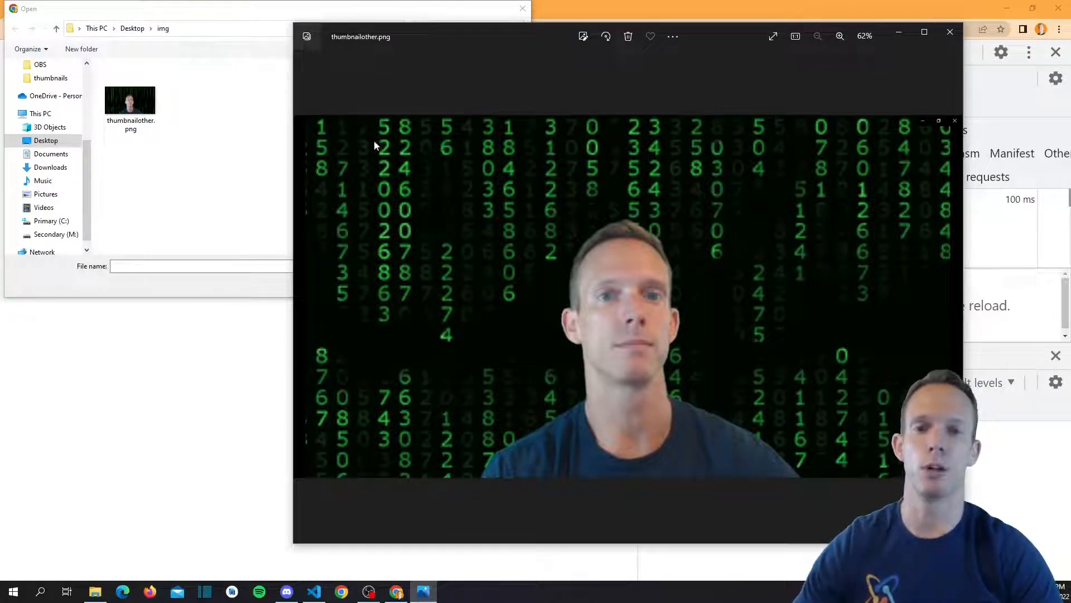
{"action": "mouse_move", "coordinate": [496, 381]}
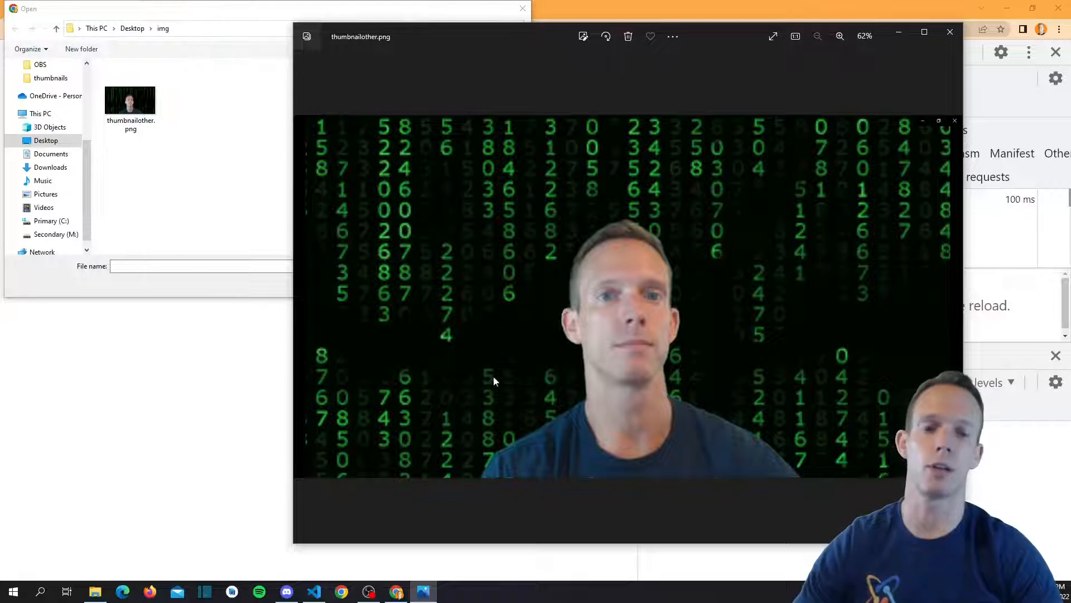
{"action": "mouse_move", "coordinate": [641, 155]}
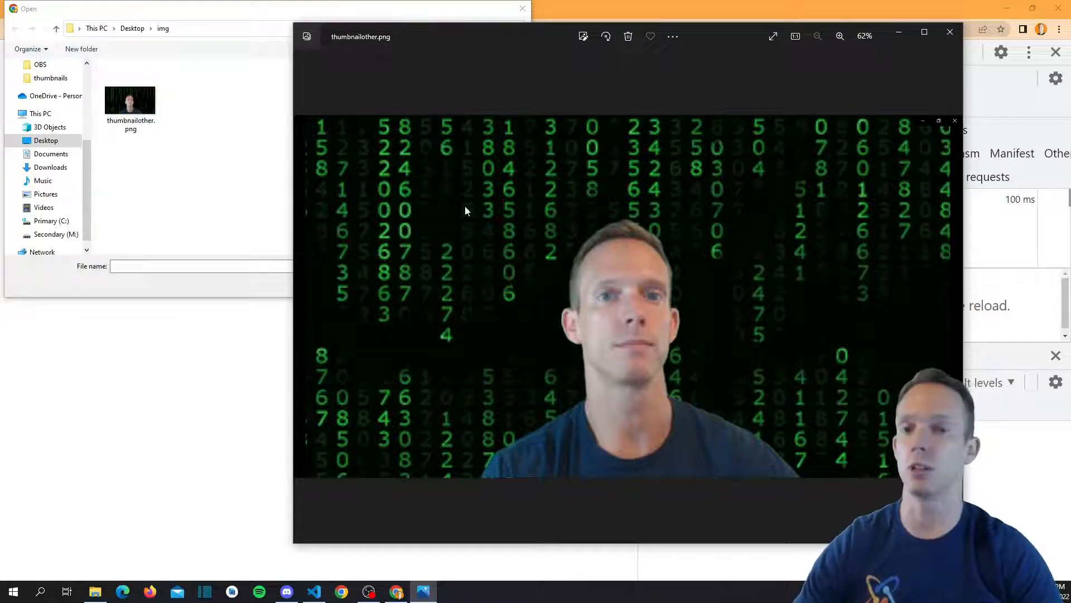
{"action": "left_click", "coordinate": [949, 31]}
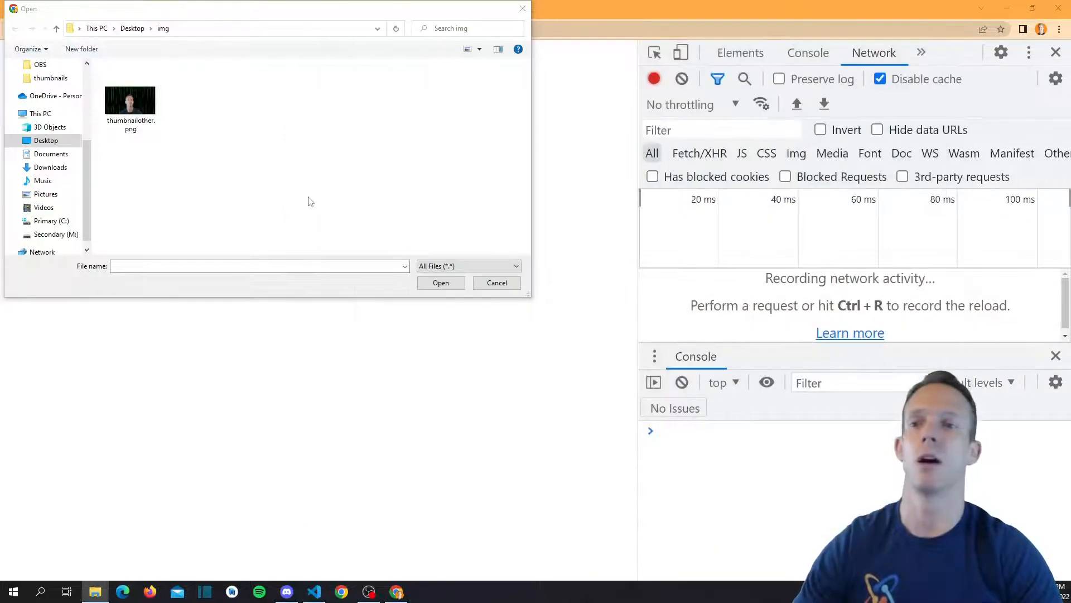
{"action": "mouse_move", "coordinate": [340, 155]}
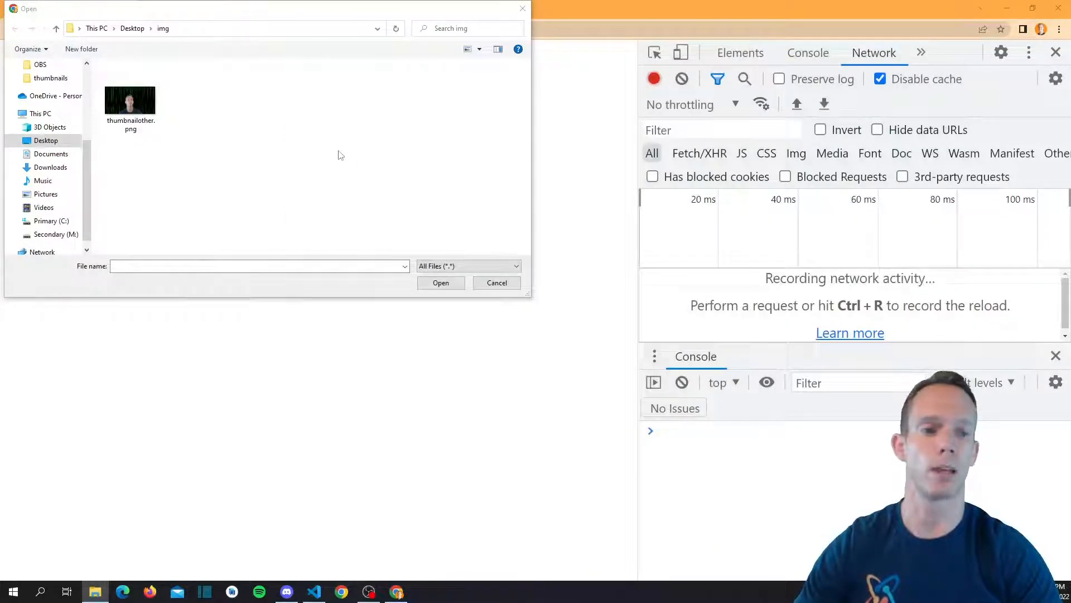
Select thumbnailother.png in the Open dialog and confirm it for upload.
{"action": "left_click", "coordinate": [130, 100]}
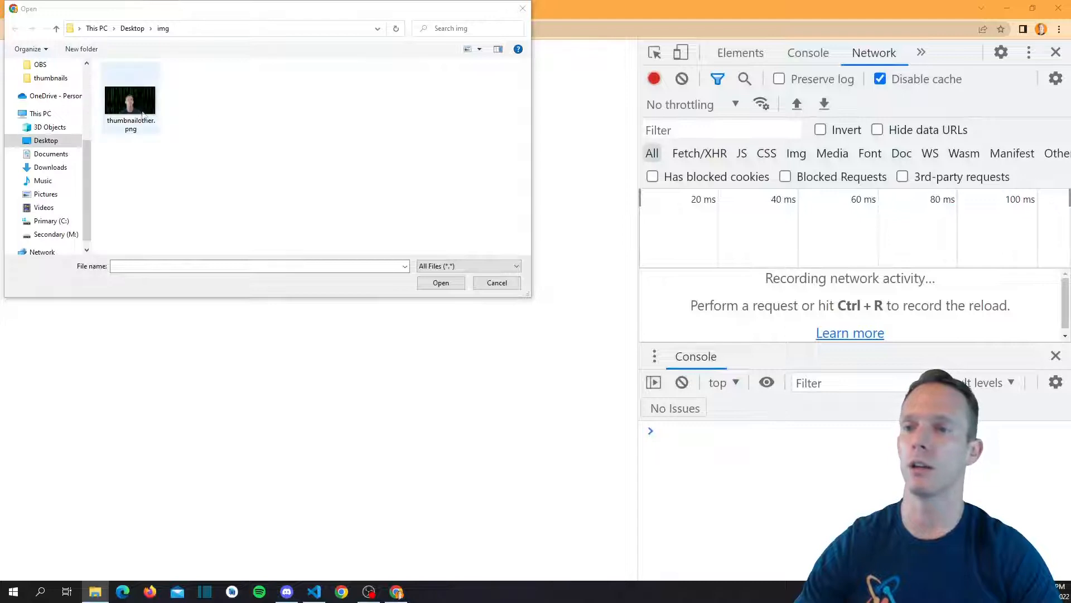
{"action": "left_click", "coordinate": [130, 100]}
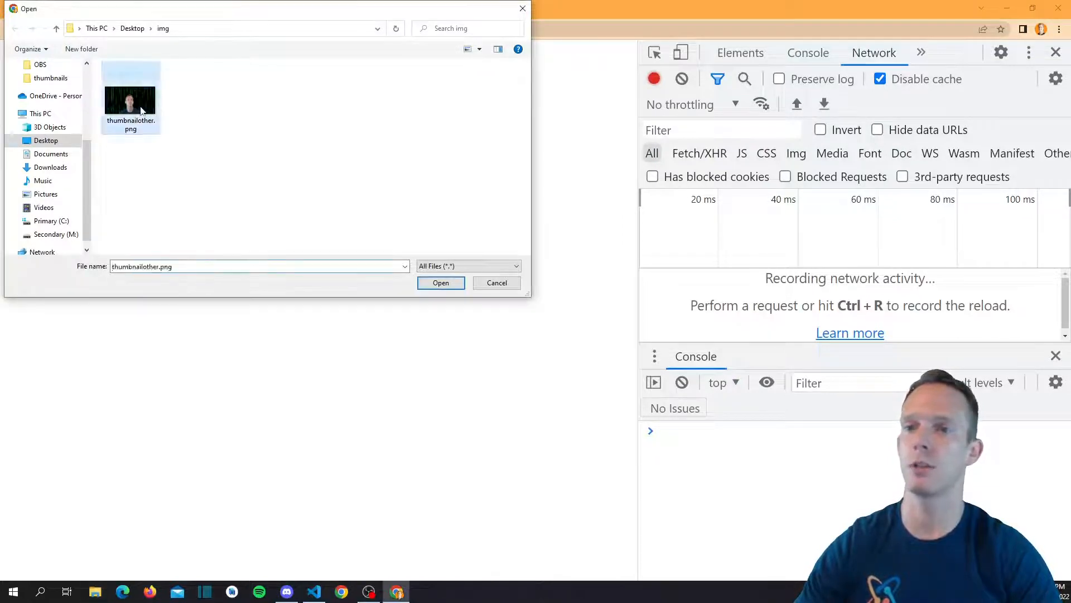
{"action": "left_click", "coordinate": [441, 283]}
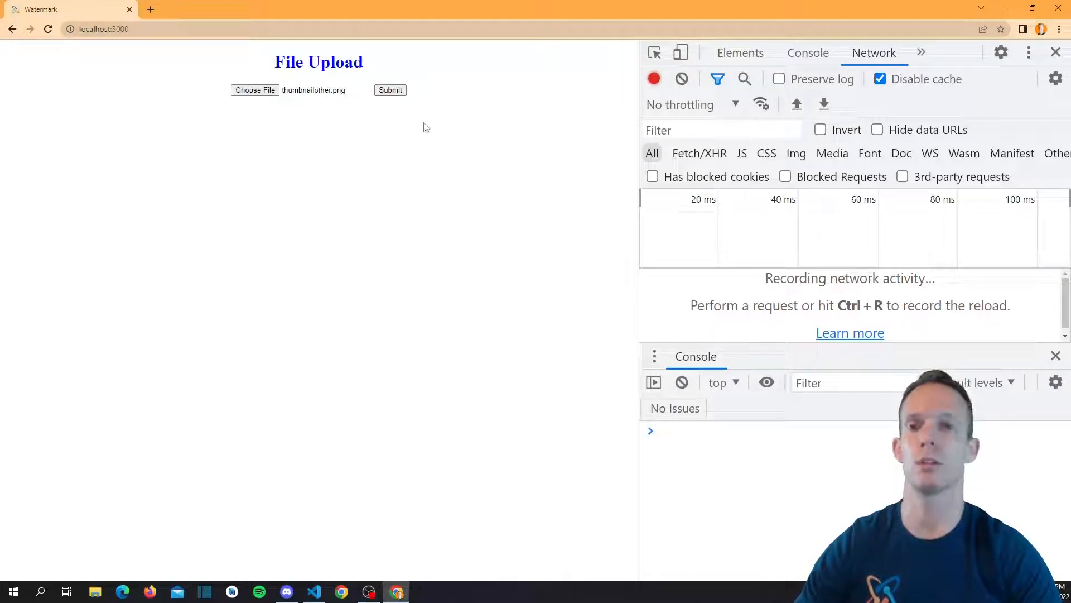
Submit the upload so the logo-watermarked image is returned and displayed.
{"action": "left_click", "coordinate": [390, 90]}
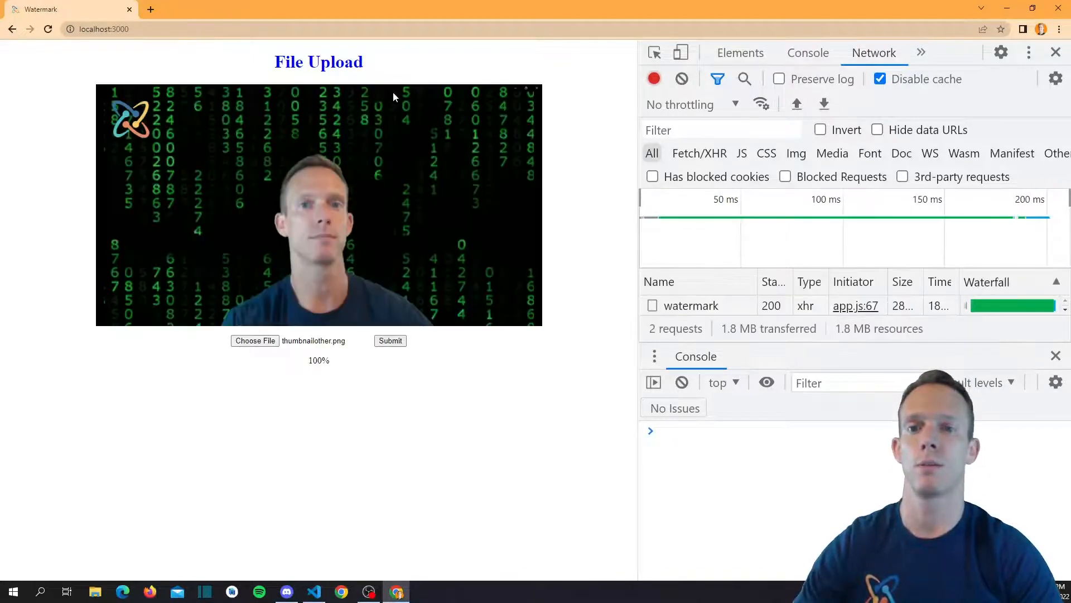
{"action": "mouse_move", "coordinate": [232, 192]}
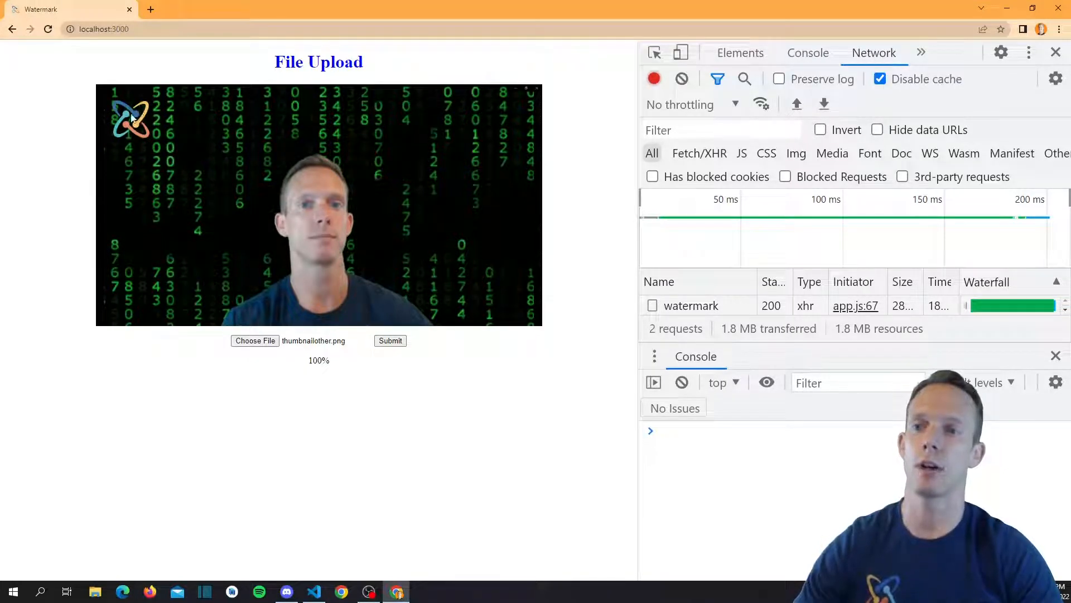
{"action": "mouse_move", "coordinate": [517, 185]}
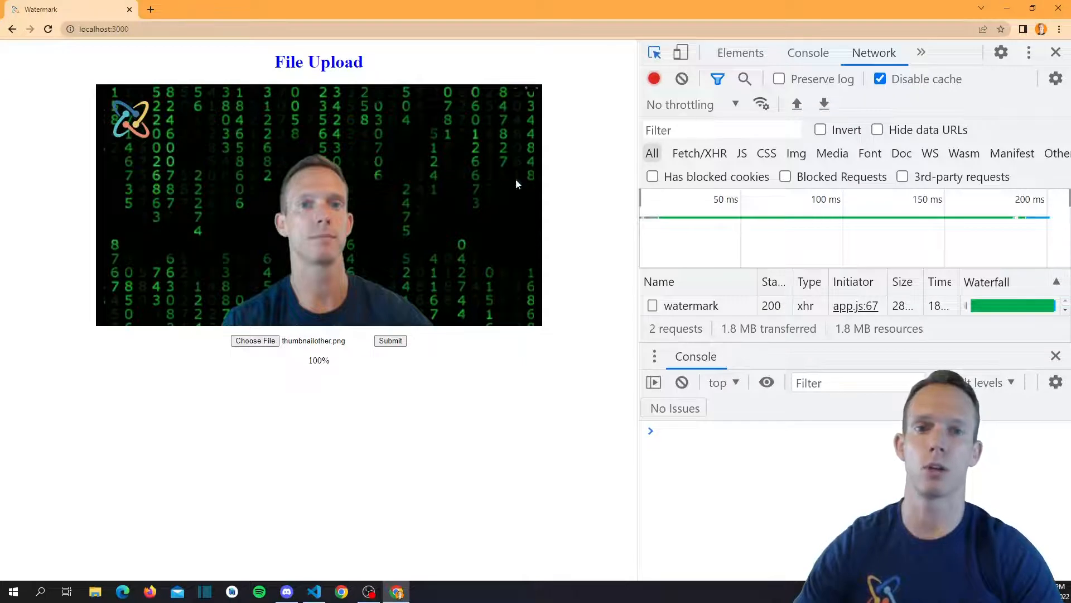
Inspect the returned image element, revealing its /uploads/watermarked-*.png source.
{"action": "left_click", "coordinate": [740, 52]}
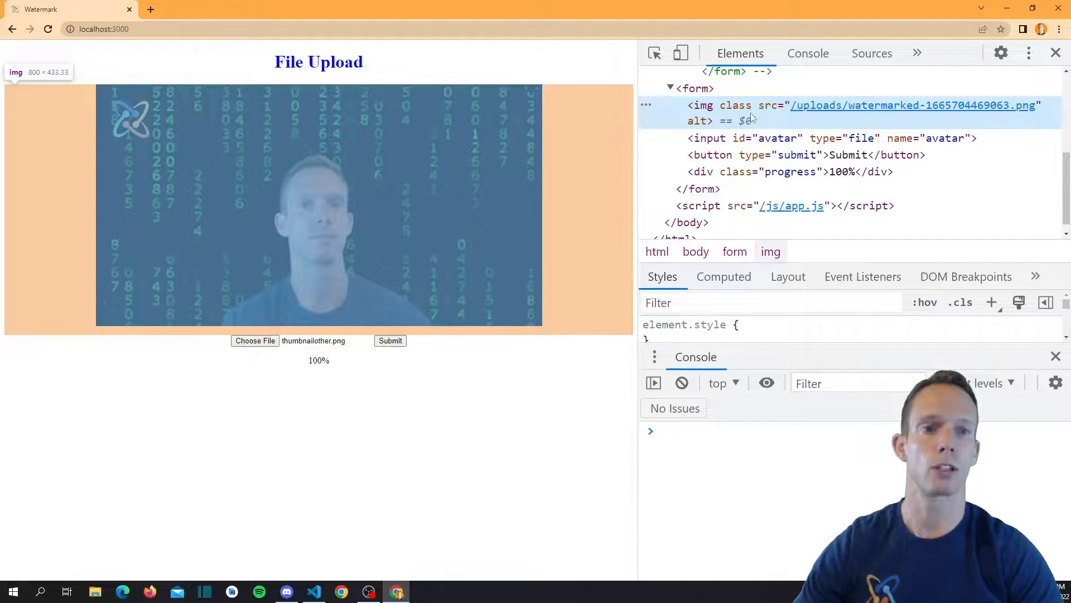
{"action": "mouse_move", "coordinate": [912, 105]}
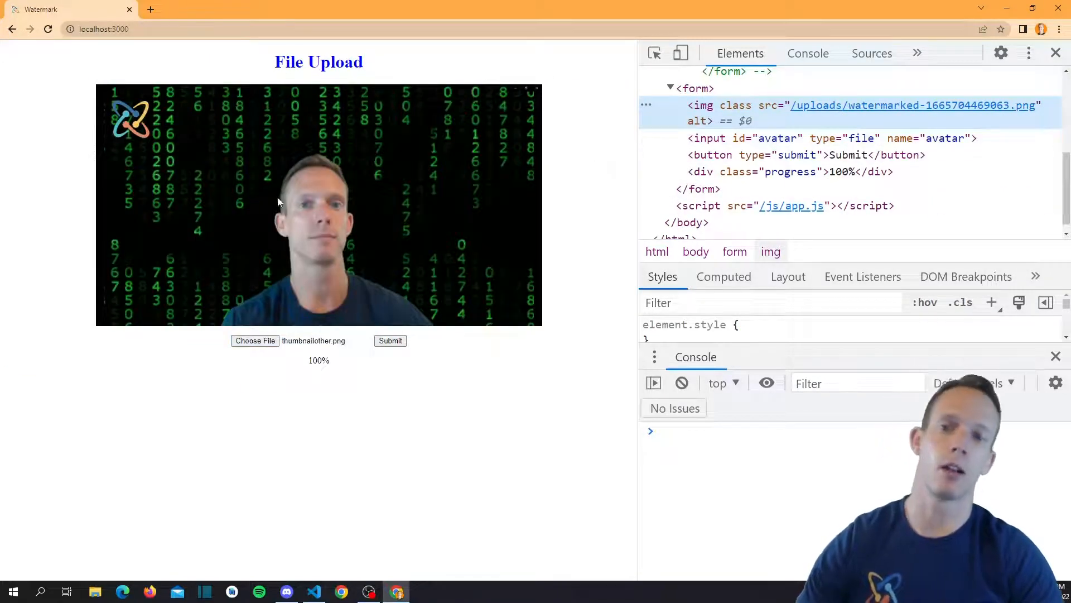
{"action": "mouse_move", "coordinate": [164, 145]}
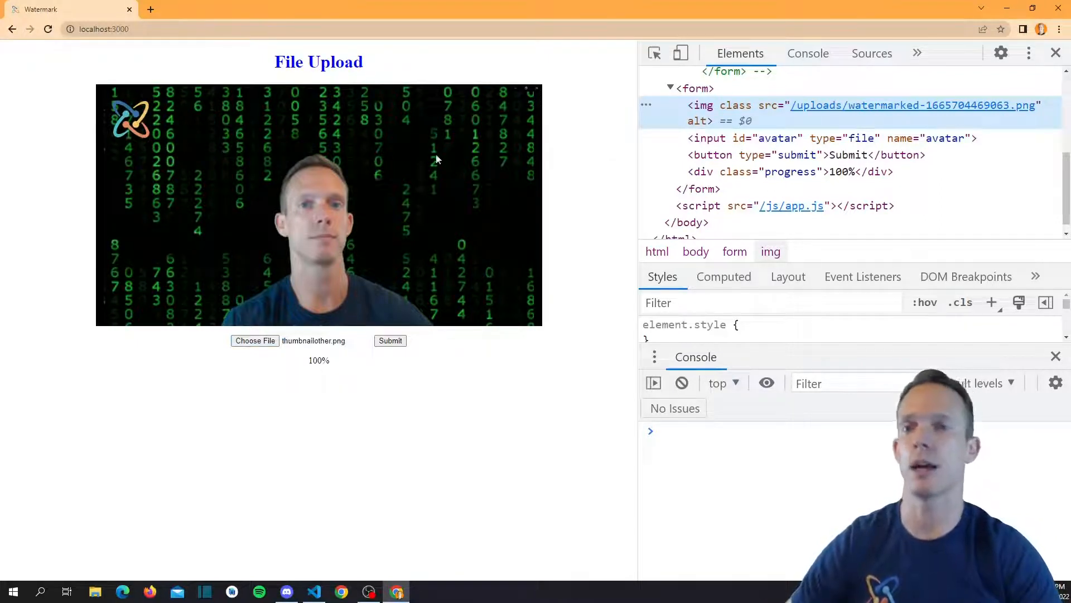
{"action": "mouse_move", "coordinate": [328, 176]}
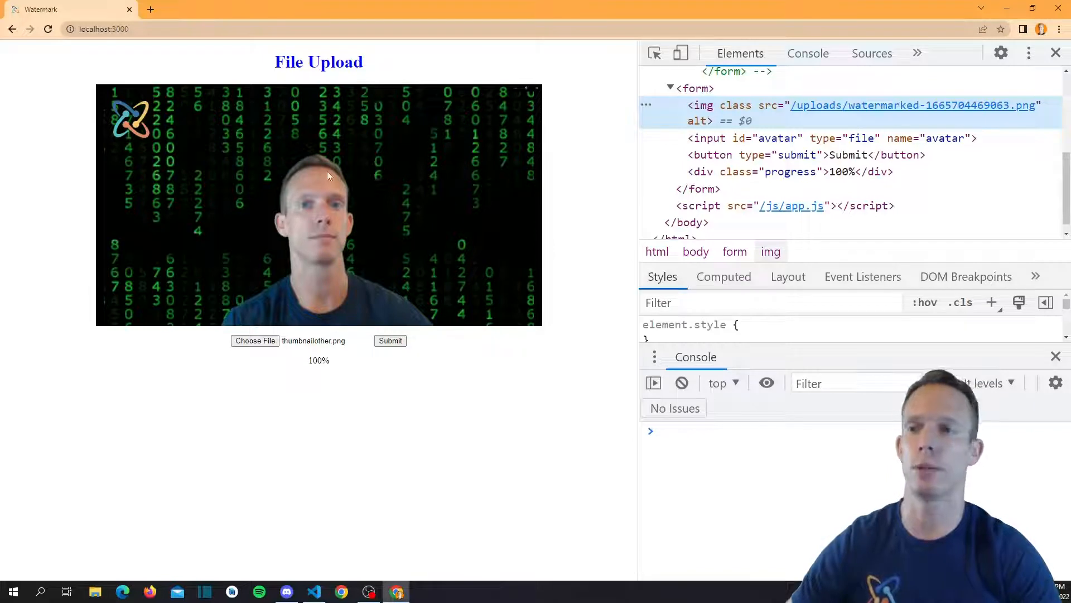
{"action": "mouse_move", "coordinate": [362, 187]}
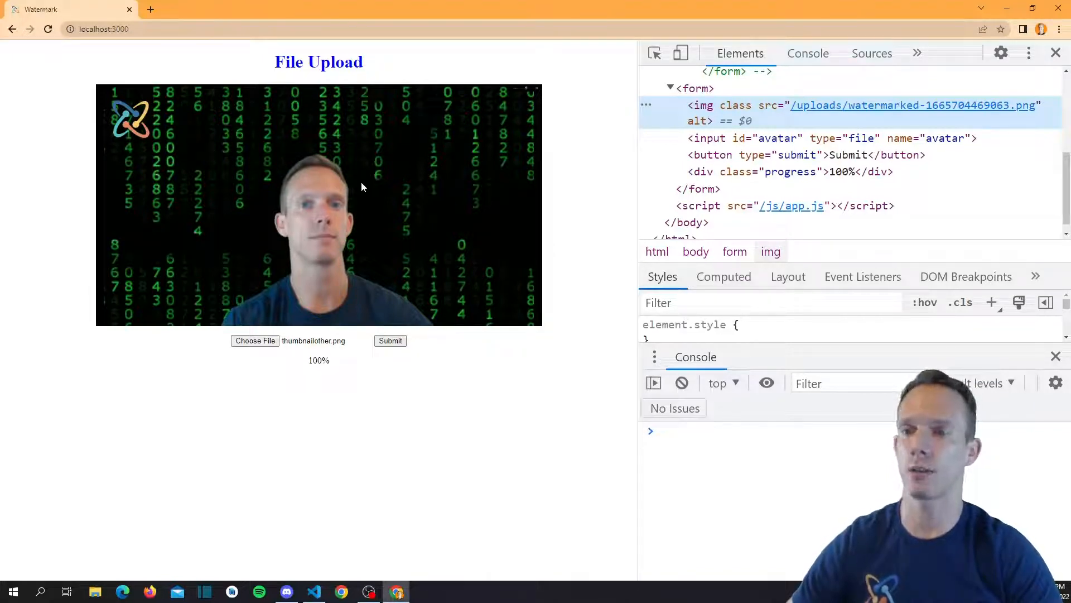
{"action": "mouse_move", "coordinate": [913, 106]}
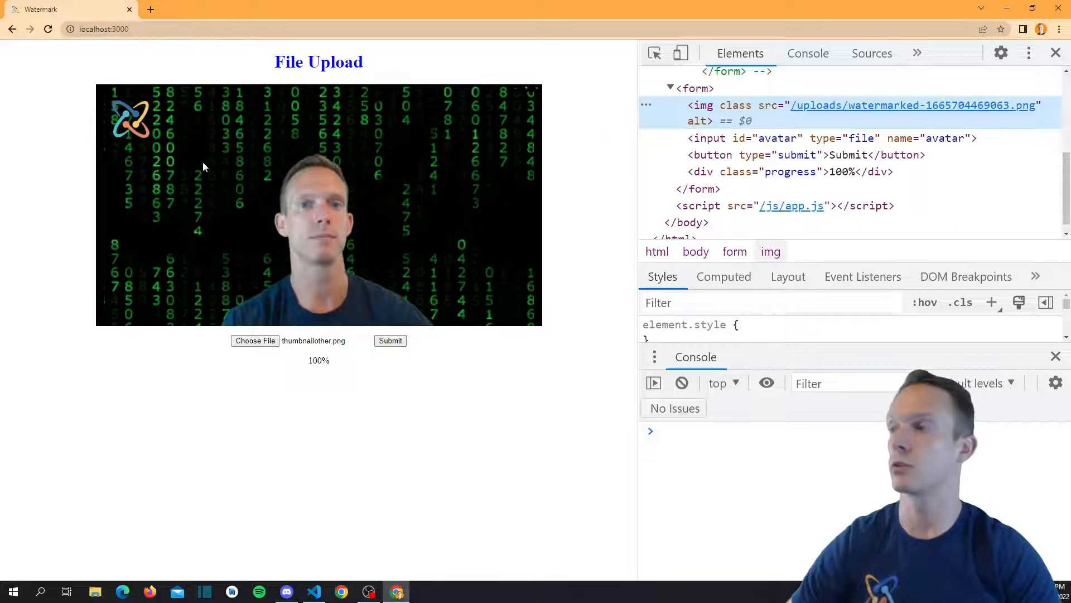
{"action": "mouse_move", "coordinate": [152, 203]}
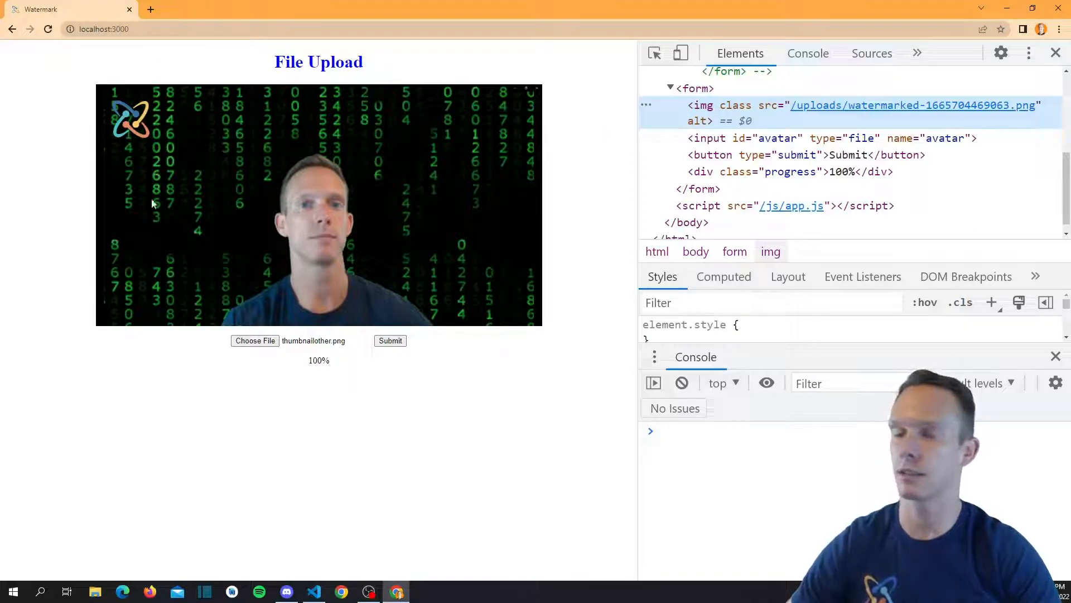
{"action": "mouse_move", "coordinate": [260, 228]}
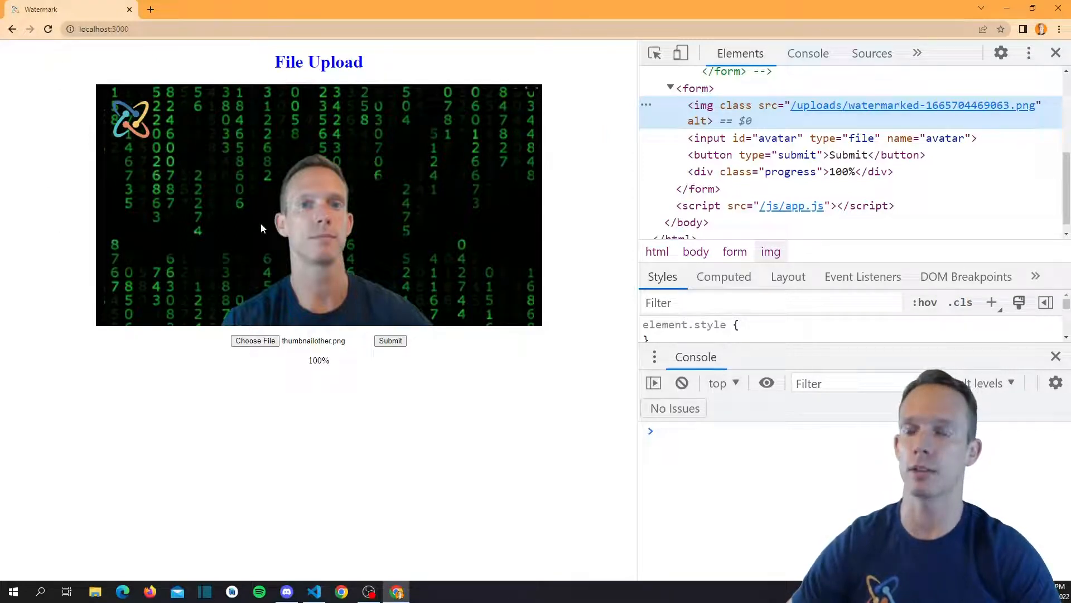
{"action": "mouse_move", "coordinate": [475, 154]}
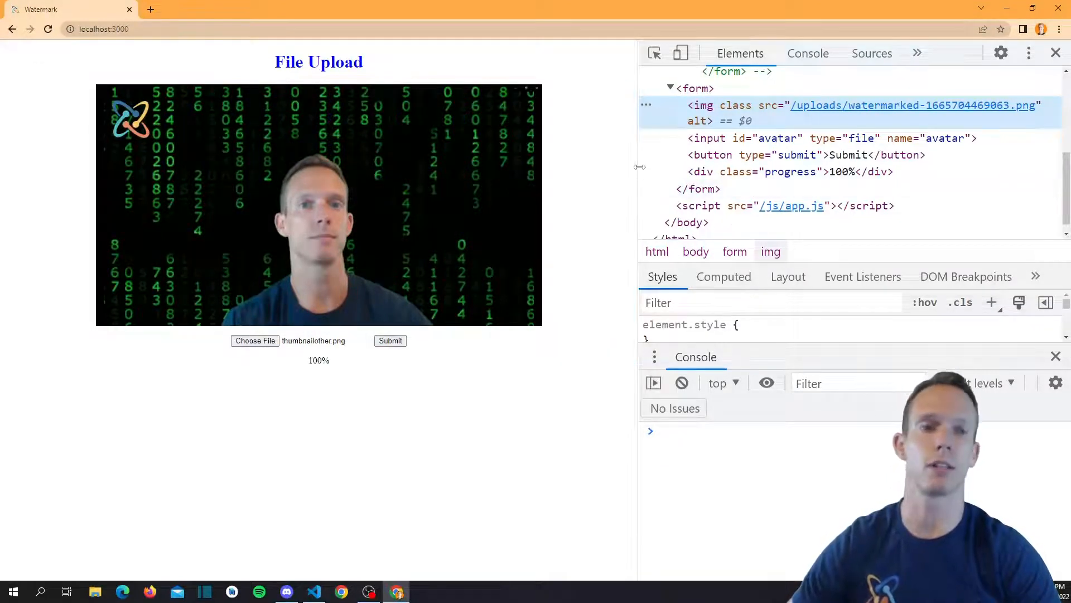
{"action": "mouse_move", "coordinate": [498, 184]}
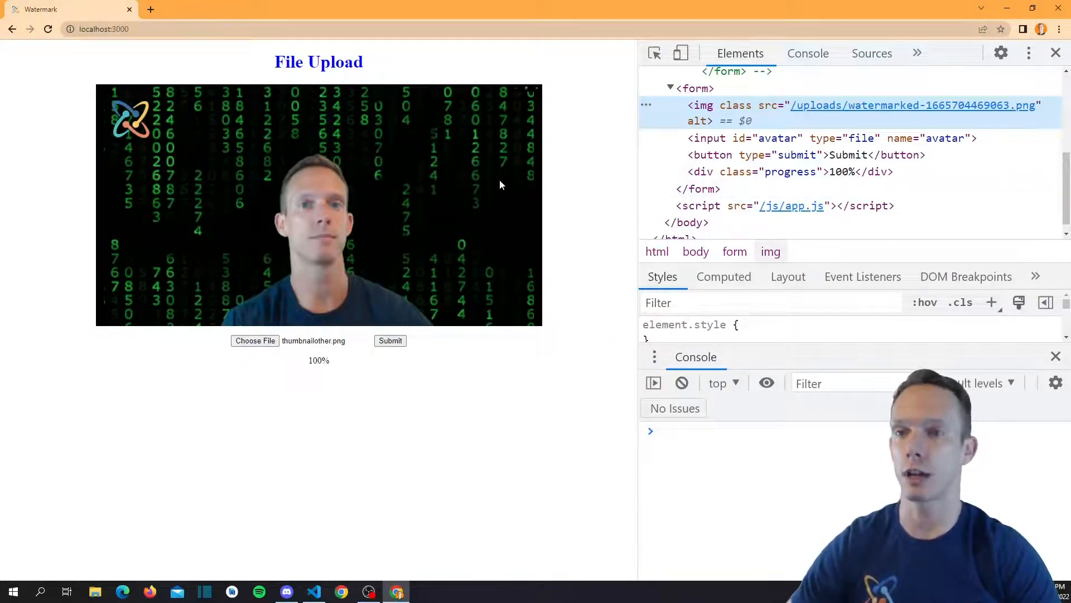
{"action": "mouse_move", "coordinate": [533, 182]}
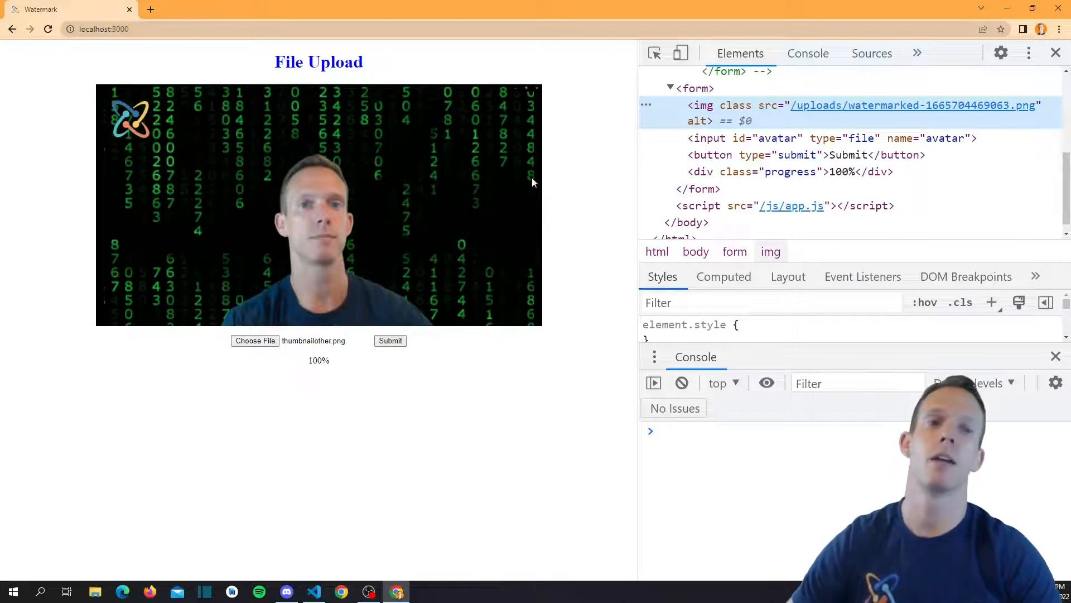
{"action": "mouse_move", "coordinate": [572, 165]}
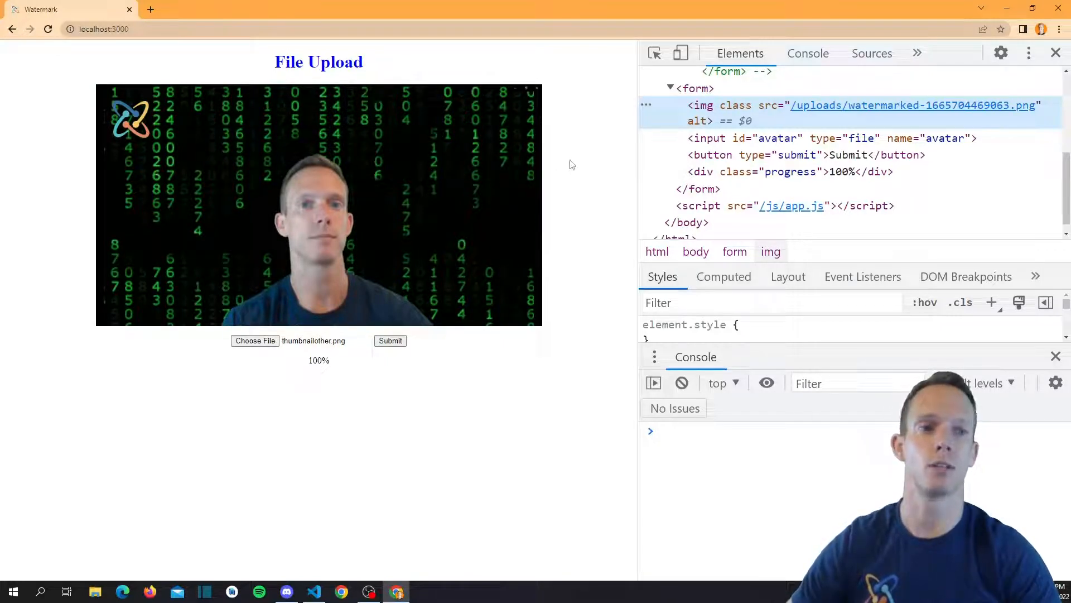